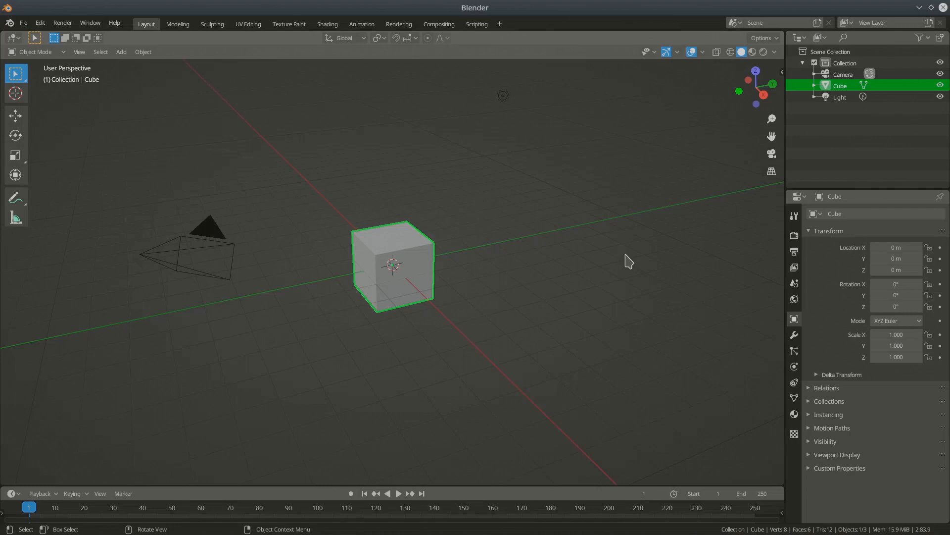
{"action": "mouse_move", "coordinate": [386, 201]}
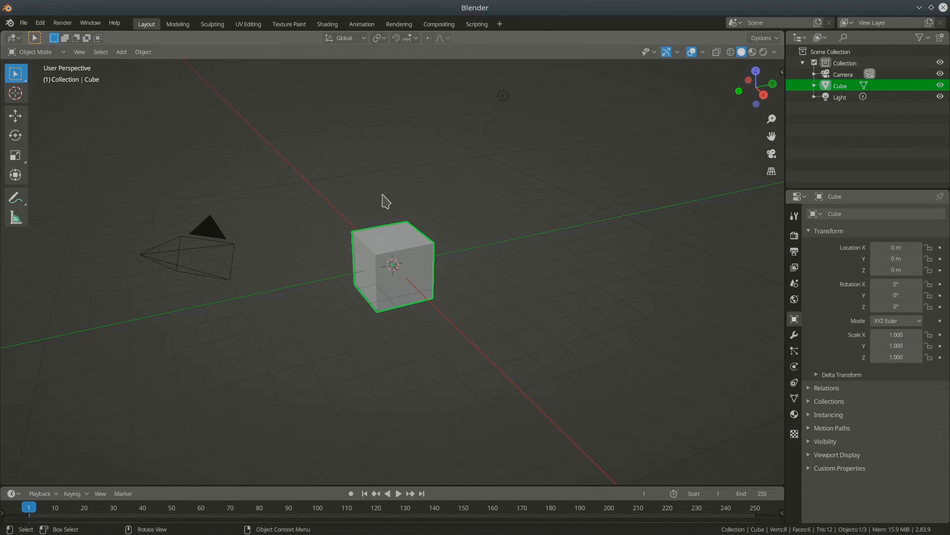
{"action": "mouse_move", "coordinate": [541, 371]}
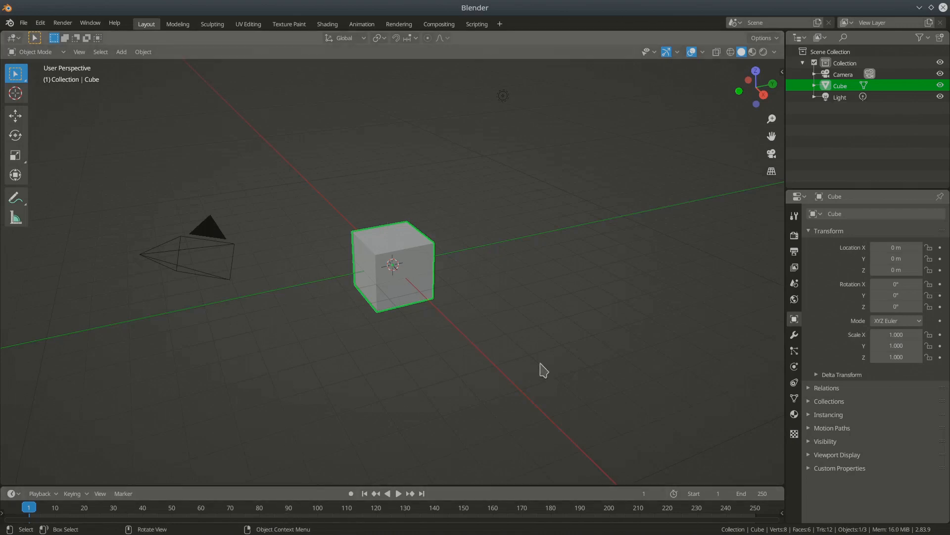
{"action": "mouse_move", "coordinate": [885, 87]}
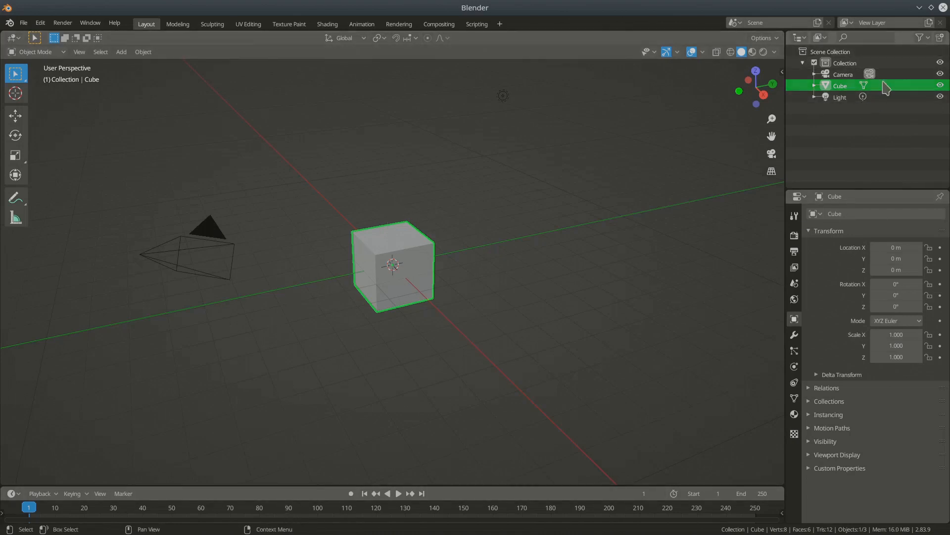
{"action": "mouse_move", "coordinate": [887, 115]}
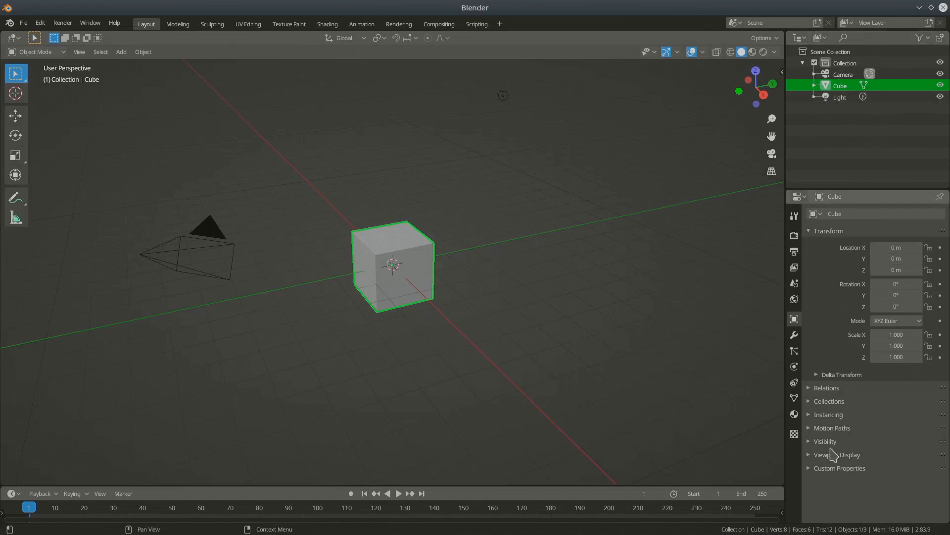
{"action": "mouse_move", "coordinate": [797, 352]}
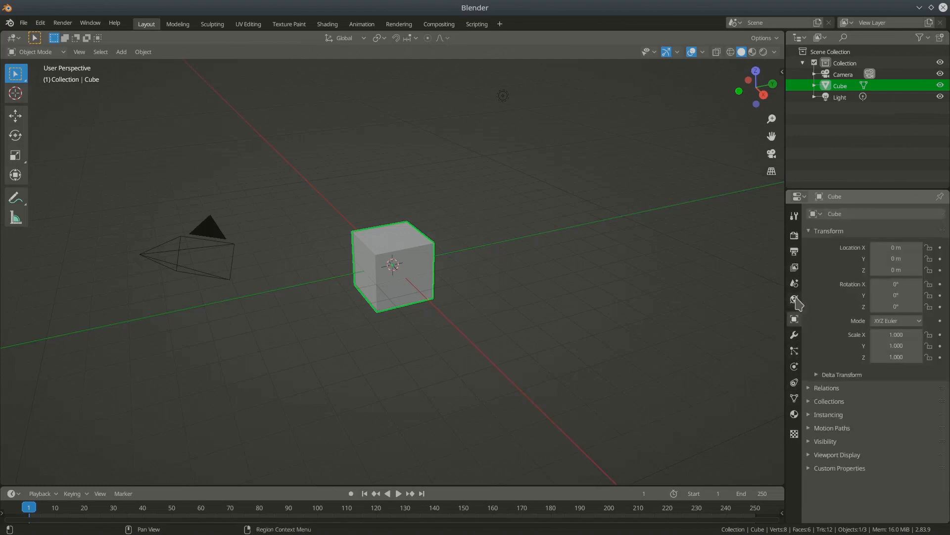
Show the scene's World settings (Background, strength 1.000) in the Properties editor
{"action": "left_click", "coordinate": [794, 299]}
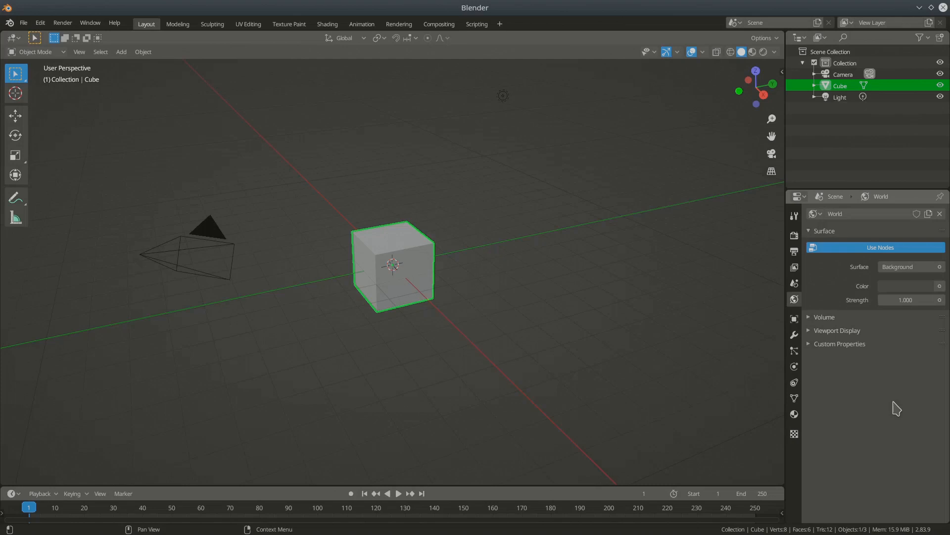
{"action": "mouse_move", "coordinate": [688, 18]}
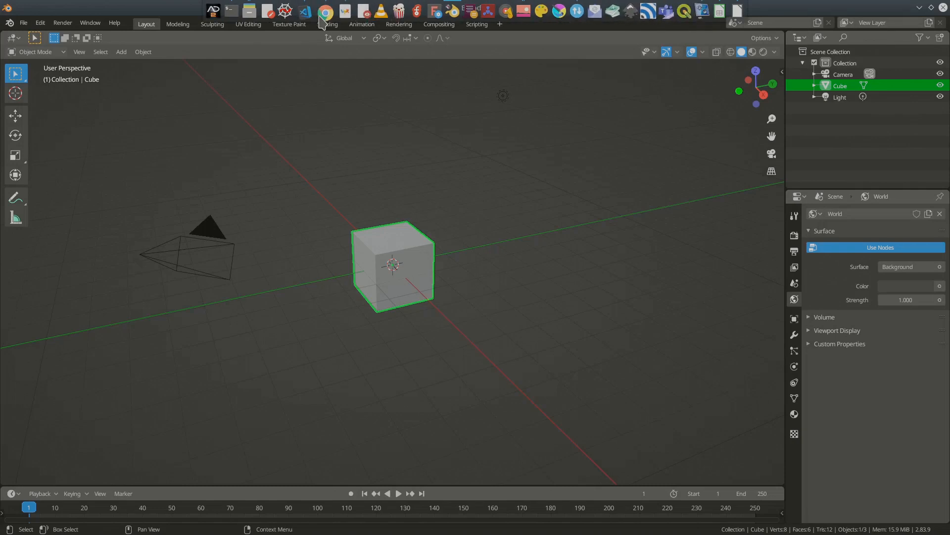
Open github.com/rgsouthall/vi-suite06 in Chrome and reveal its Code clone/download options
{"action": "left_click", "coordinate": [325, 11]}
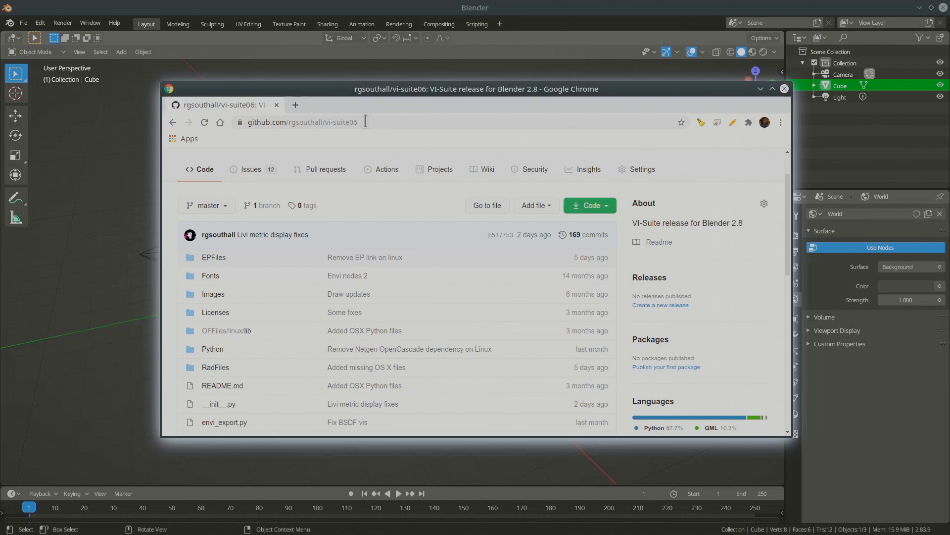
{"action": "mouse_move", "coordinate": [386, 174]}
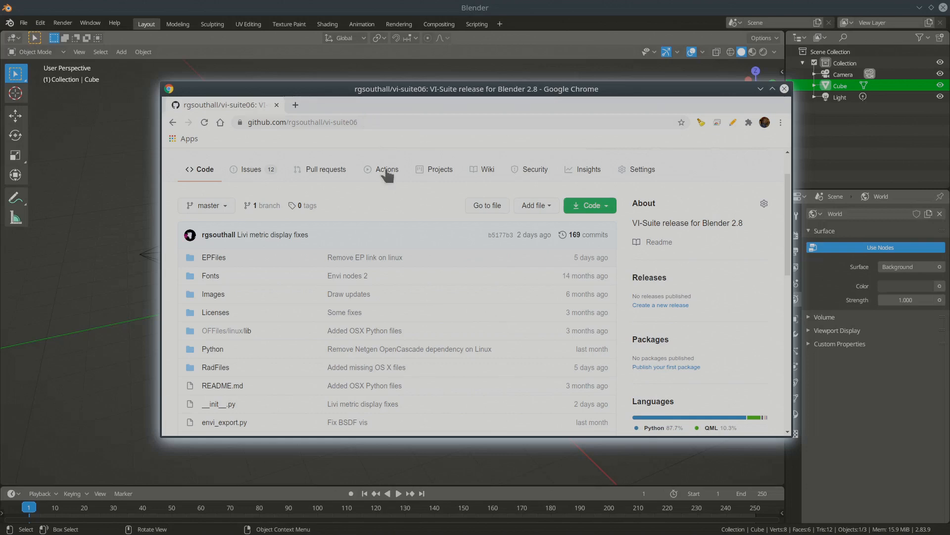
{"action": "mouse_move", "coordinate": [442, 325]}
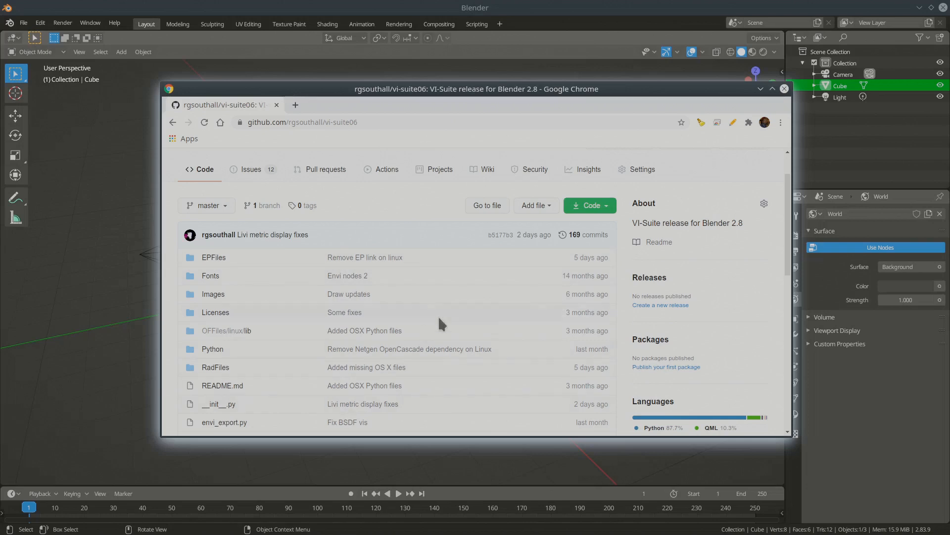
{"action": "mouse_move", "coordinate": [493, 306]}
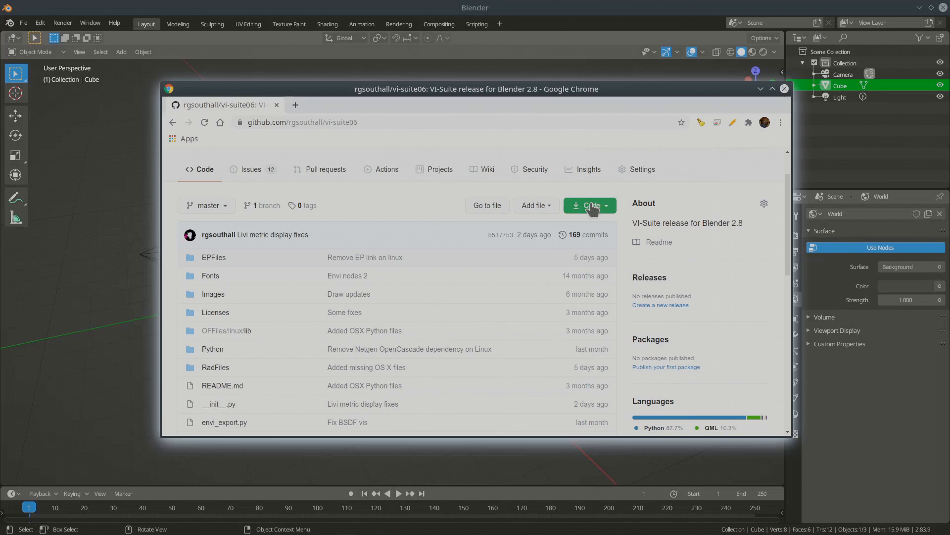
{"action": "left_click", "coordinate": [587, 205]}
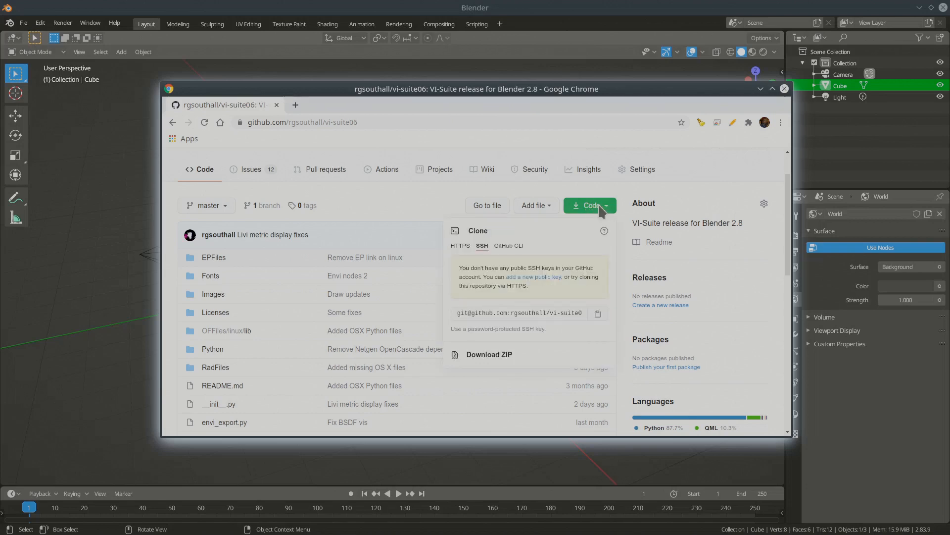
{"action": "mouse_move", "coordinate": [497, 360]}
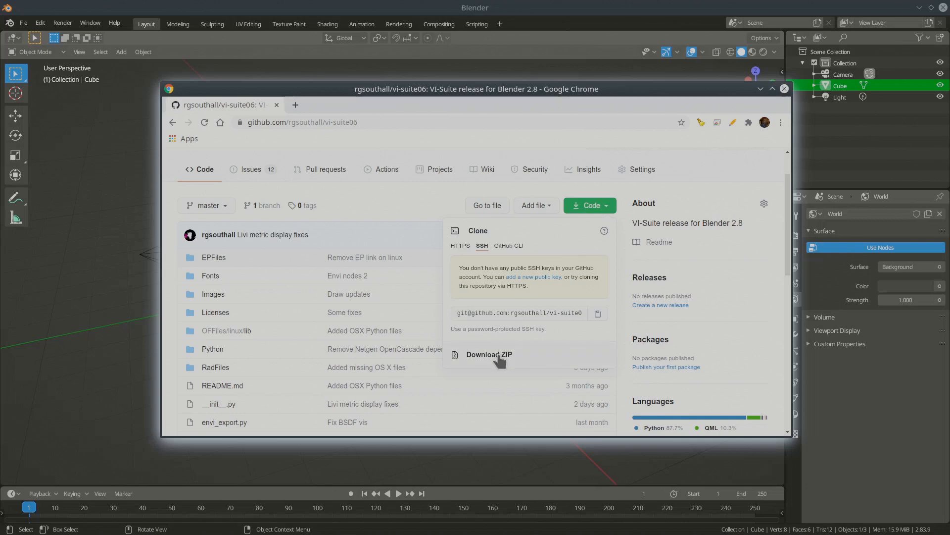
{"action": "mouse_move", "coordinate": [488, 354]}
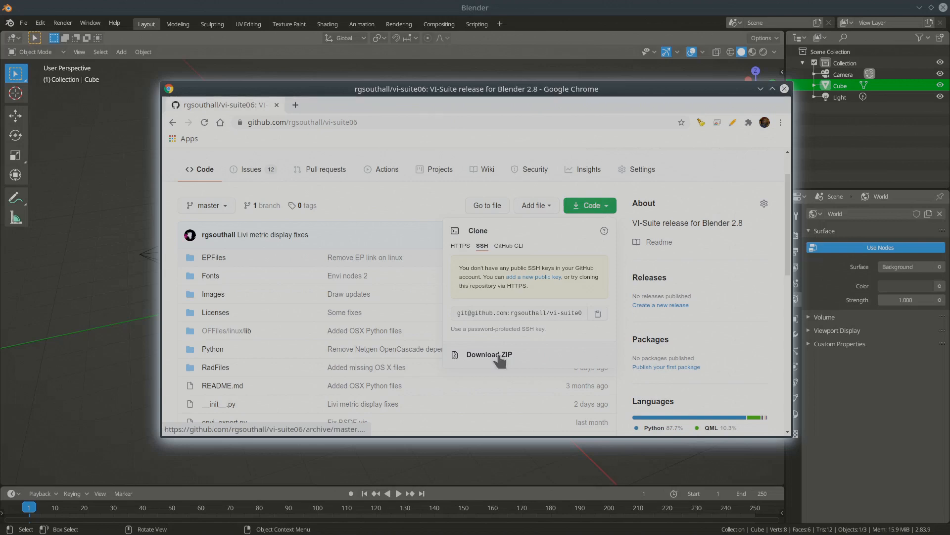
Download the repository ZIP to Downloads as vi-suite06-master.zip
{"action": "left_click", "coordinate": [488, 354]}
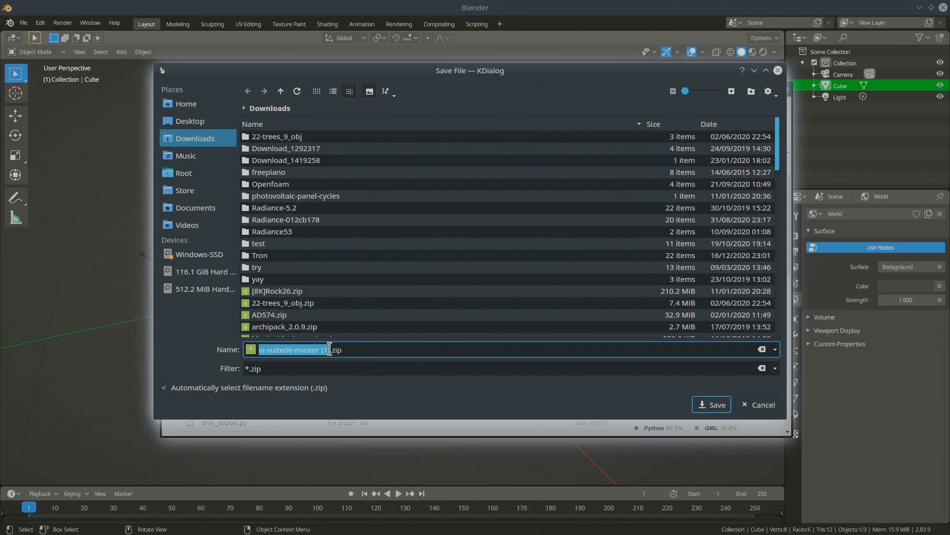
{"action": "left_click", "coordinate": [288, 331]}
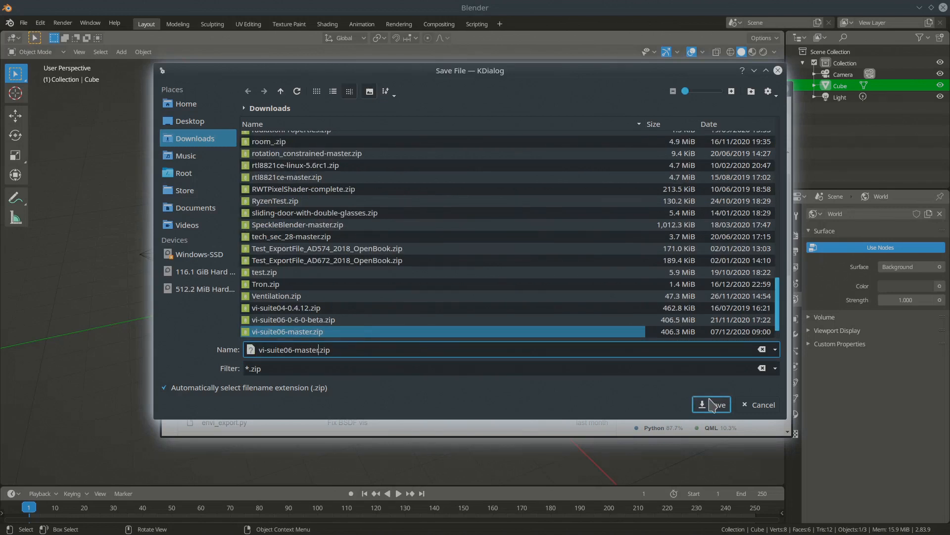
{"action": "mouse_move", "coordinate": [710, 404]}
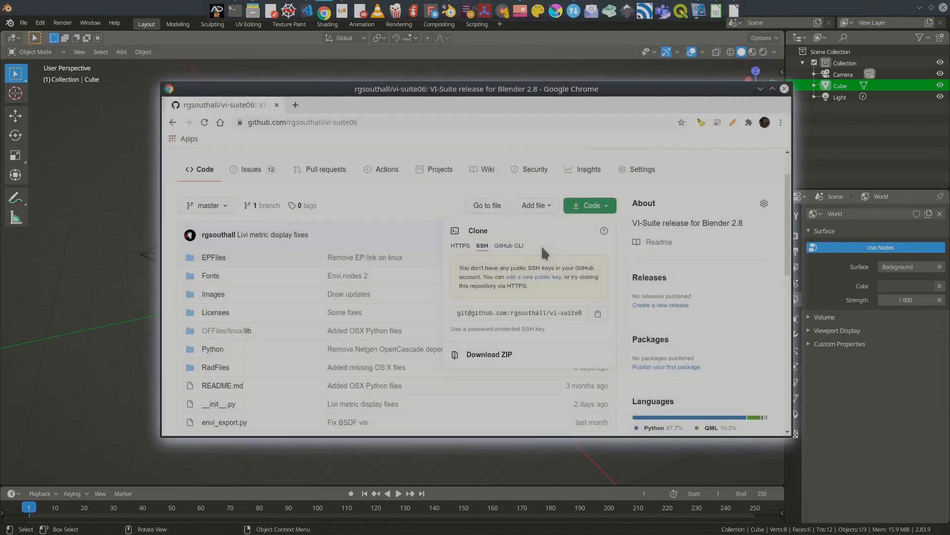
Bring the Blender window with the default cube scene back to the front
{"action": "left_click", "coordinate": [488, 354]}
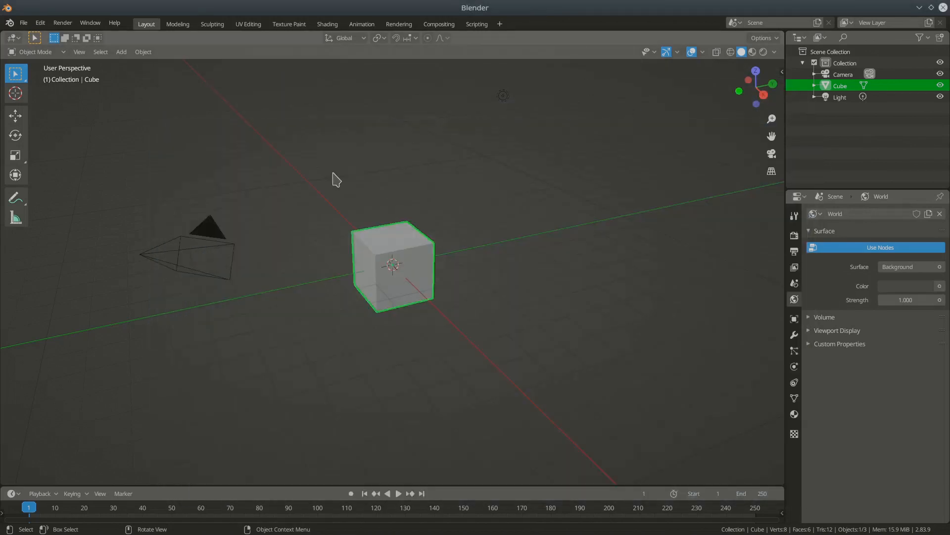
{"action": "mouse_move", "coordinate": [40, 23]}
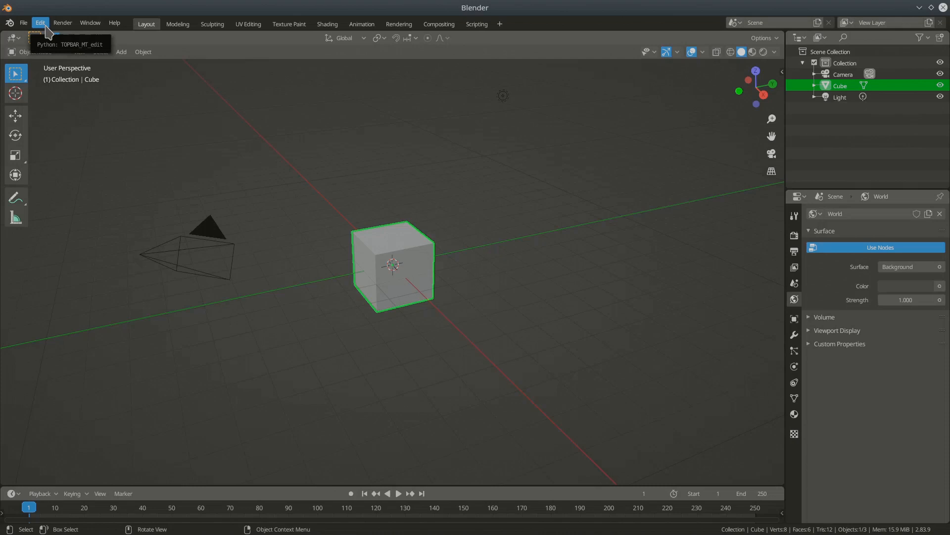
Open Preferences > Add-ons and start the Install file browser at the home folder
{"action": "left_click", "coordinate": [39, 23]}
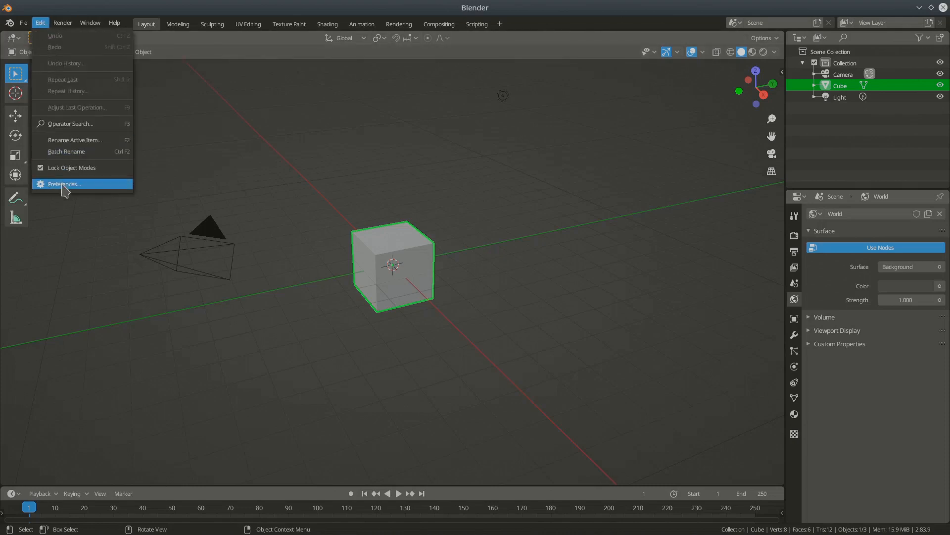
{"action": "left_click", "coordinate": [64, 184]}
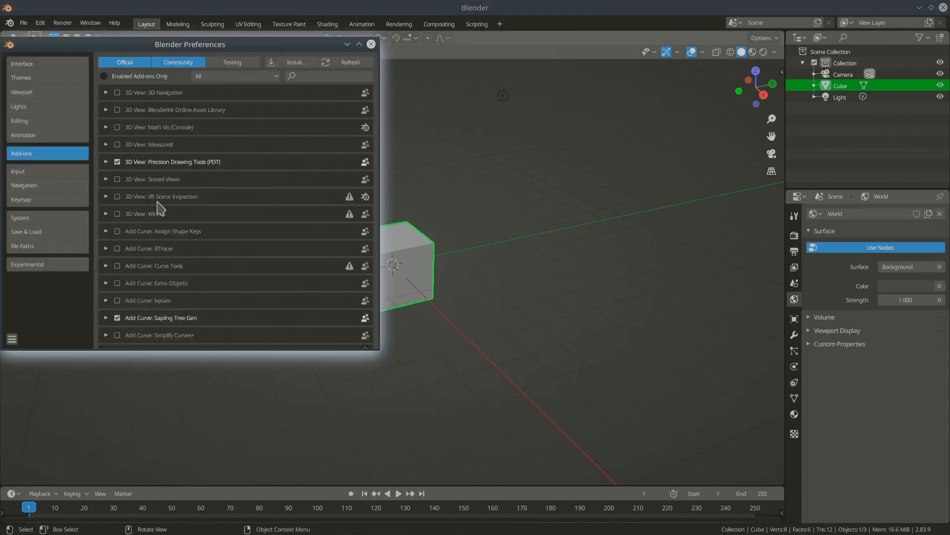
{"action": "mouse_move", "coordinate": [34, 157]}
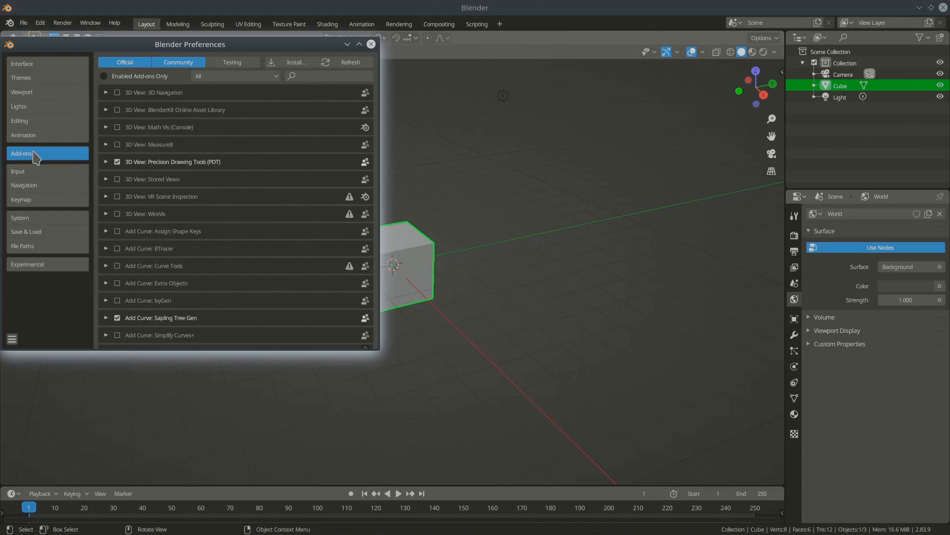
{"action": "mouse_move", "coordinate": [28, 158]}
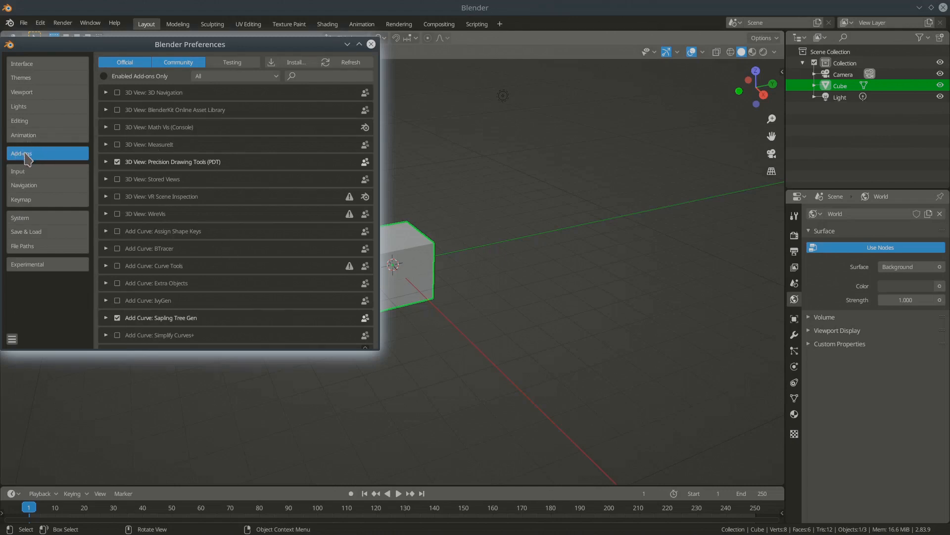
{"action": "mouse_move", "coordinate": [220, 217]}
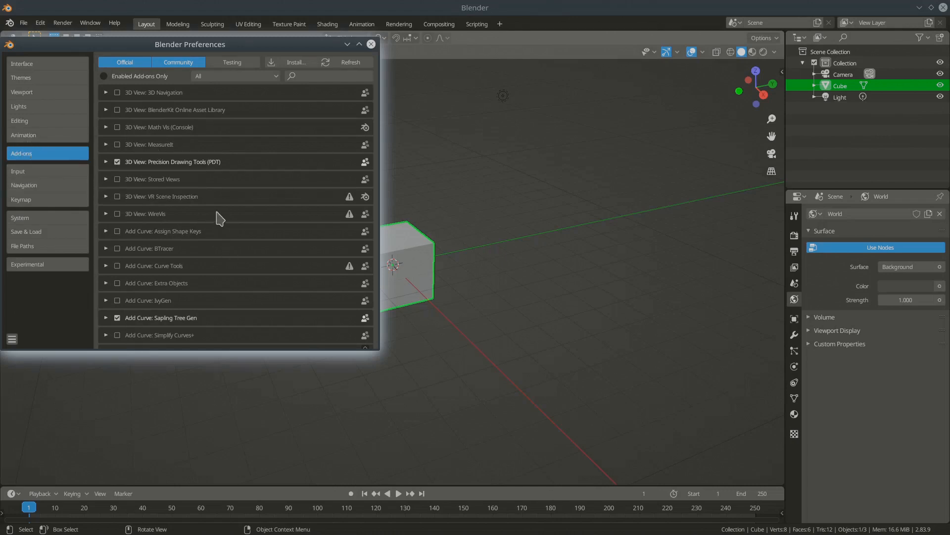
{"action": "scroll", "scroll_direction": "down", "scroll_amount": 3}
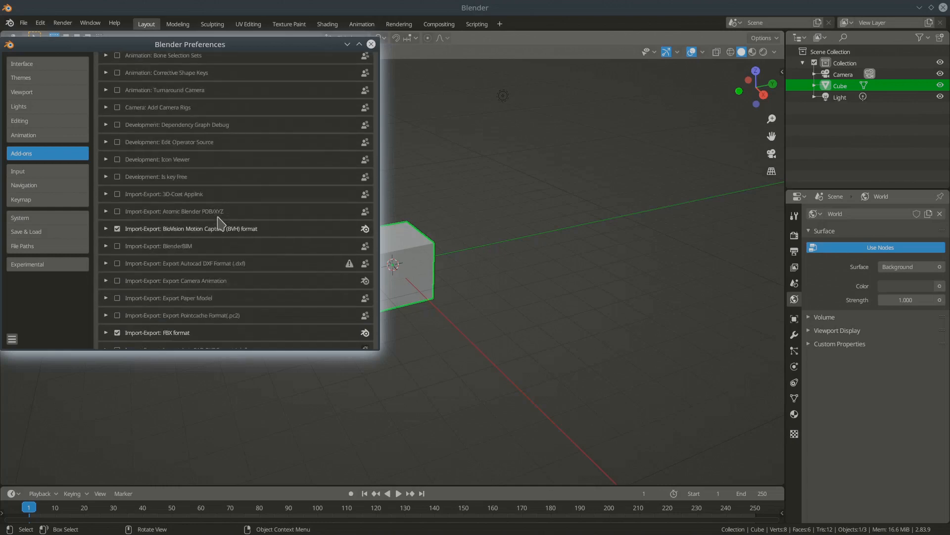
{"action": "scroll", "scroll_direction": "up", "scroll_amount": 3}
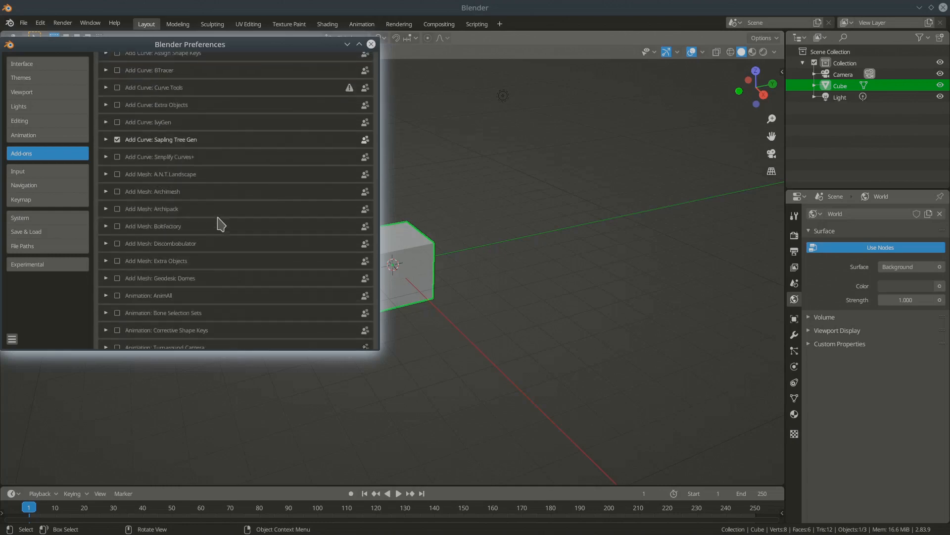
{"action": "scroll", "scroll_direction": "up", "scroll_amount": 3}
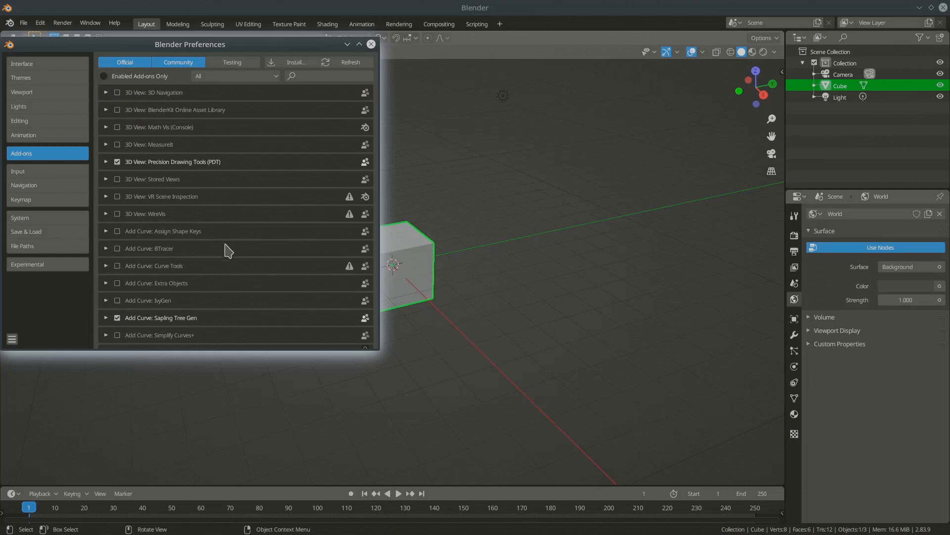
{"action": "mouse_move", "coordinate": [295, 61]}
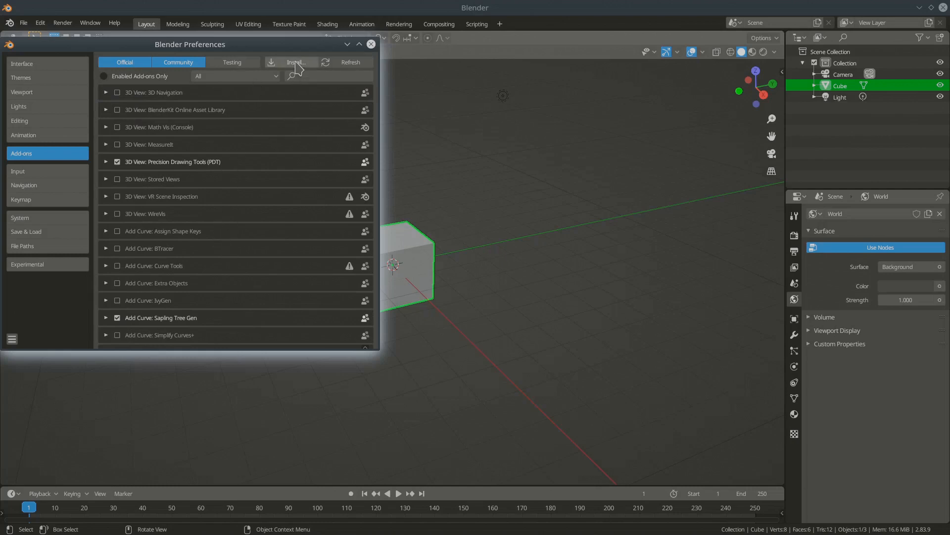
{"action": "mouse_move", "coordinate": [295, 61]}
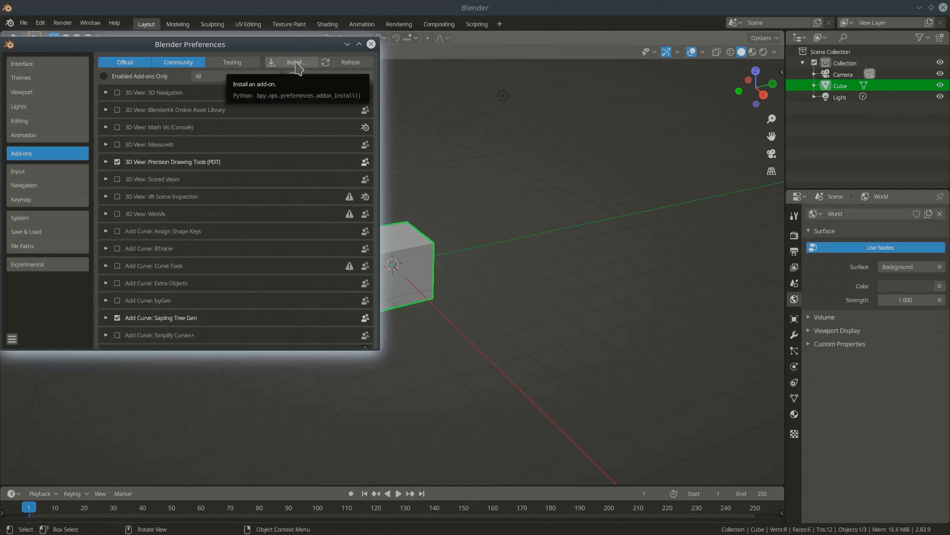
{"action": "mouse_move", "coordinate": [303, 256]}
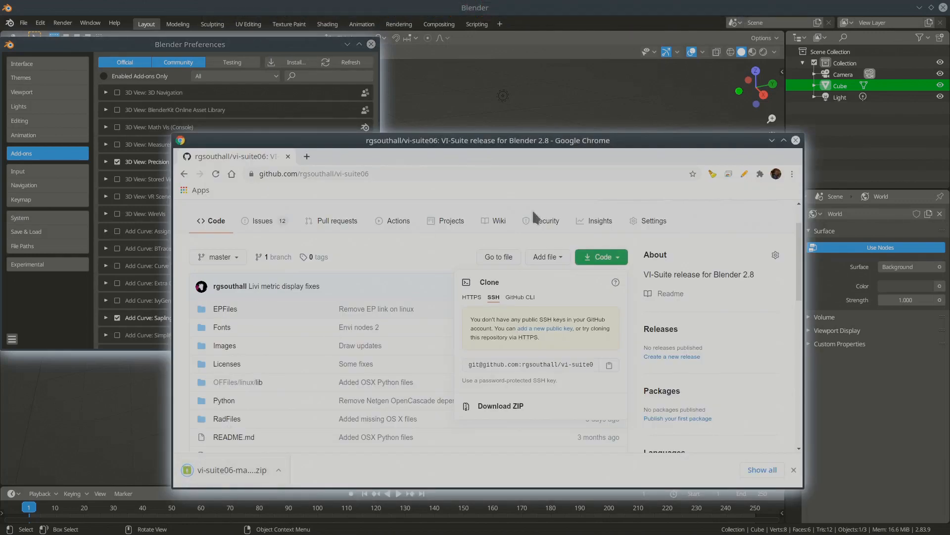
{"action": "left_click", "coordinate": [795, 140]}
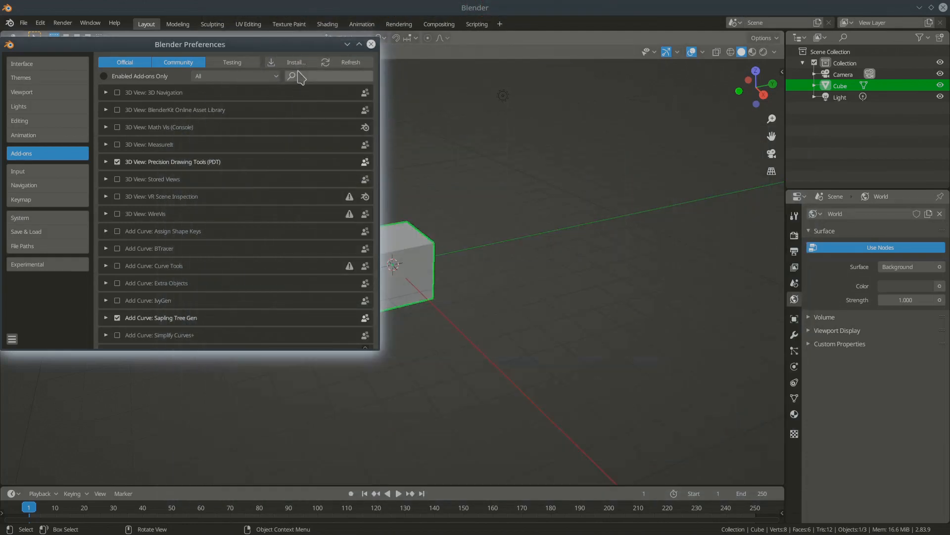
{"action": "left_click", "coordinate": [295, 62]}
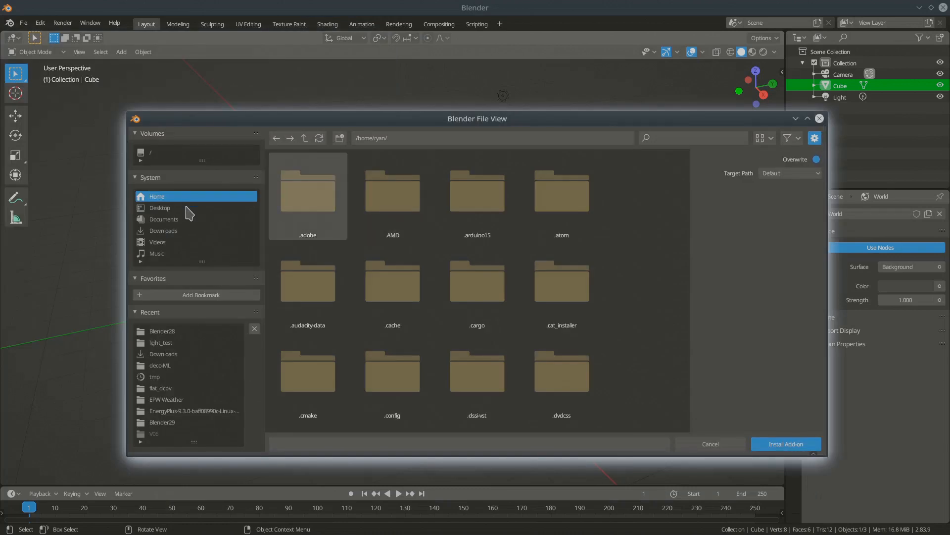
Install the vi-suite06-master.zip add-on archive from the Downloads folder
{"action": "left_click", "coordinate": [162, 231]}
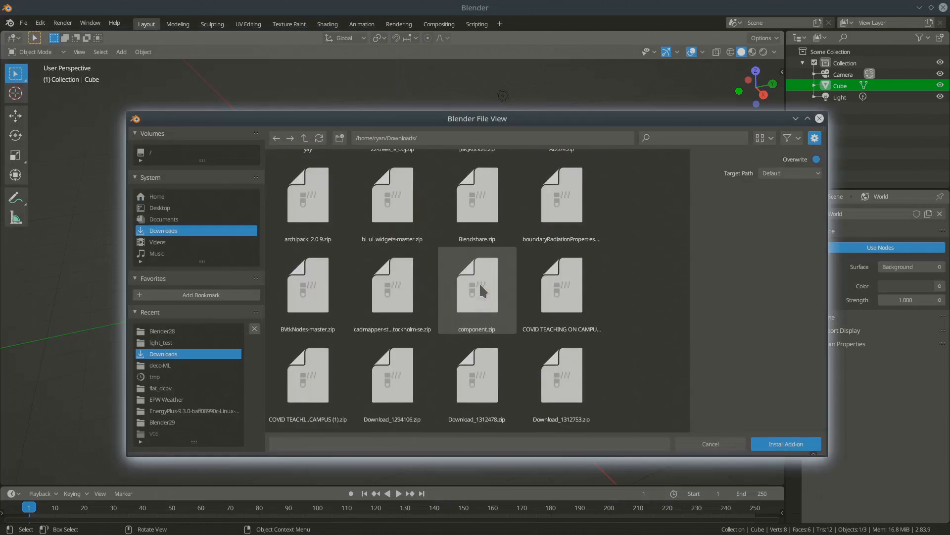
{"action": "scroll", "scroll_direction": "down", "scroll_amount": 3}
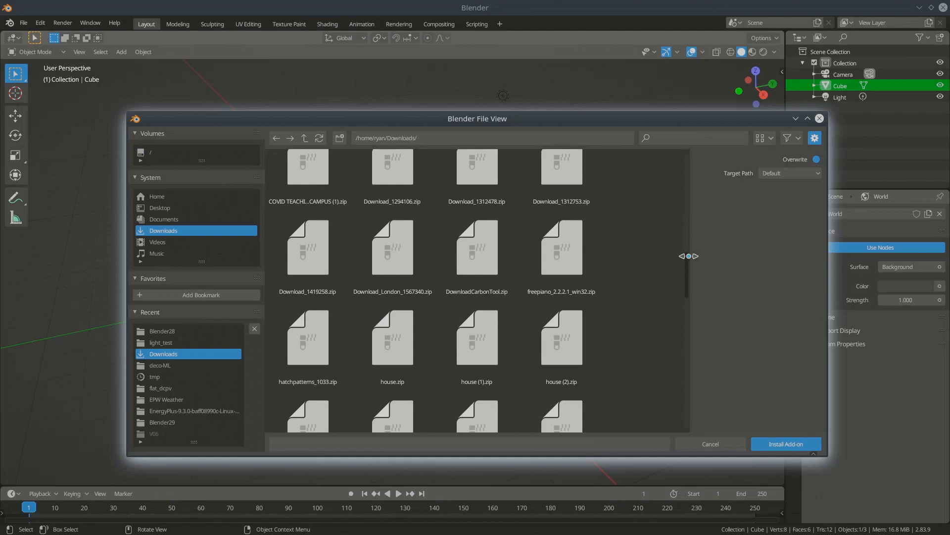
{"action": "scroll", "scroll_direction": "down", "scroll_amount": 3}
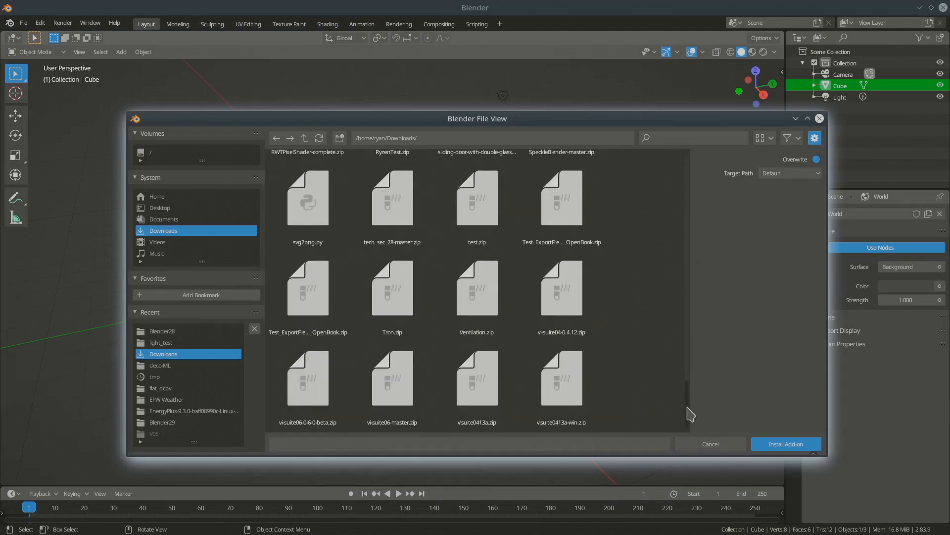
{"action": "left_click", "coordinate": [392, 380]}
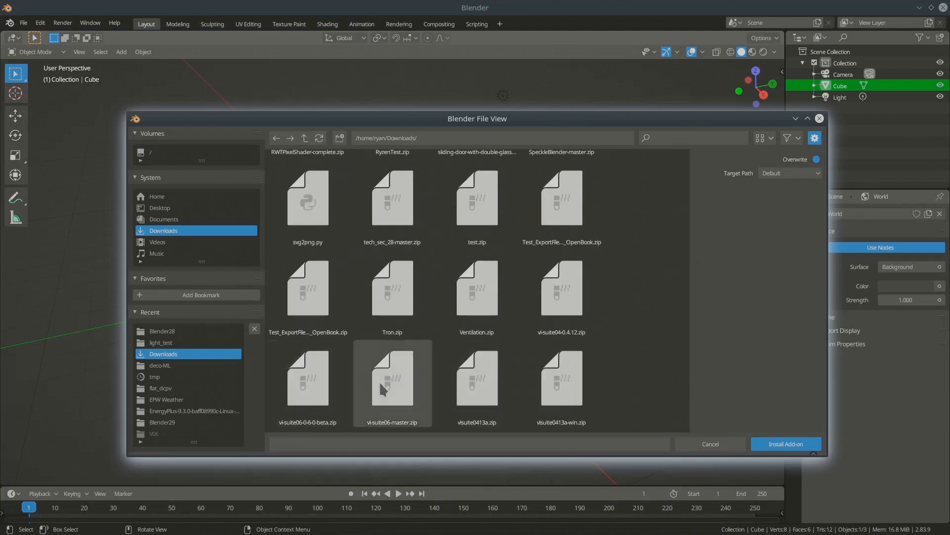
{"action": "mouse_move", "coordinate": [396, 380]}
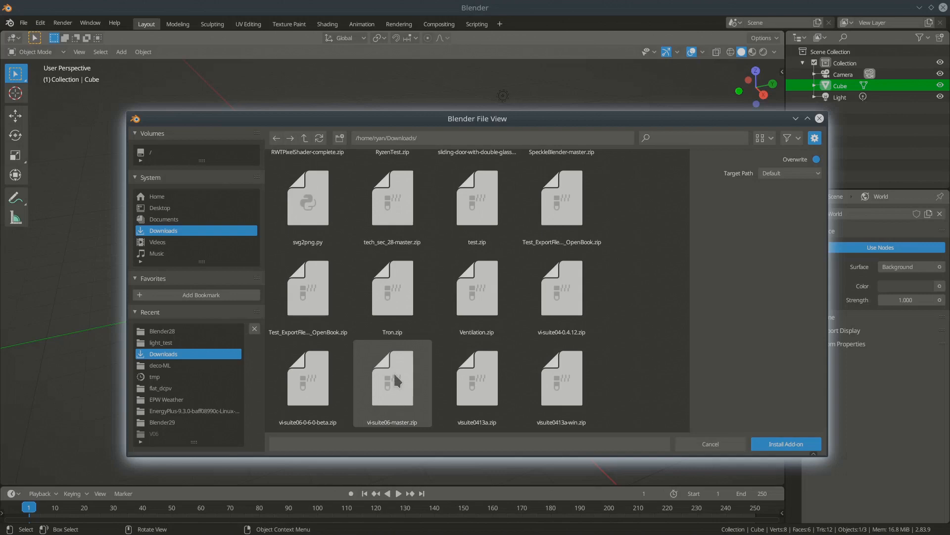
{"action": "left_click", "coordinate": [392, 379]}
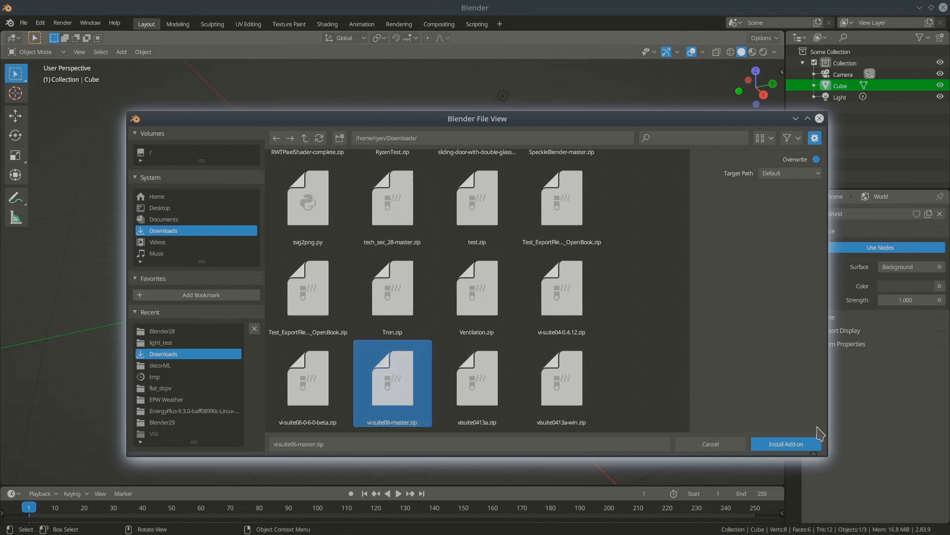
{"action": "left_click", "coordinate": [785, 443]}
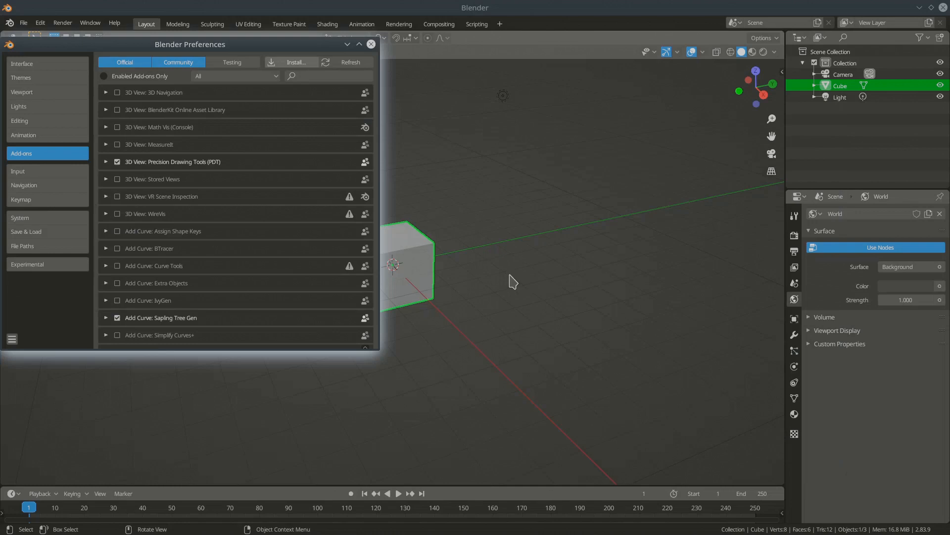
{"action": "mouse_move", "coordinate": [241, 66]}
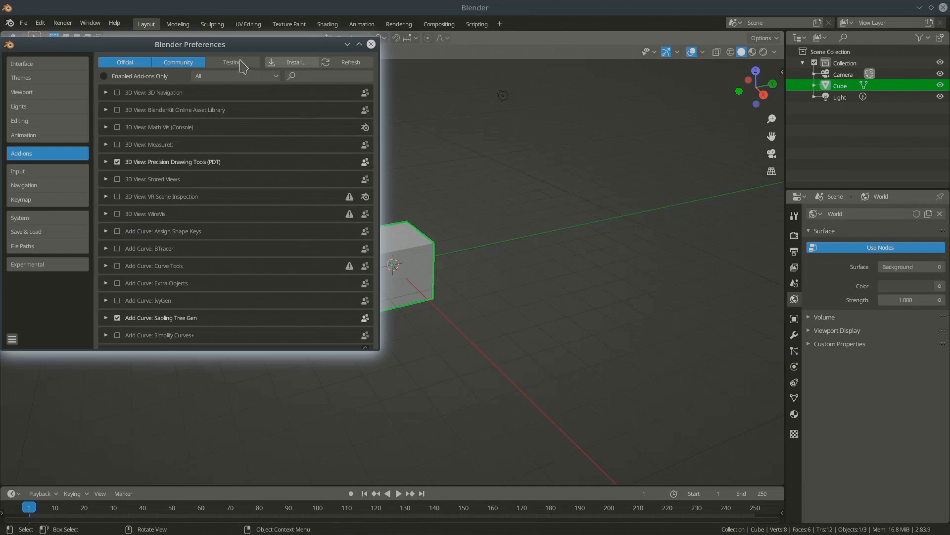
{"action": "mouse_move", "coordinate": [245, 141]}
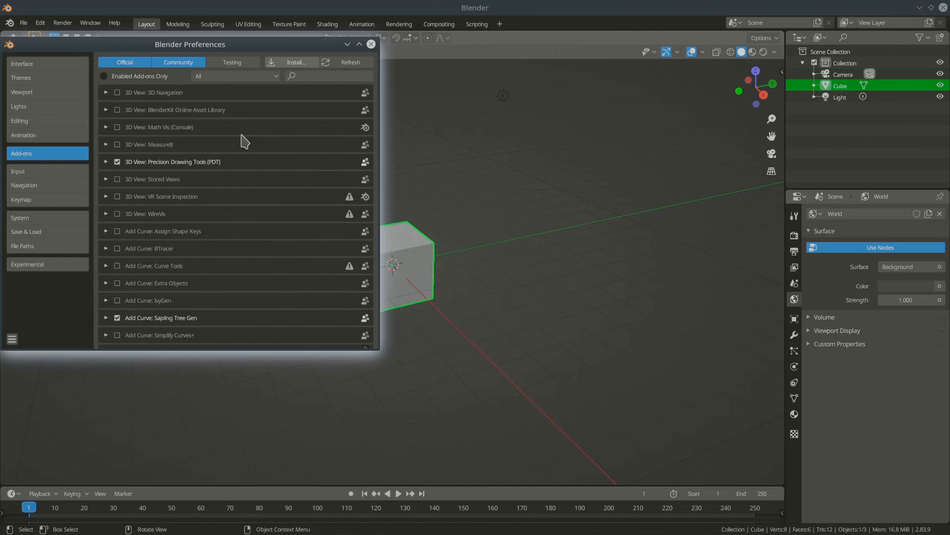
{"action": "mouse_move", "coordinate": [156, 161]}
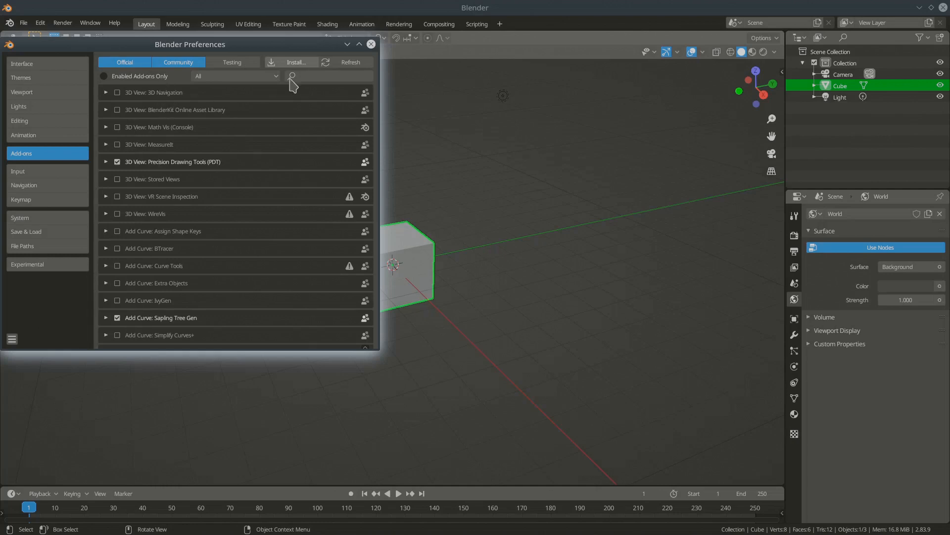
Filter the add-ons list with 'VI-Suite' to find Import-Export: VI-Suite
{"action": "type", "text": "VI-Suite"}
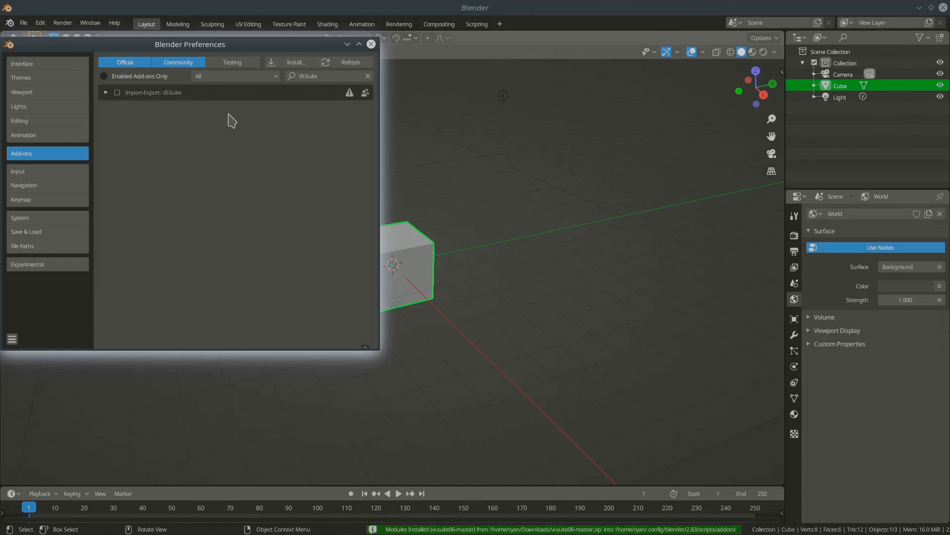
{"action": "mouse_move", "coordinate": [176, 103]}
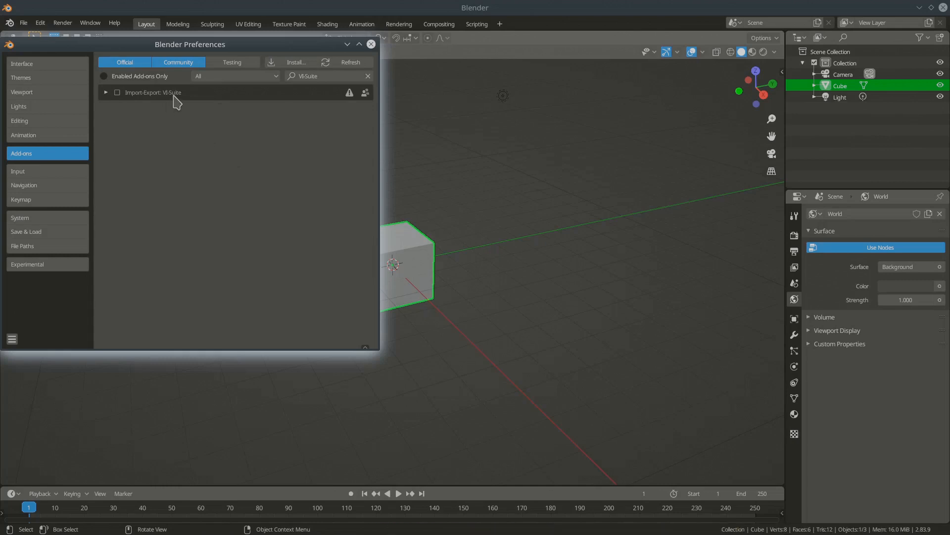
{"action": "mouse_move", "coordinate": [172, 123]}
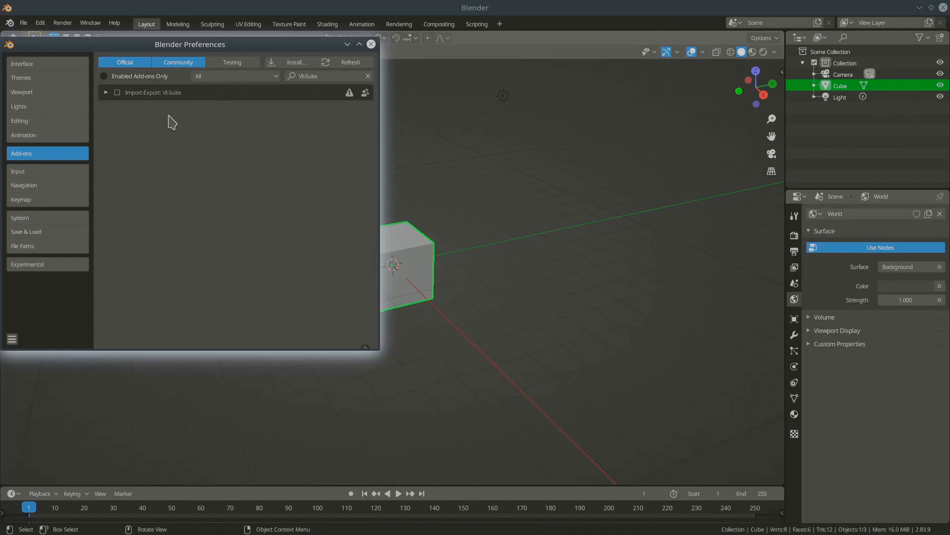
{"action": "mouse_move", "coordinate": [150, 112]}
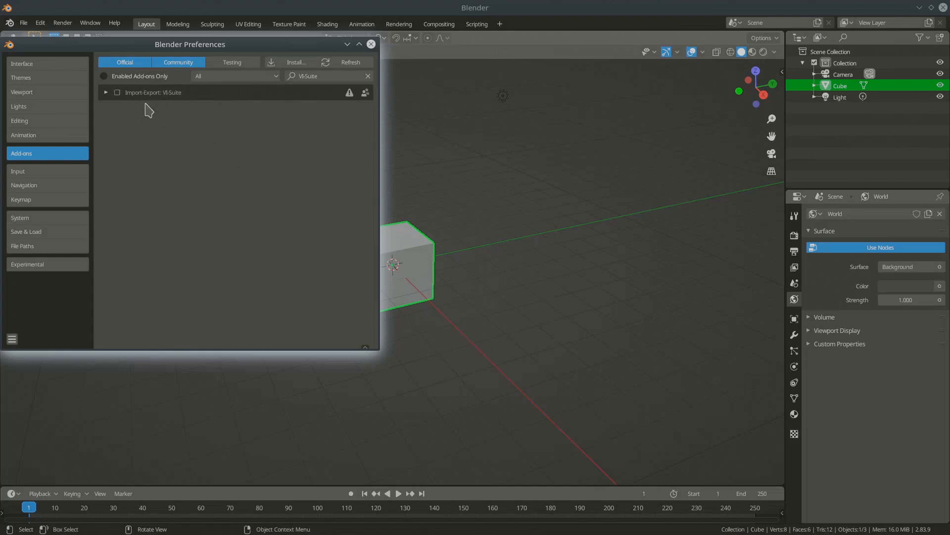
{"action": "mouse_move", "coordinate": [132, 116]}
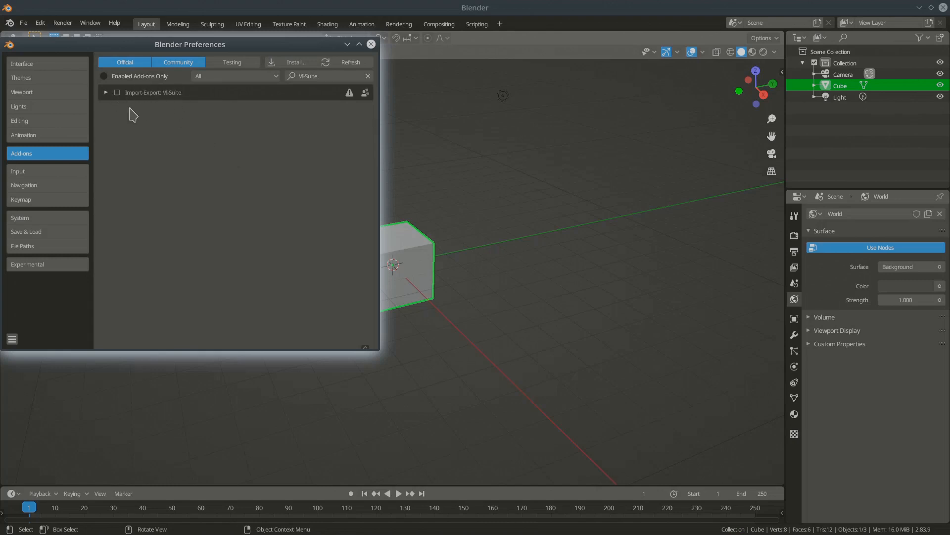
{"action": "mouse_move", "coordinate": [144, 114]}
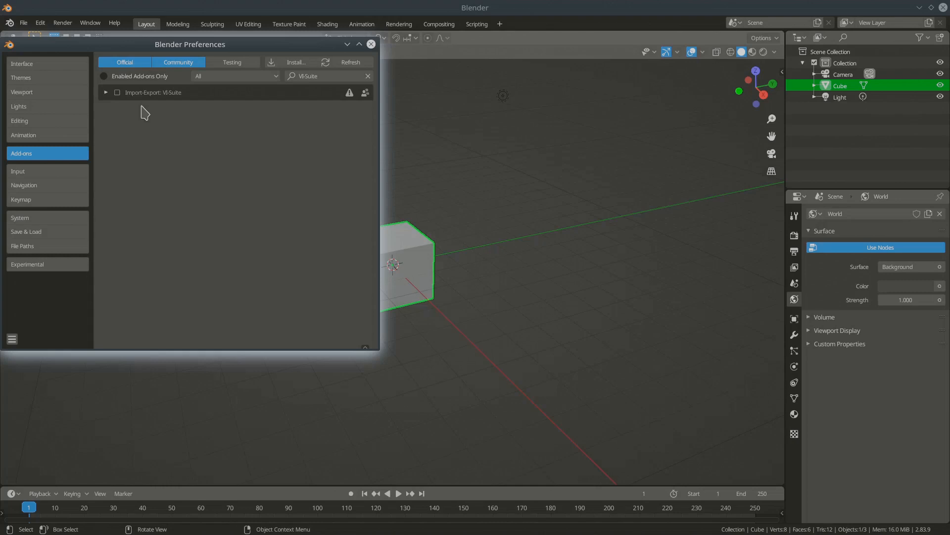
{"action": "mouse_move", "coordinate": [143, 120]}
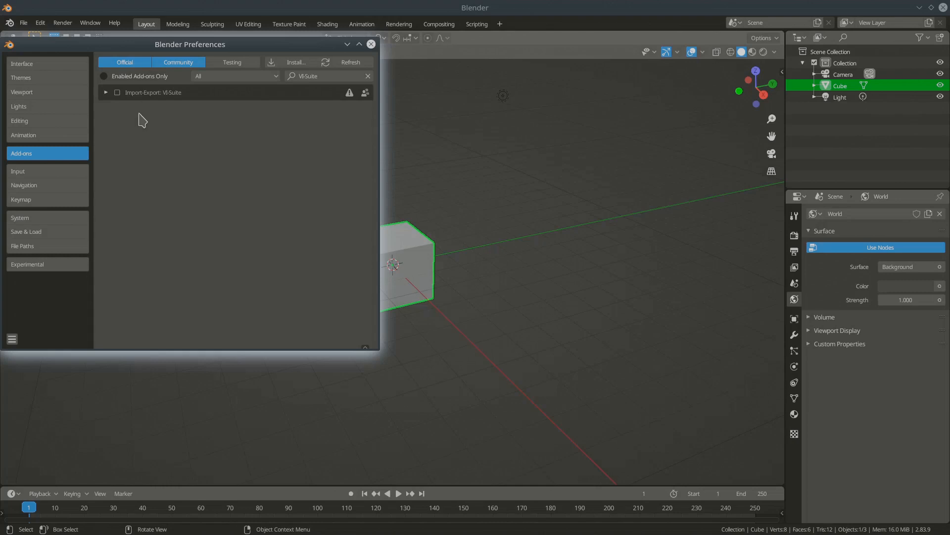
{"action": "mouse_move", "coordinate": [117, 92]}
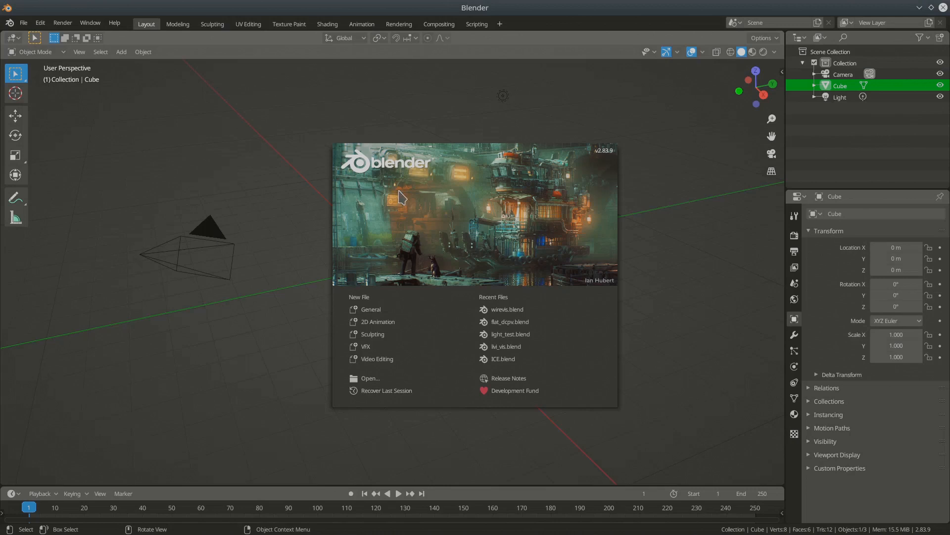
Dismiss the startup splash screen to show the default cube scene
{"action": "left_click", "coordinate": [406, 198]}
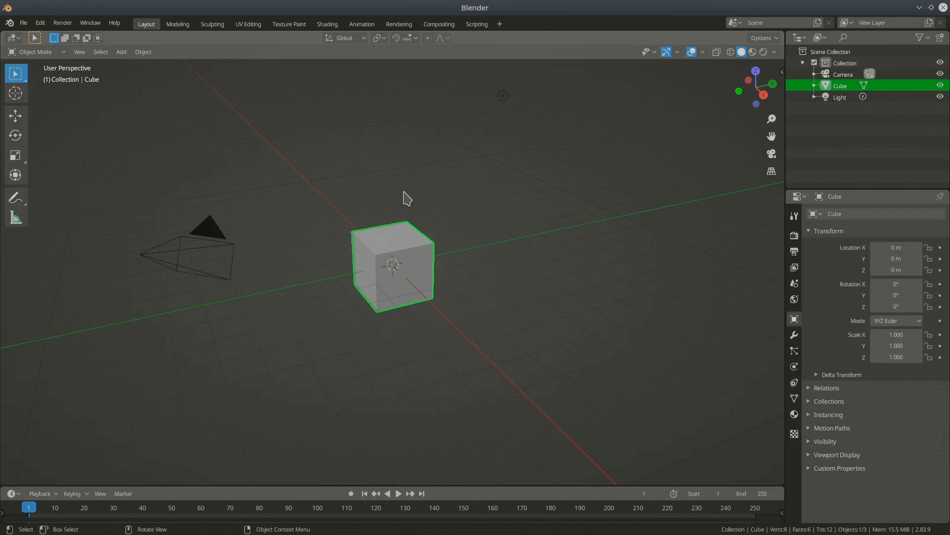
{"action": "mouse_move", "coordinate": [397, 239]}
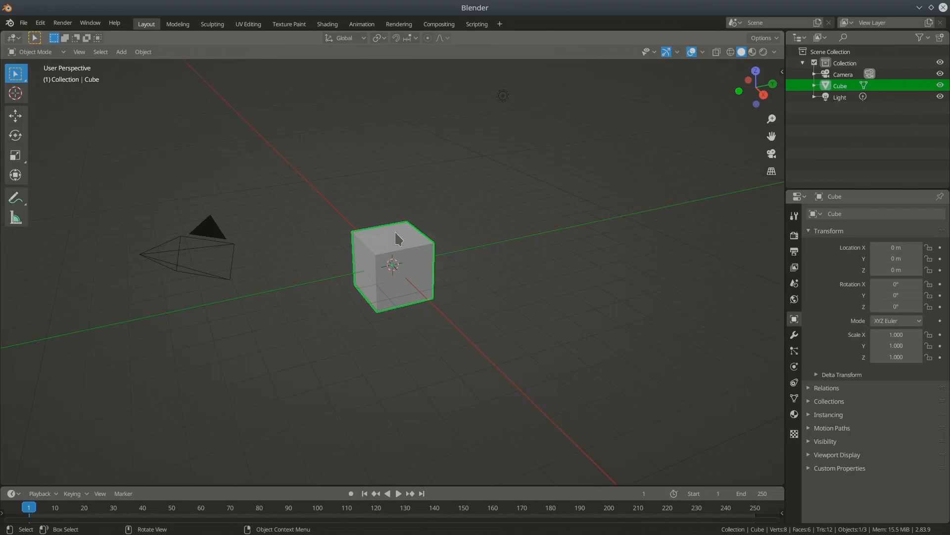
Enable the Import-Export: VI-Suite add-on in Preferences > Add-ons
{"action": "left_click", "coordinate": [40, 23]}
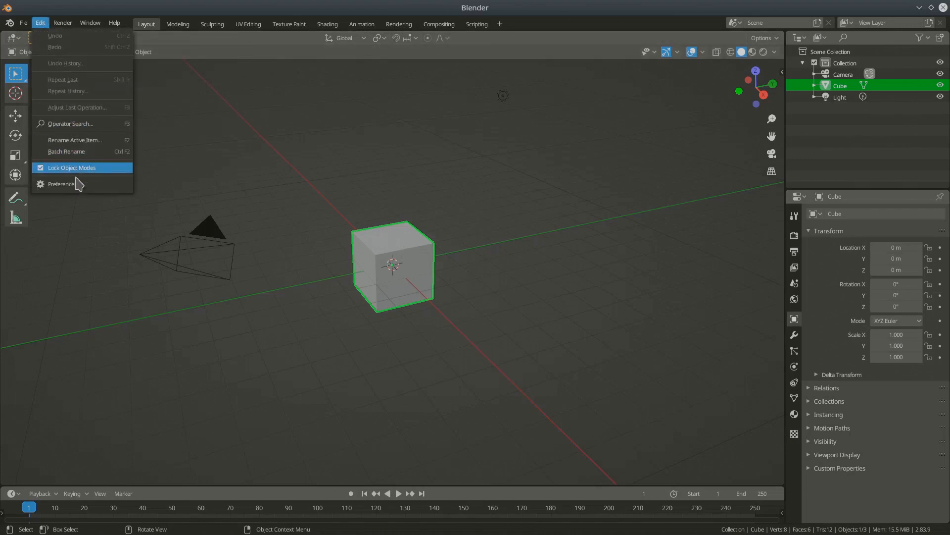
{"action": "left_click", "coordinate": [62, 184]}
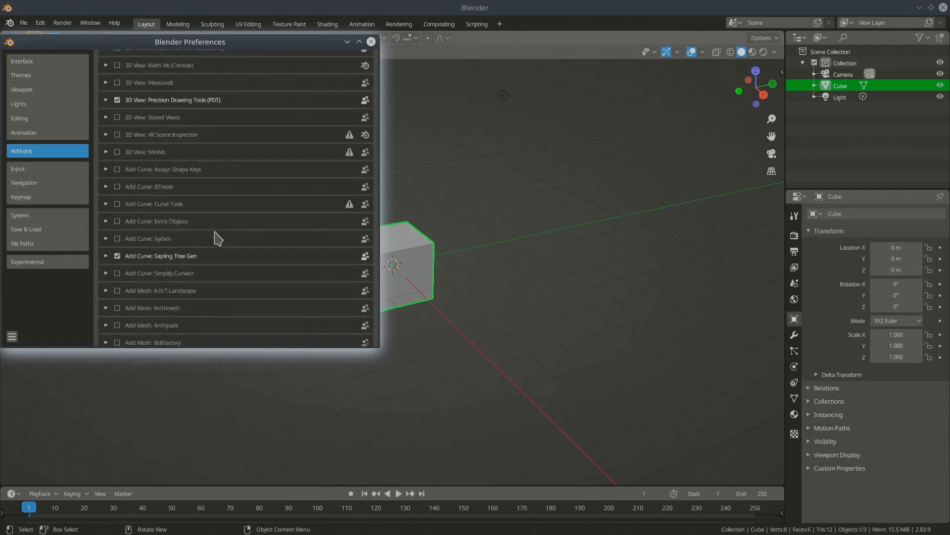
{"action": "scroll", "scroll_direction": "down", "scroll_amount": 3}
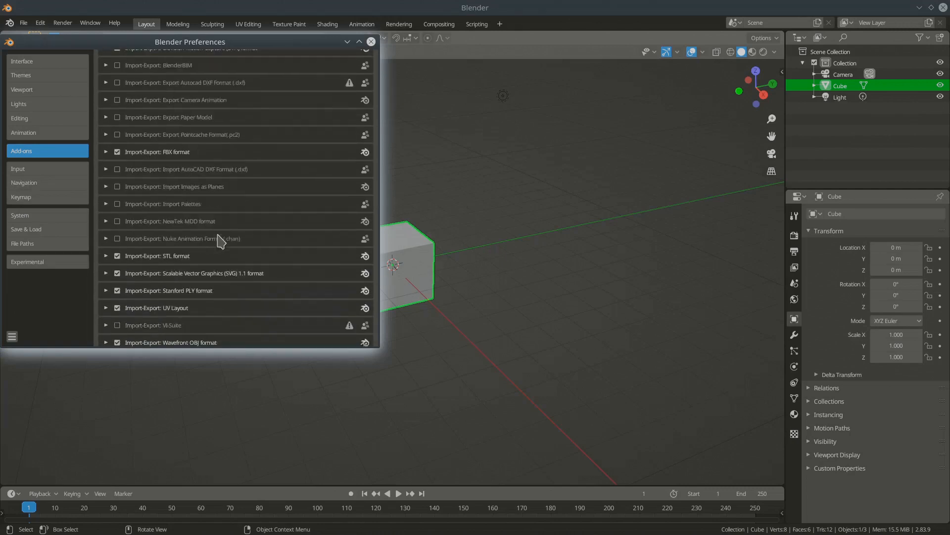
{"action": "scroll", "scroll_direction": "down", "scroll_amount": 3}
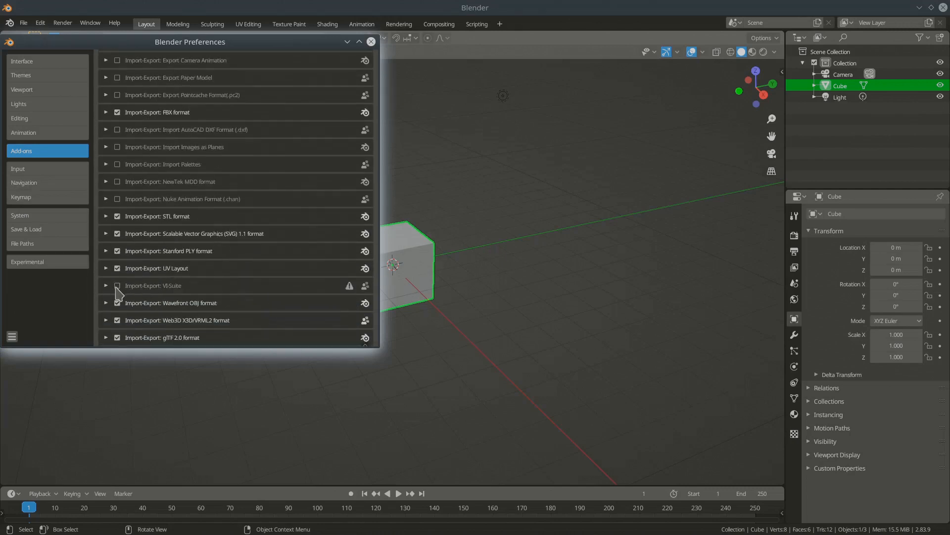
{"action": "mouse_move", "coordinate": [132, 294]}
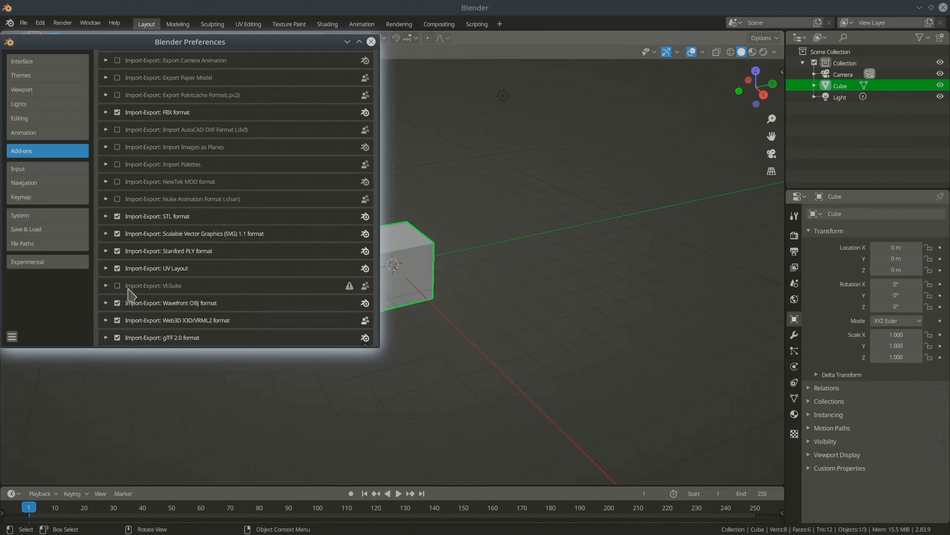
{"action": "mouse_move", "coordinate": [126, 296]}
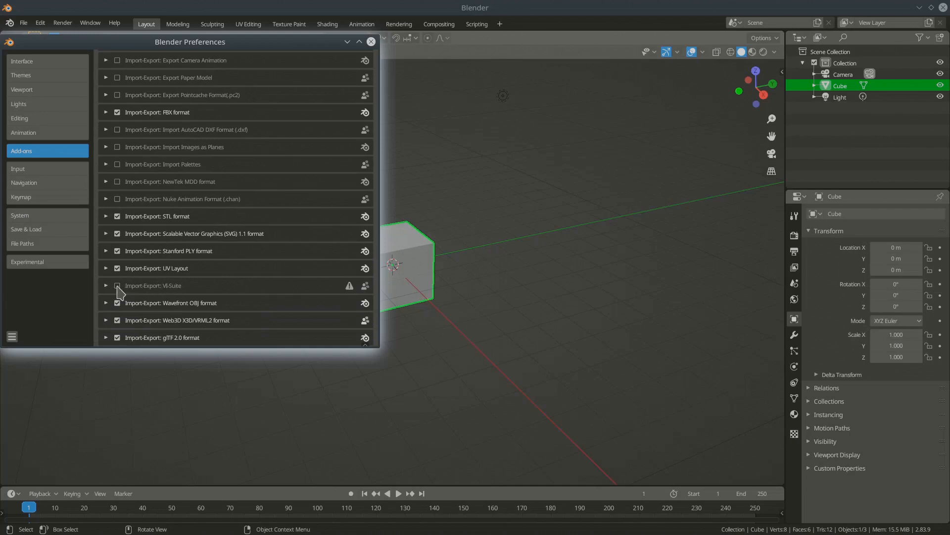
{"action": "left_click", "coordinate": [117, 285]}
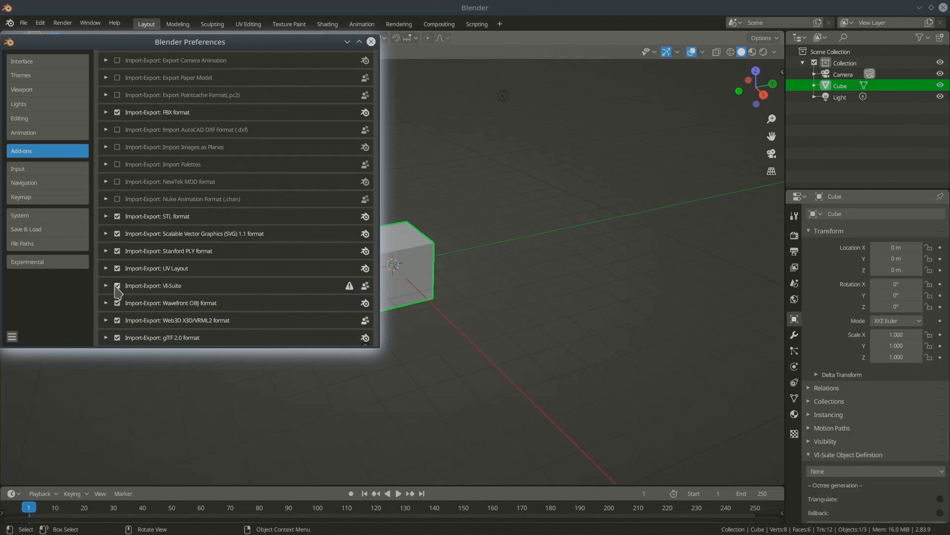
{"action": "mouse_move", "coordinate": [117, 285]}
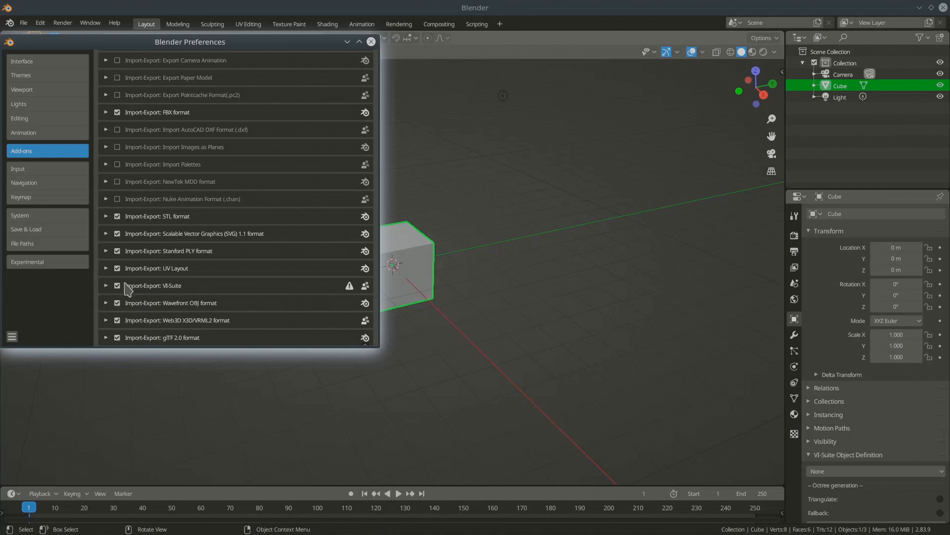
{"action": "mouse_move", "coordinate": [126, 294]}
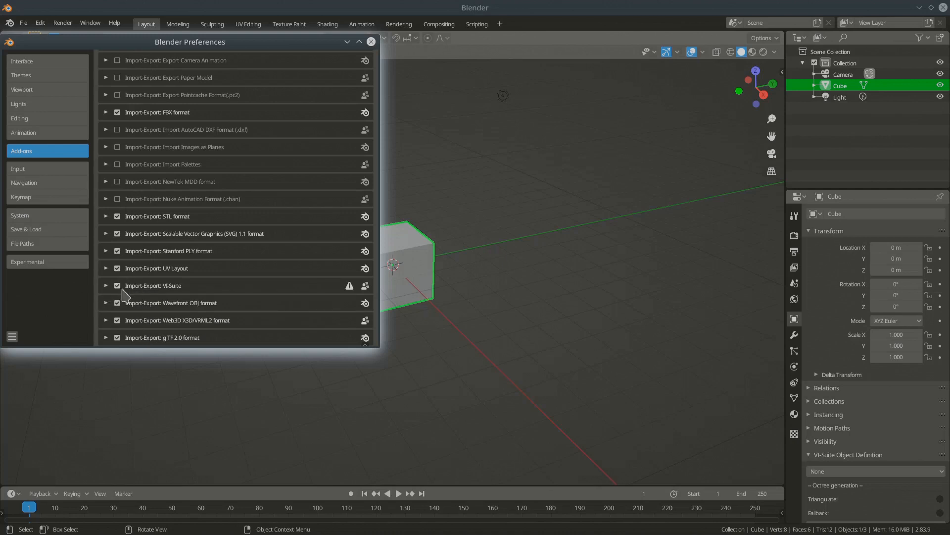
{"action": "mouse_move", "coordinate": [145, 298]}
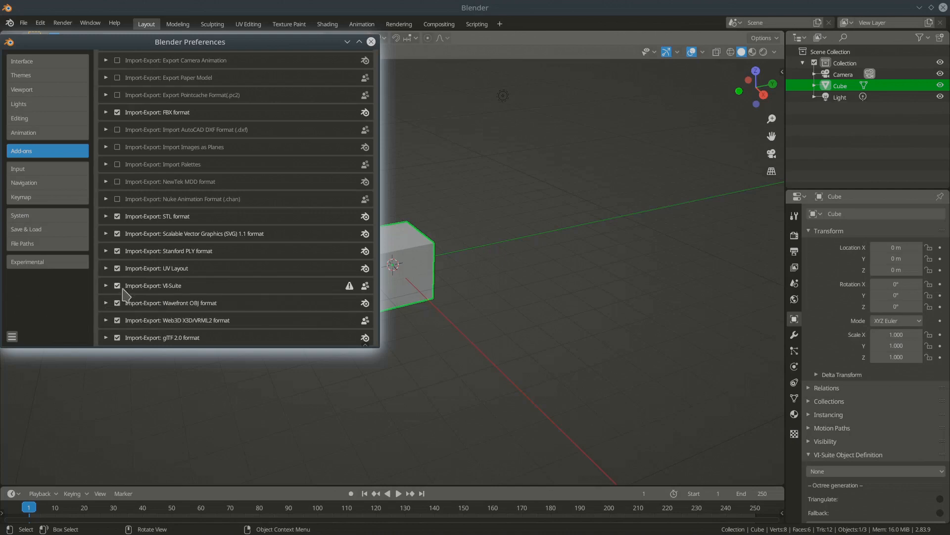
{"action": "mouse_move", "coordinate": [195, 296]}
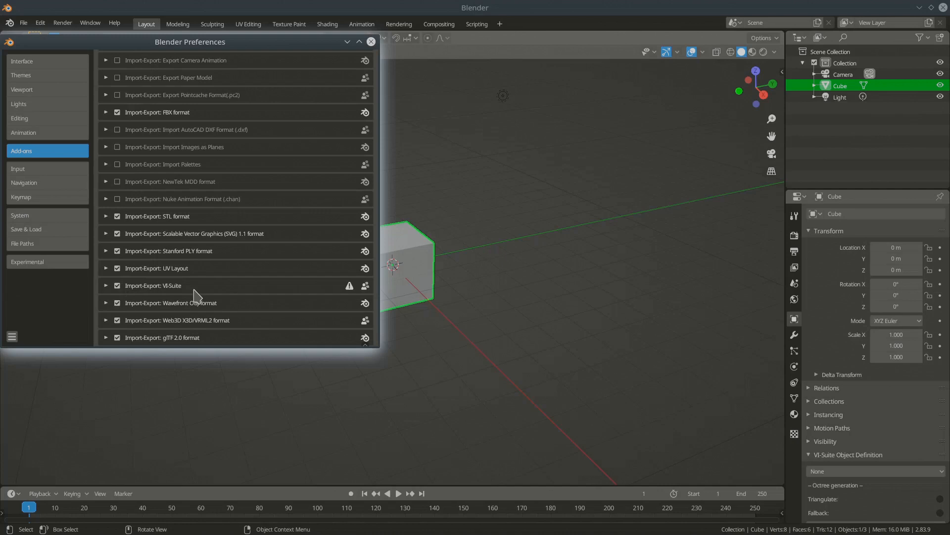
{"action": "mouse_move", "coordinate": [145, 298]}
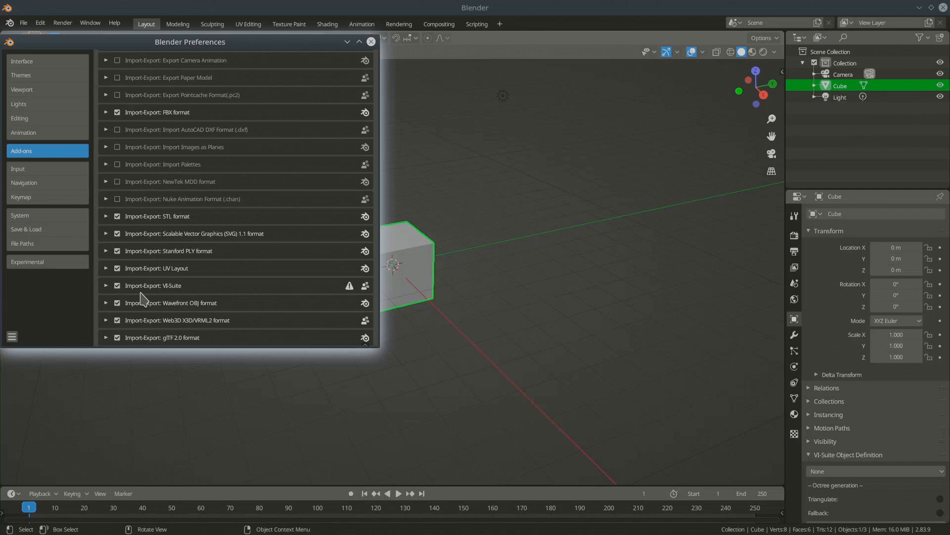
{"action": "scroll", "scroll_direction": "down", "scroll_amount": 3}
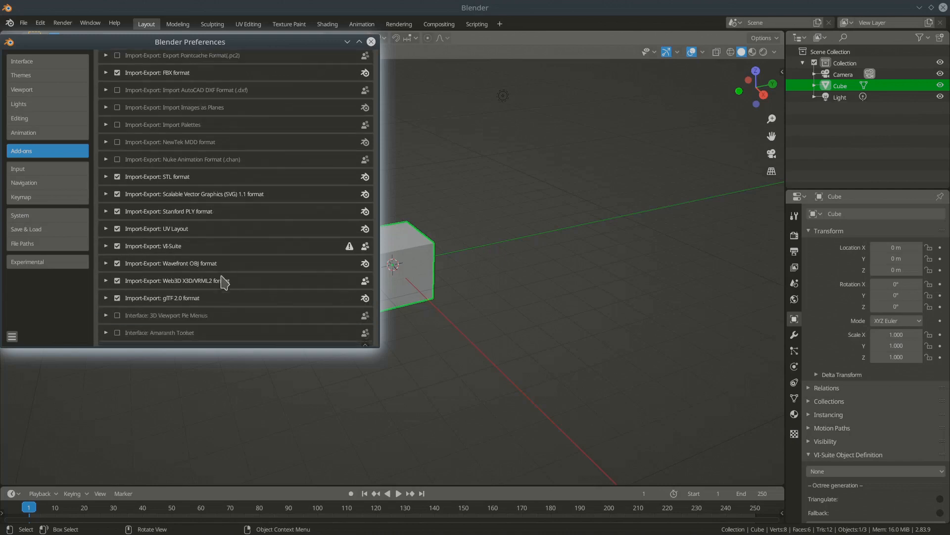
{"action": "scroll", "scroll_direction": "down", "scroll_amount": 3}
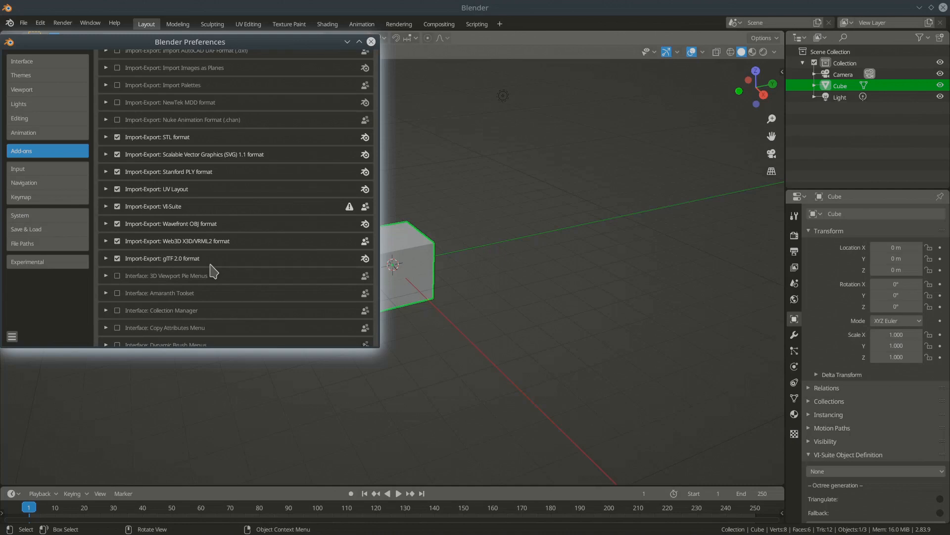
{"action": "mouse_move", "coordinate": [117, 220]}
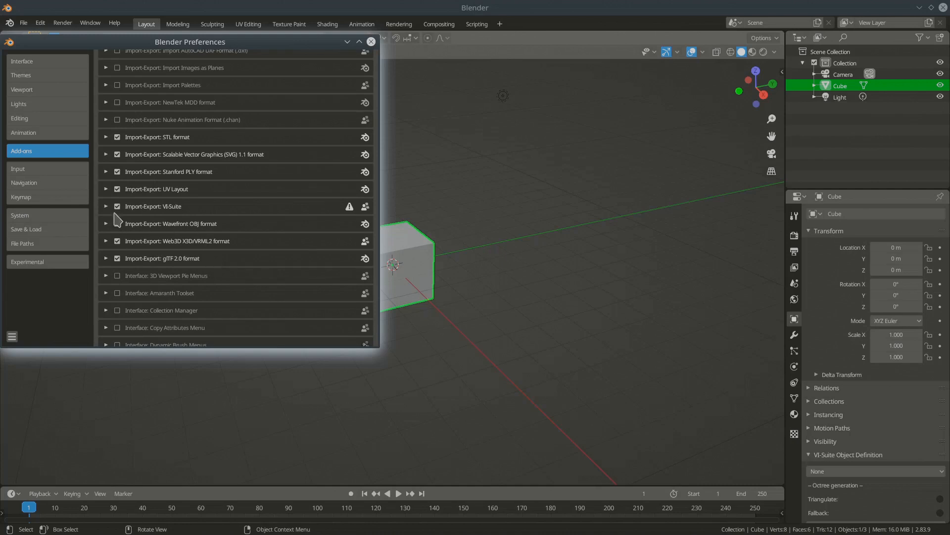
{"action": "mouse_move", "coordinate": [106, 206]}
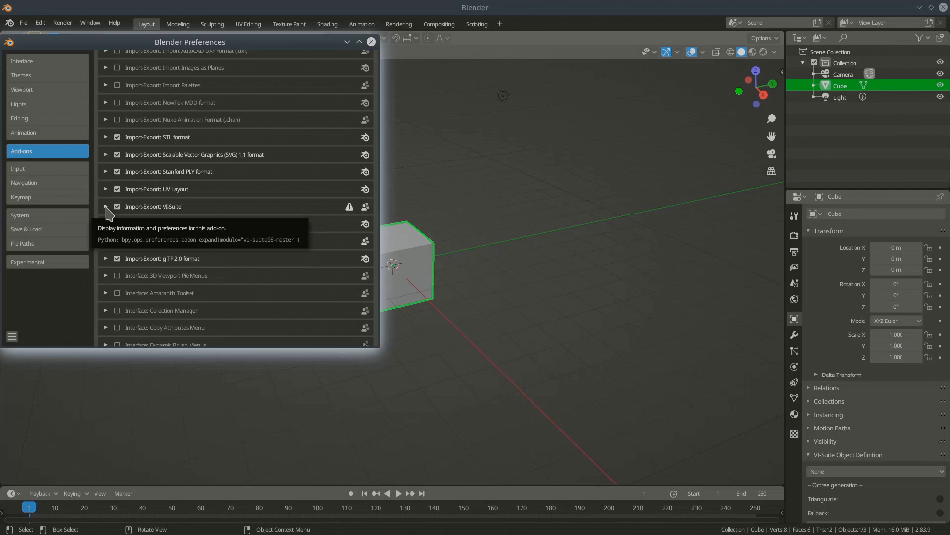
Expand VI-Suite's details showing empty Radiance, EnergyPlus and OpenFOAM directories, then close Preferences
{"action": "left_click", "coordinate": [106, 206]}
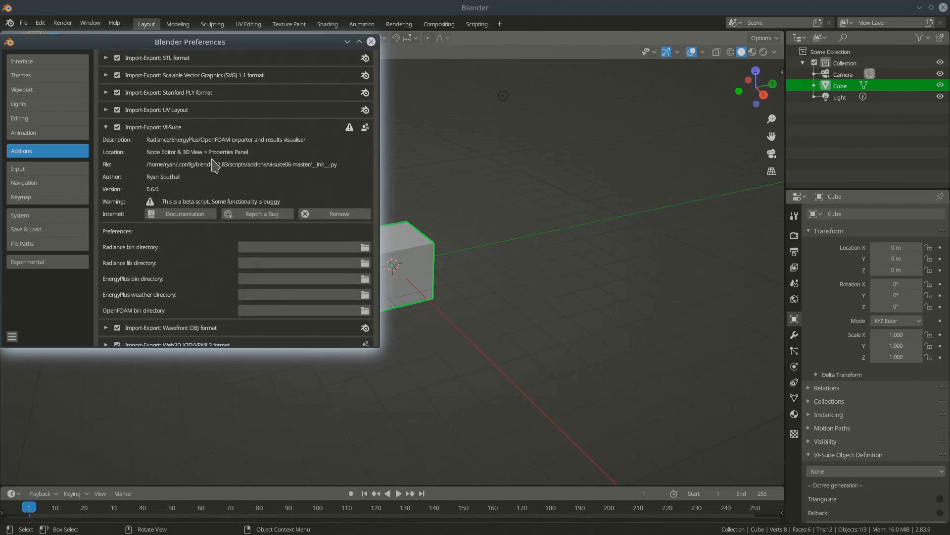
{"action": "mouse_move", "coordinate": [227, 157]}
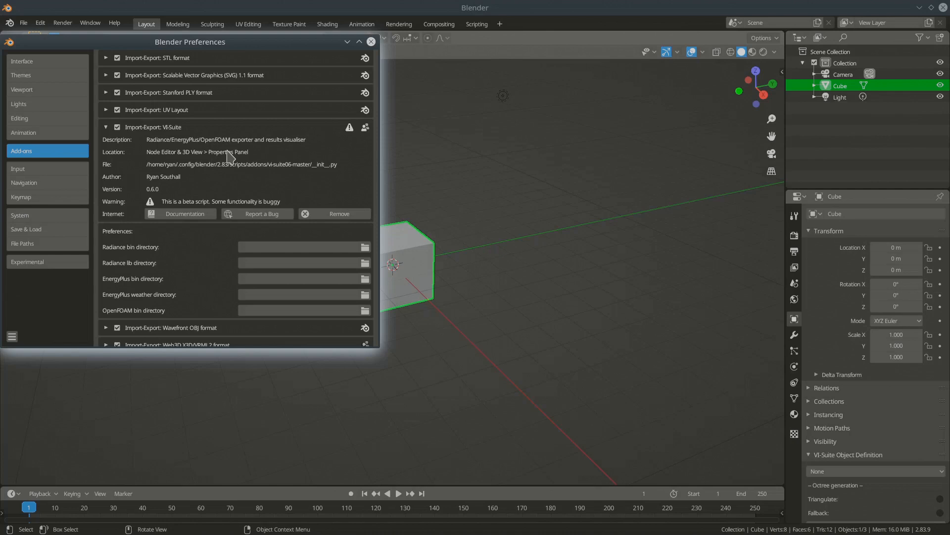
{"action": "mouse_move", "coordinate": [292, 243]}
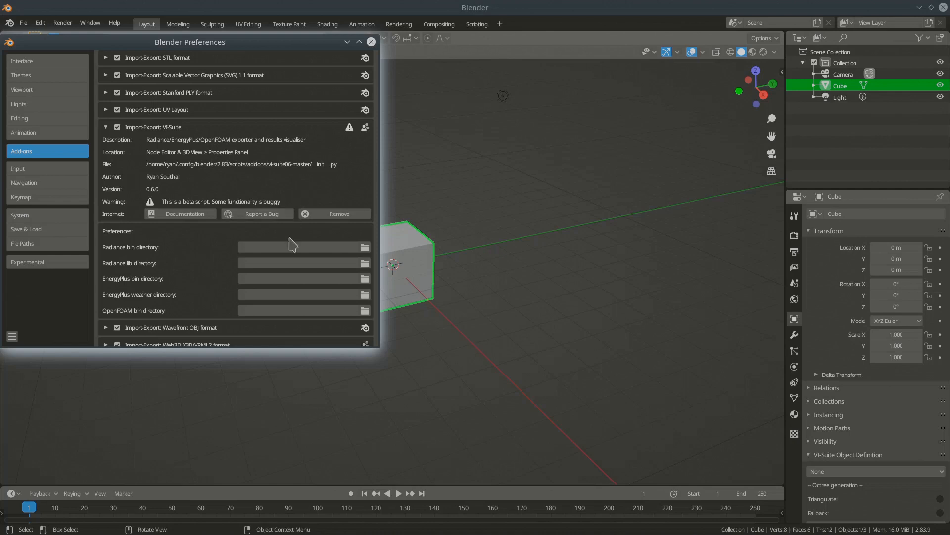
{"action": "mouse_move", "coordinate": [225, 266]}
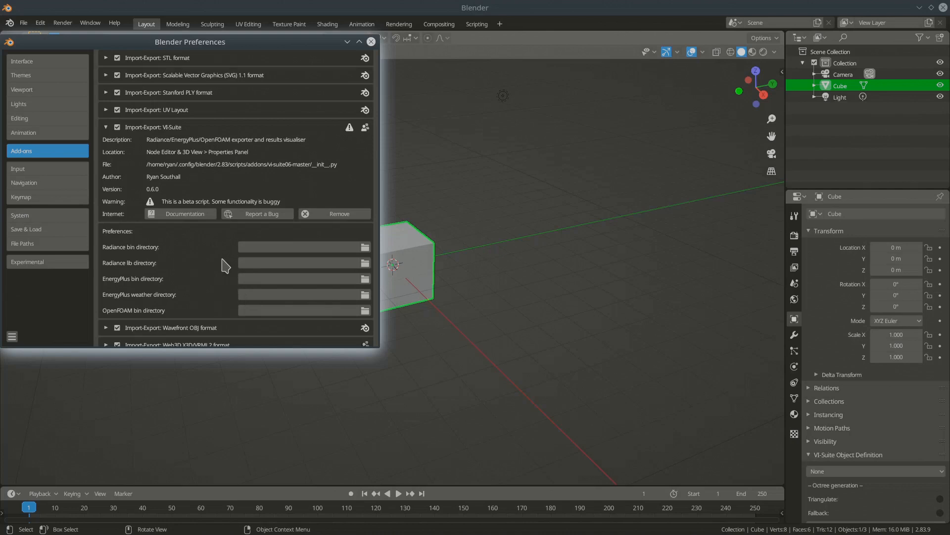
{"action": "scroll", "scroll_direction": "down", "scroll_amount": 3}
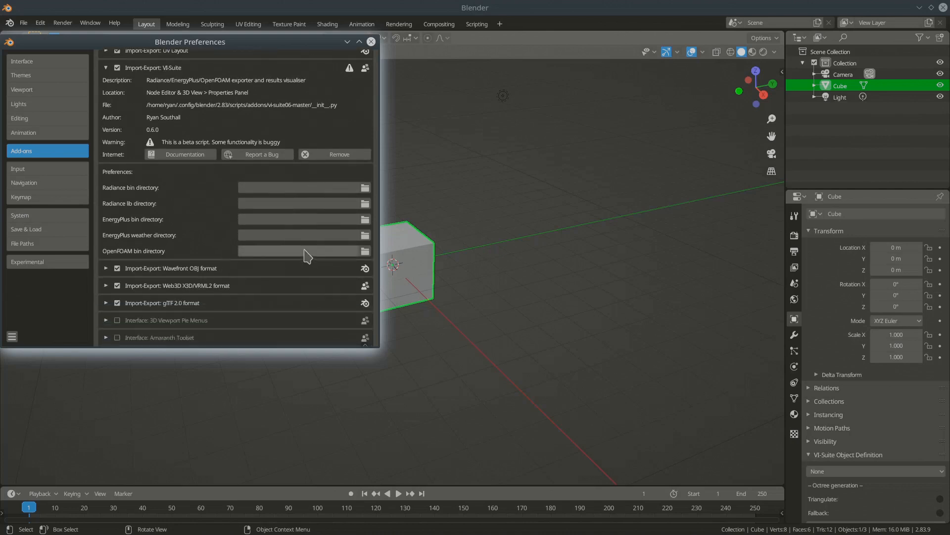
{"action": "mouse_move", "coordinate": [277, 209]}
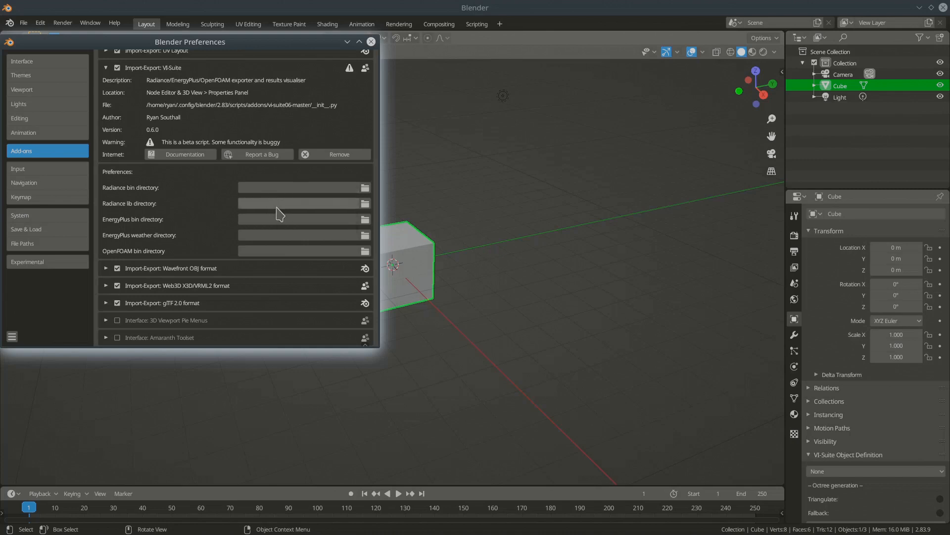
{"action": "mouse_move", "coordinate": [279, 219]}
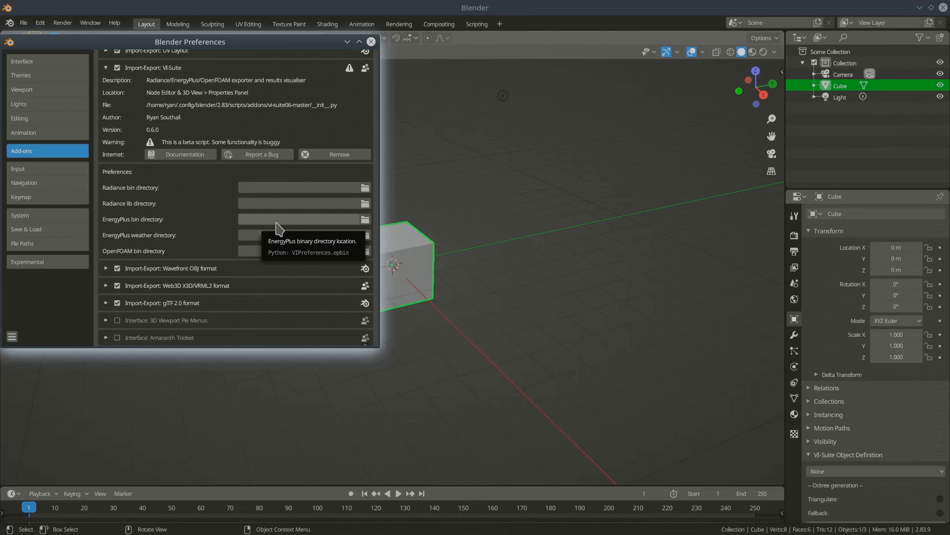
{"action": "mouse_move", "coordinate": [191, 196]}
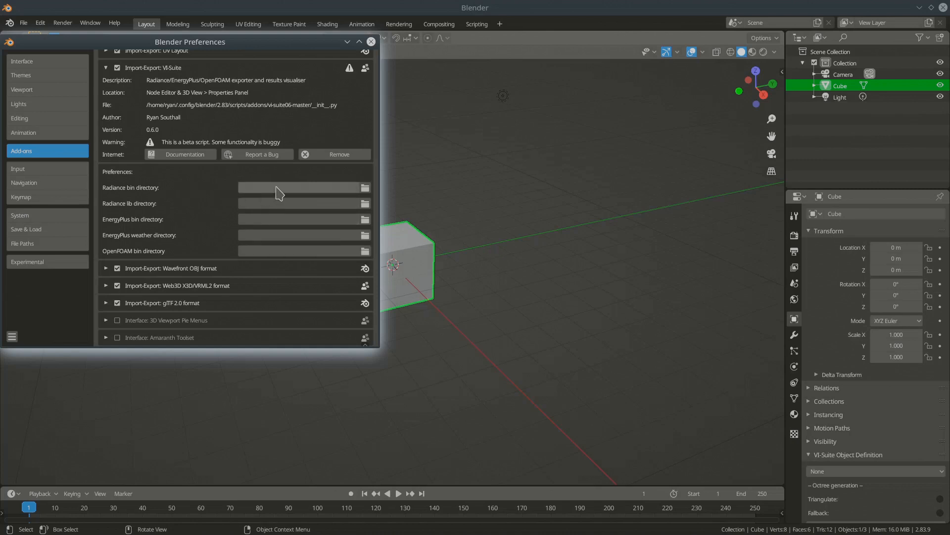
{"action": "mouse_move", "coordinate": [285, 187]}
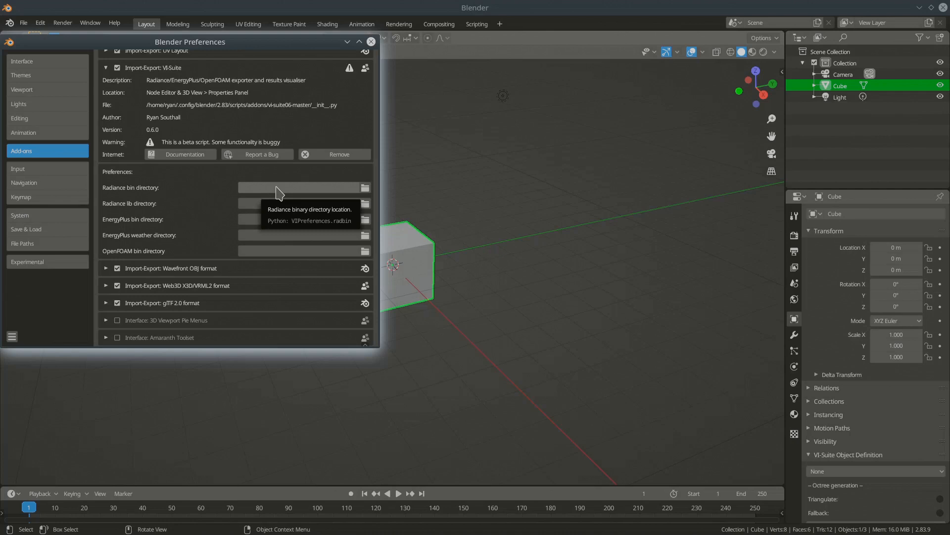
{"action": "mouse_move", "coordinate": [285, 195]}
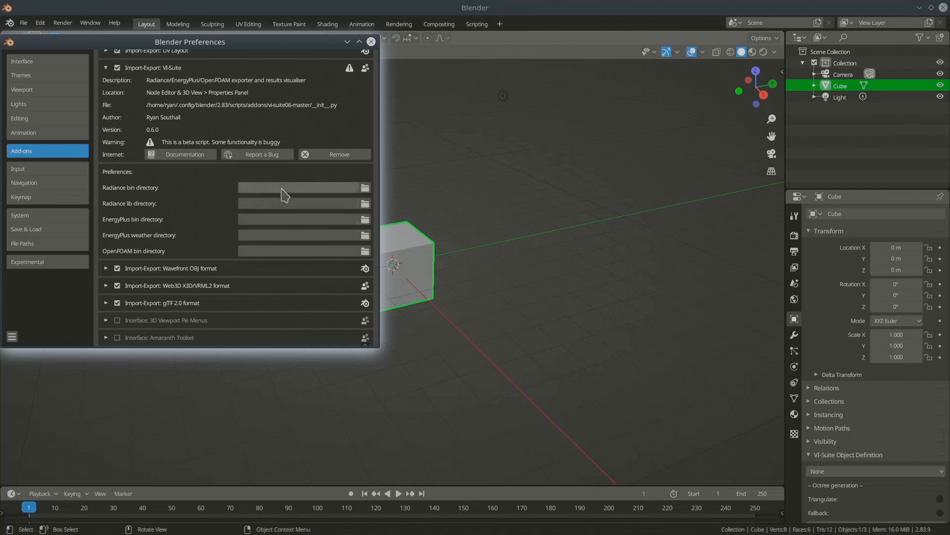
{"action": "mouse_move", "coordinate": [285, 188]}
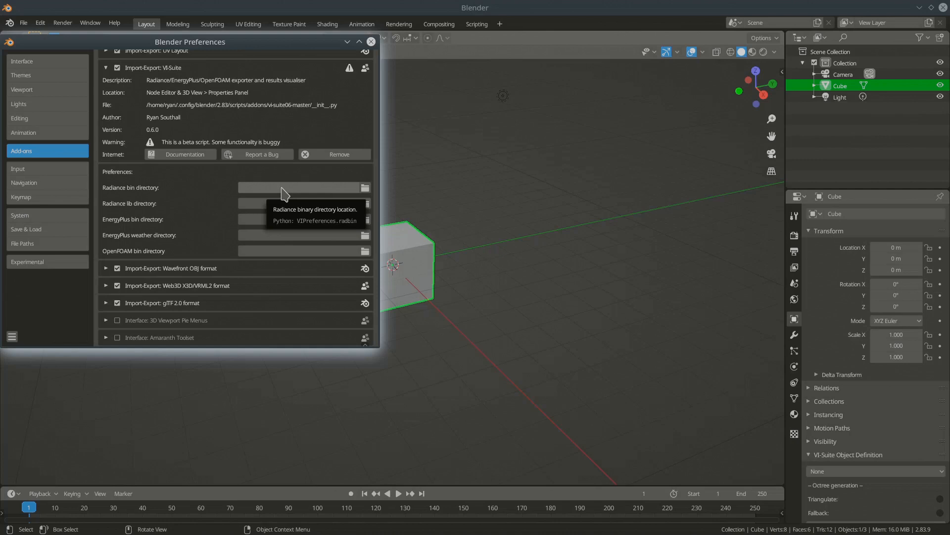
{"action": "mouse_move", "coordinate": [308, 188]}
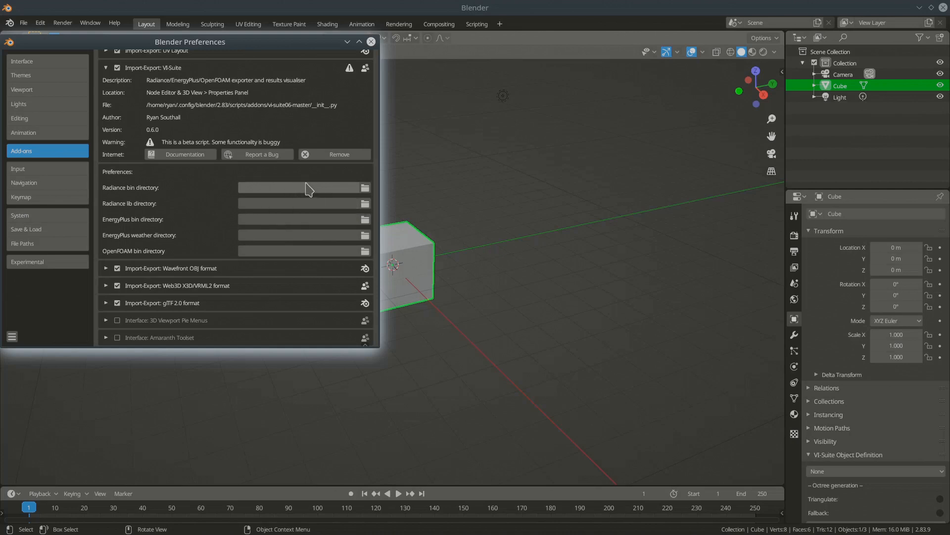
{"action": "mouse_move", "coordinate": [288, 209]}
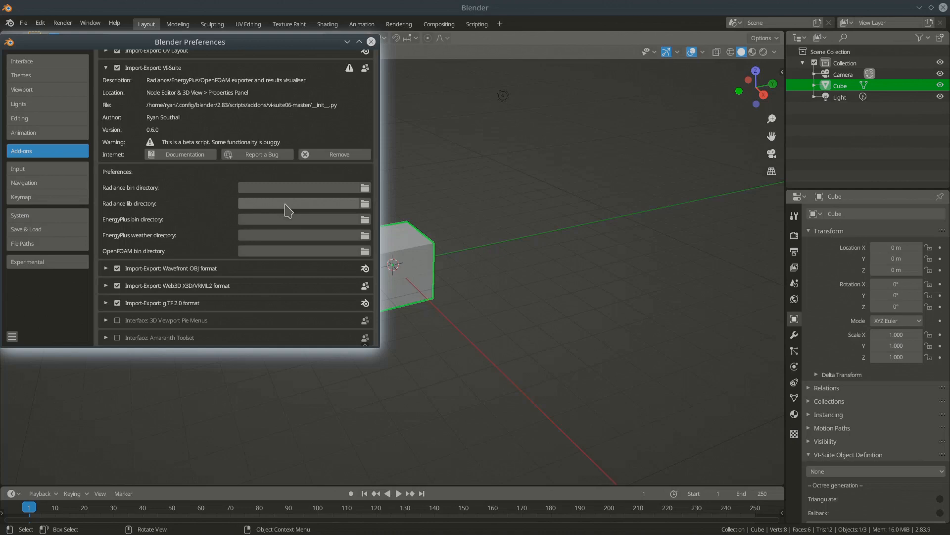
{"action": "mouse_move", "coordinate": [286, 203]}
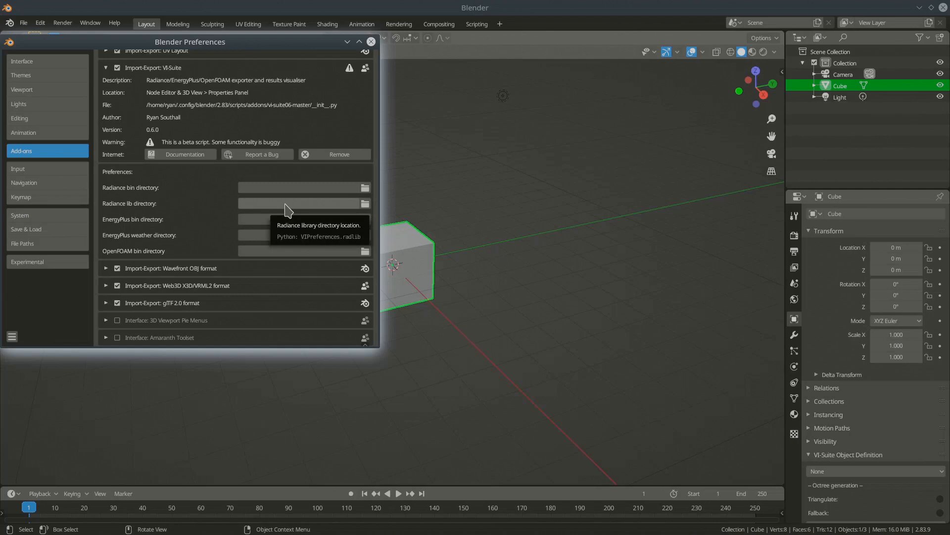
{"action": "mouse_move", "coordinate": [274, 223]}
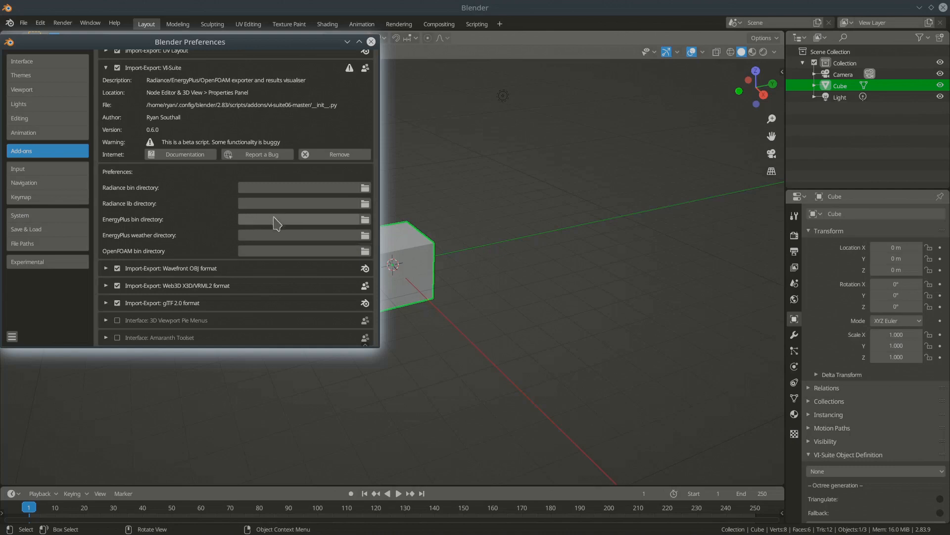
{"action": "mouse_move", "coordinate": [297, 219]}
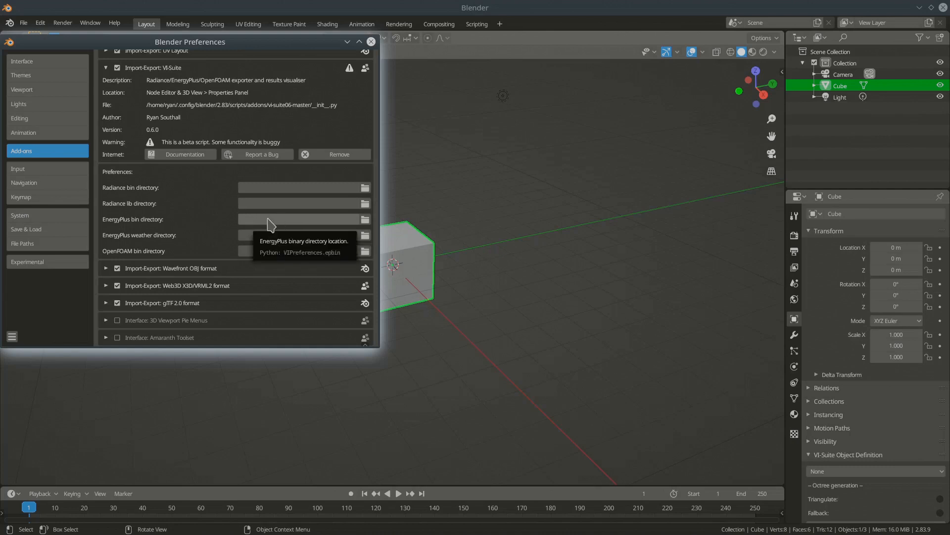
{"action": "mouse_move", "coordinate": [271, 243]}
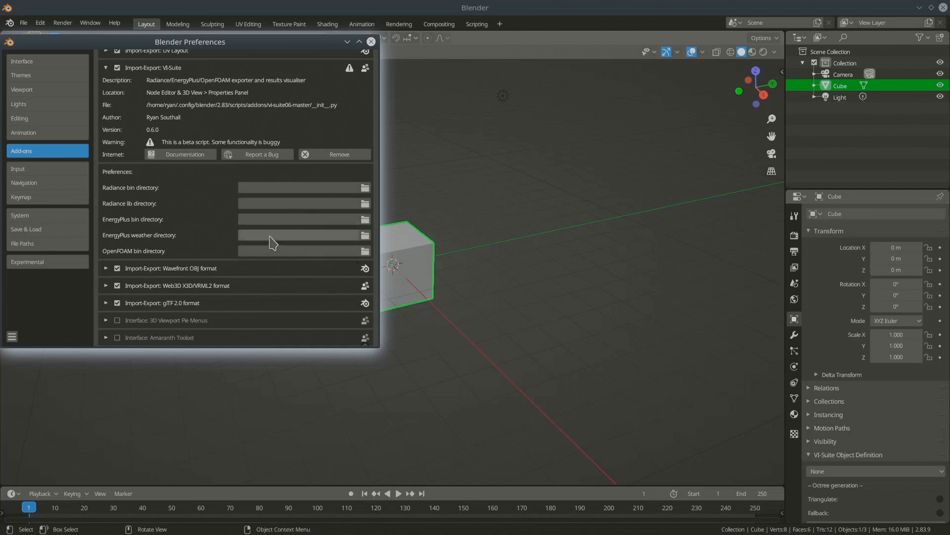
{"action": "mouse_move", "coordinate": [284, 242]}
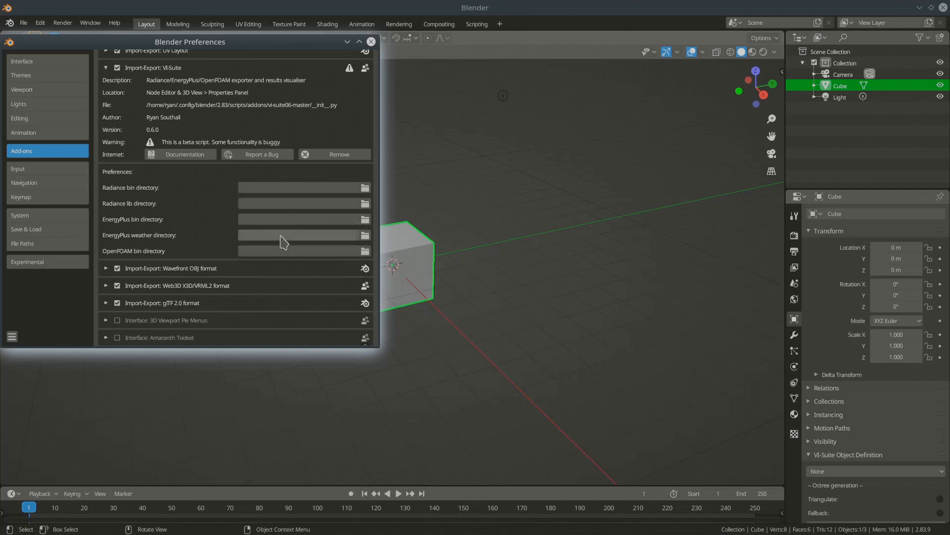
{"action": "mouse_move", "coordinate": [282, 236]}
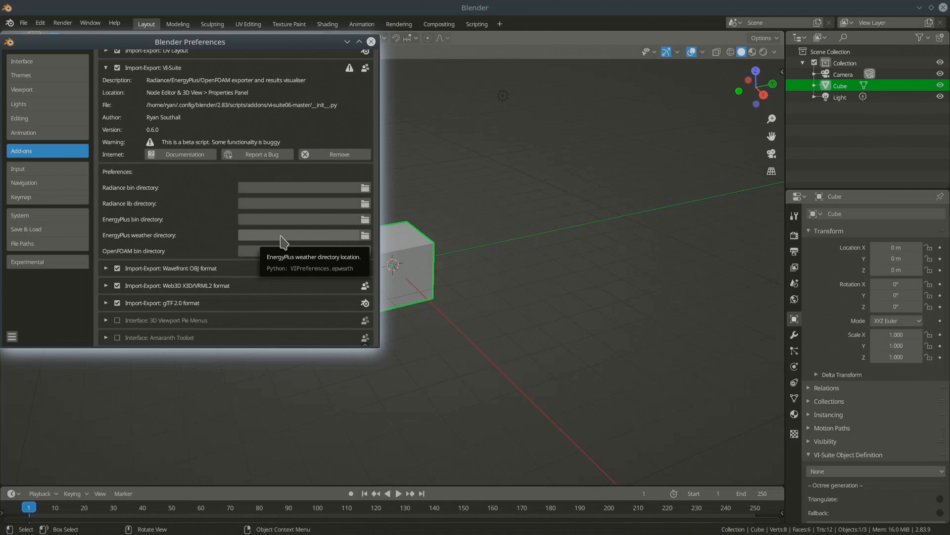
{"action": "mouse_move", "coordinate": [287, 237]}
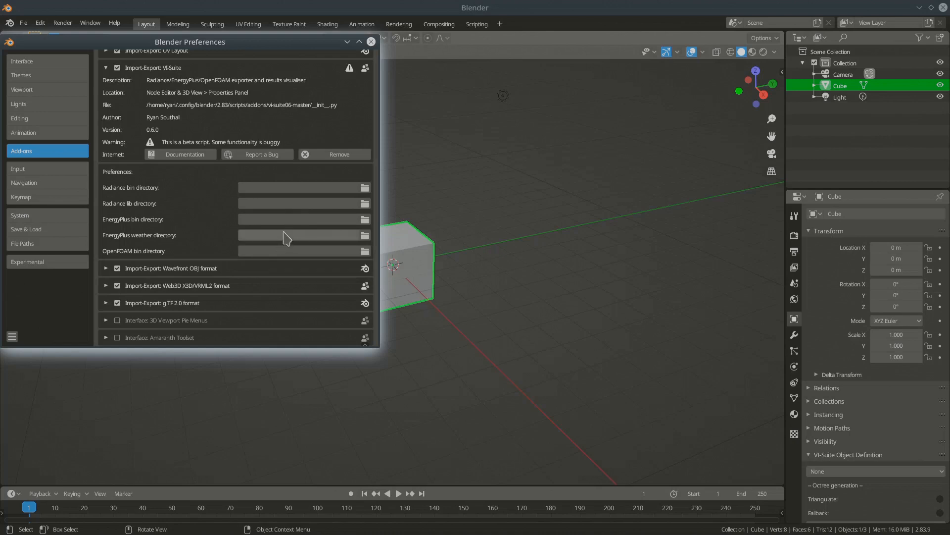
{"action": "mouse_move", "coordinate": [286, 235]}
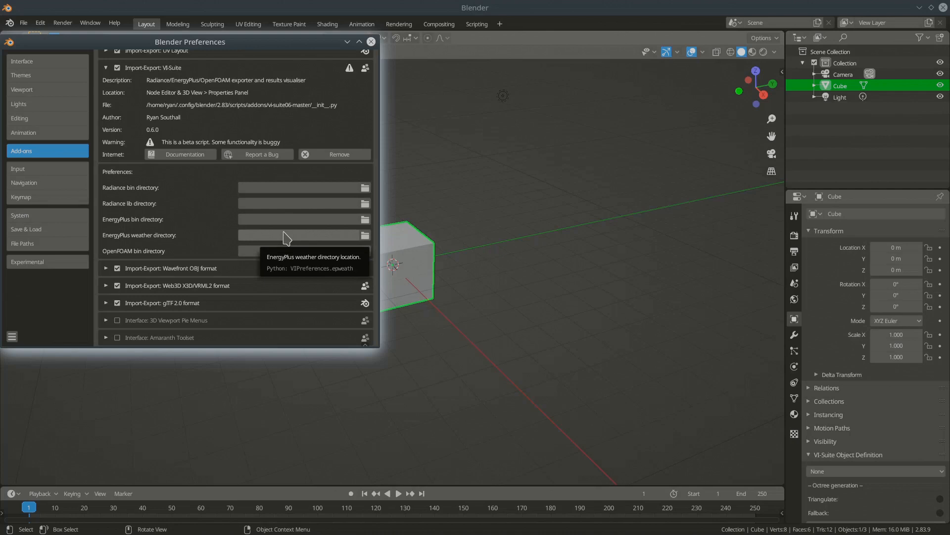
{"action": "mouse_move", "coordinate": [288, 253]}
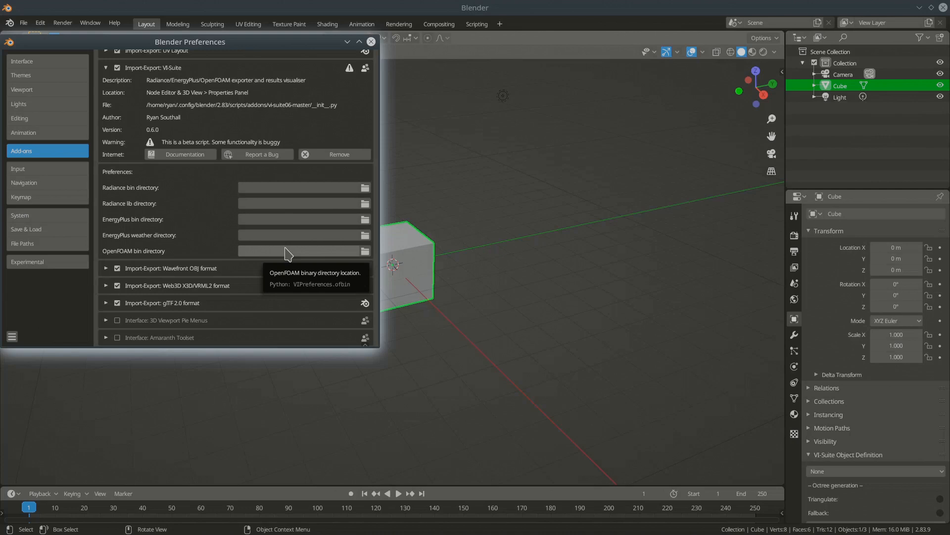
{"action": "mouse_move", "coordinate": [307, 252]}
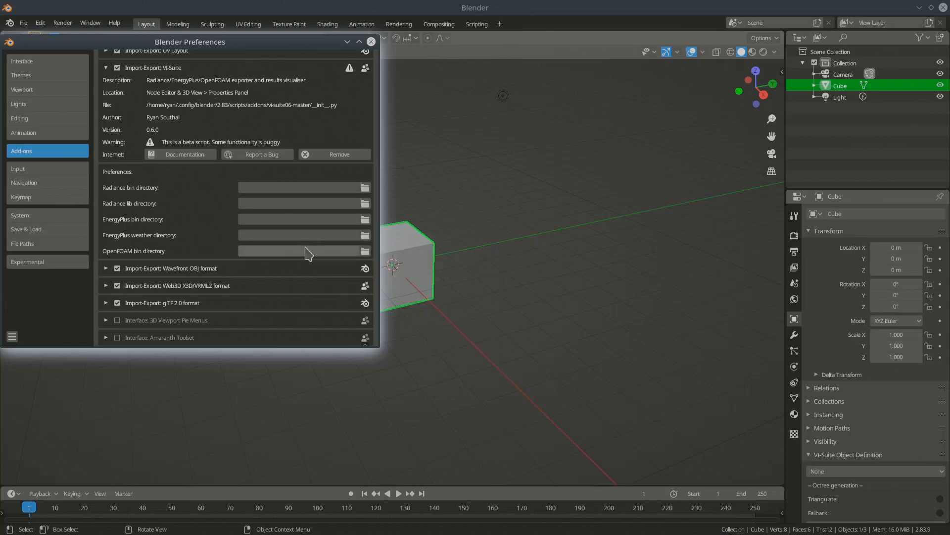
{"action": "mouse_move", "coordinate": [303, 250]}
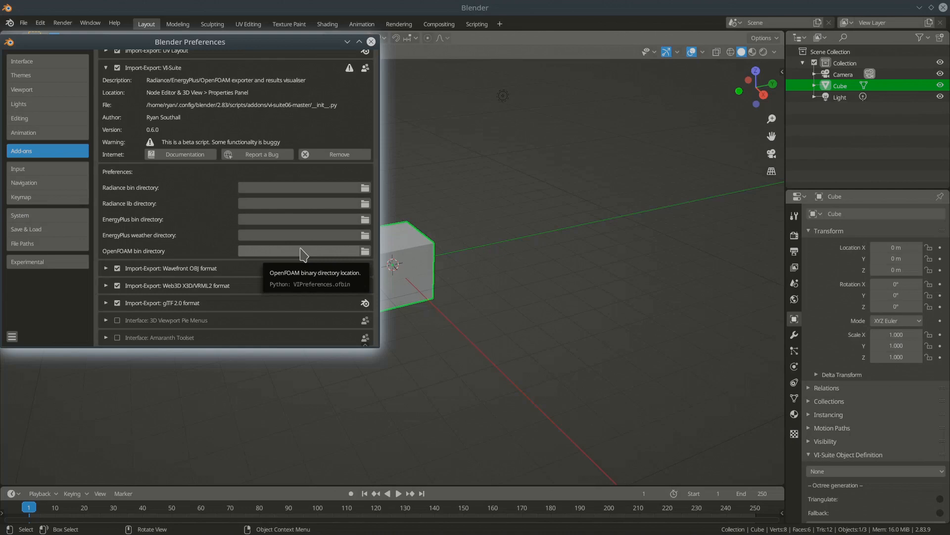
{"action": "mouse_move", "coordinate": [315, 226]}
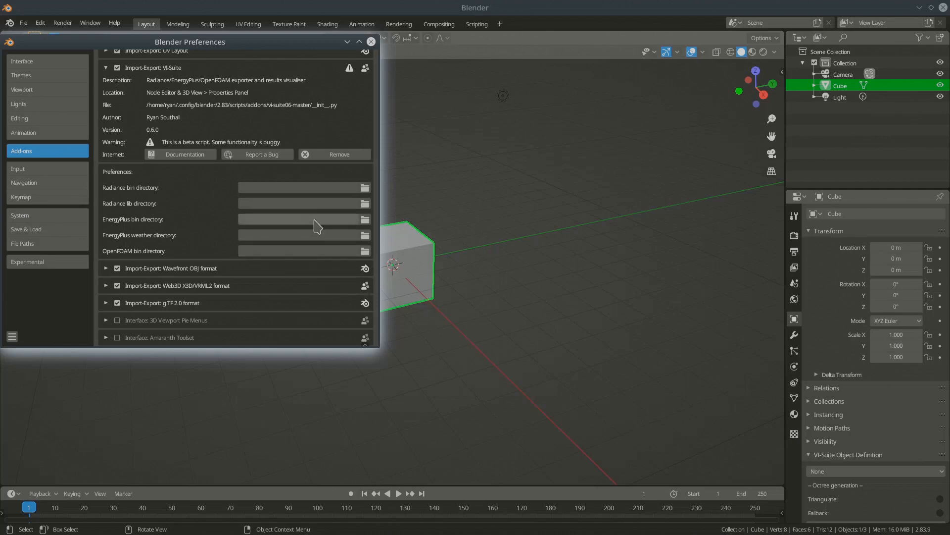
{"action": "mouse_move", "coordinate": [306, 187]}
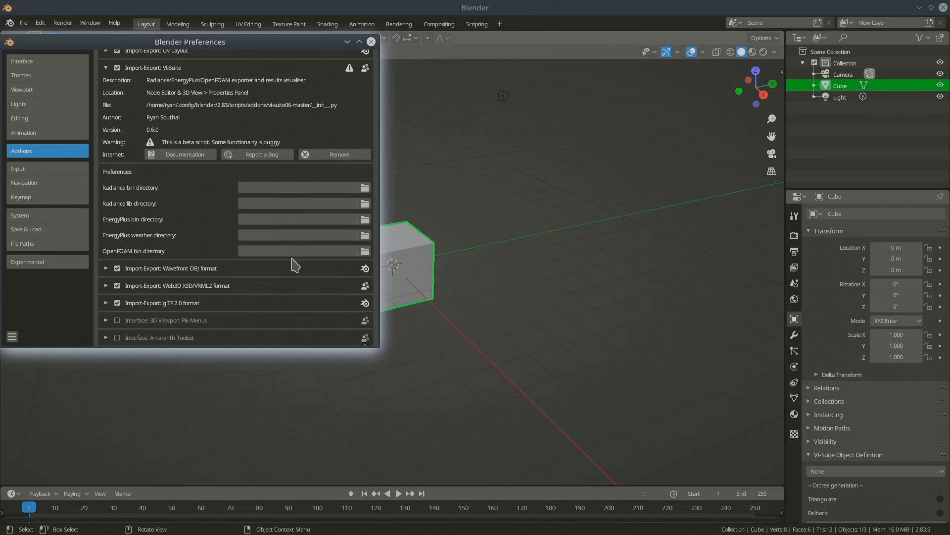
{"action": "mouse_move", "coordinate": [285, 236]}
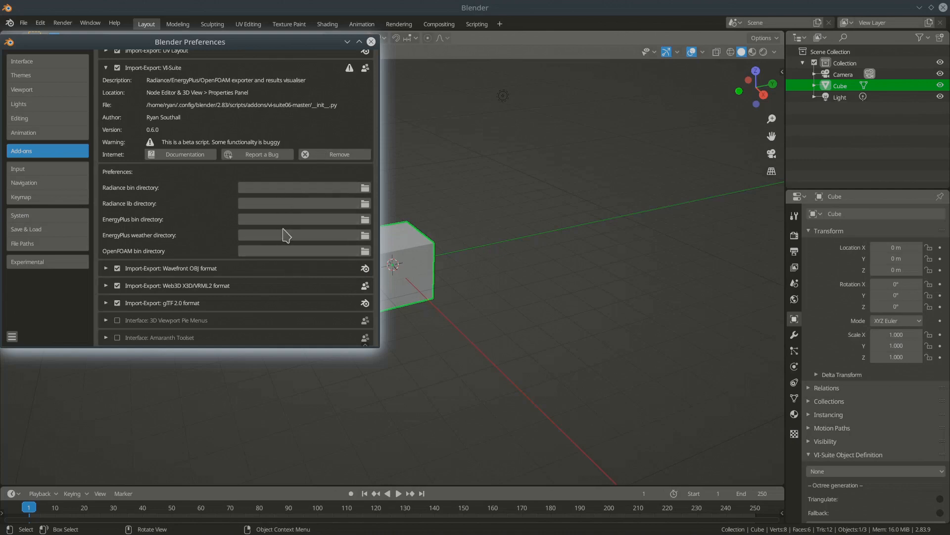
{"action": "mouse_move", "coordinate": [293, 223]}
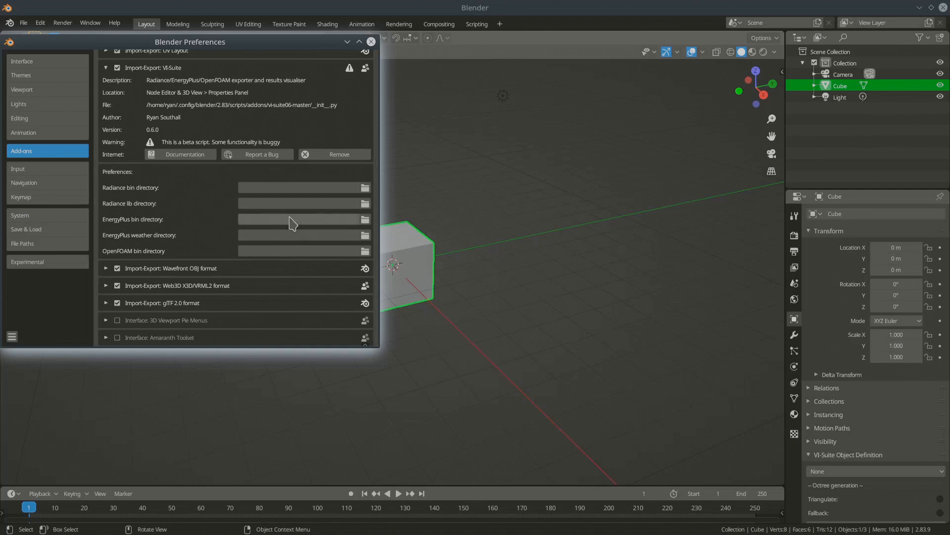
{"action": "left_click", "coordinate": [370, 41]}
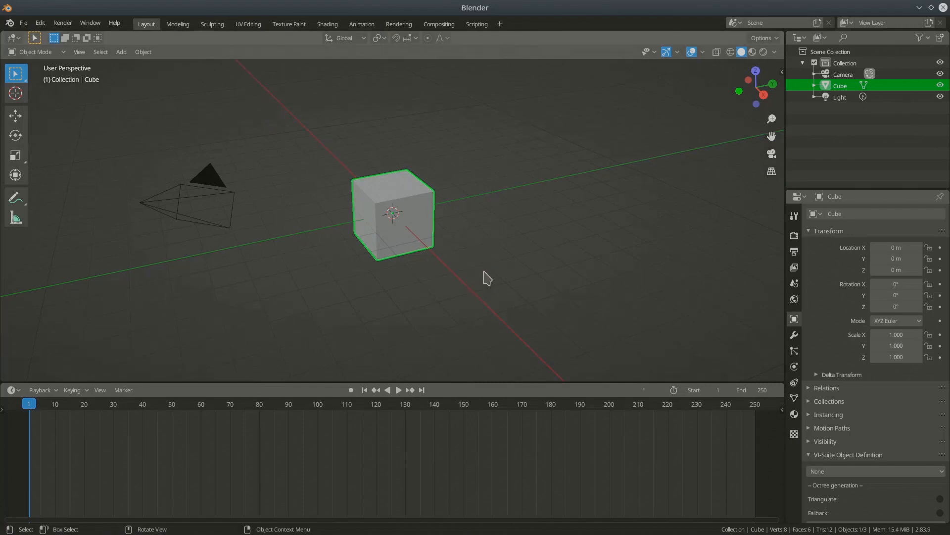
{"action": "mouse_move", "coordinate": [180, 349]}
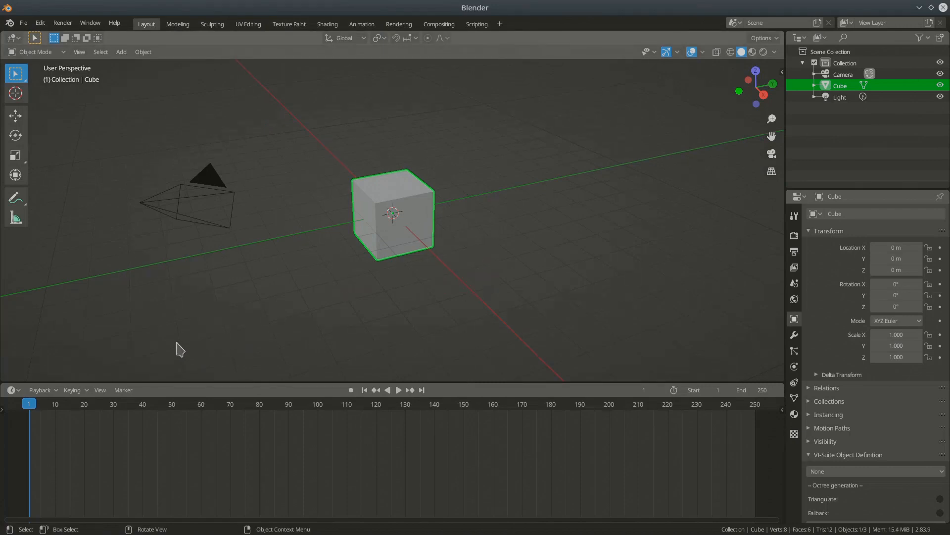
{"action": "mouse_move", "coordinate": [193, 349]}
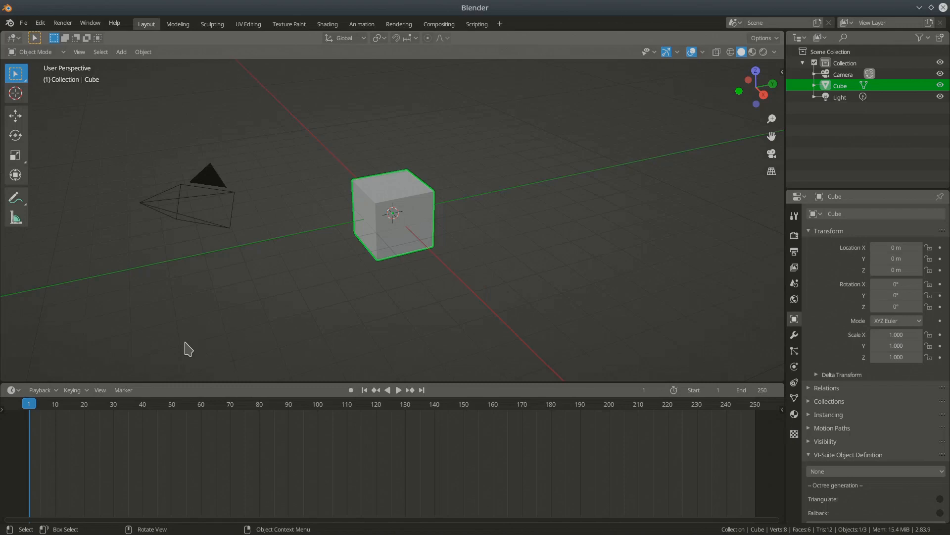
{"action": "mouse_move", "coordinate": [489, 149]}
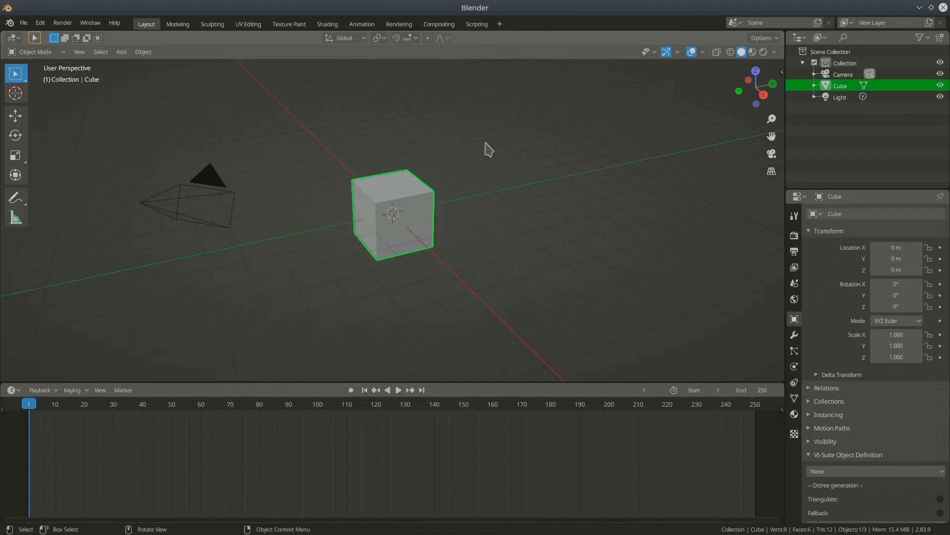
{"action": "mouse_move", "coordinate": [244, 333]}
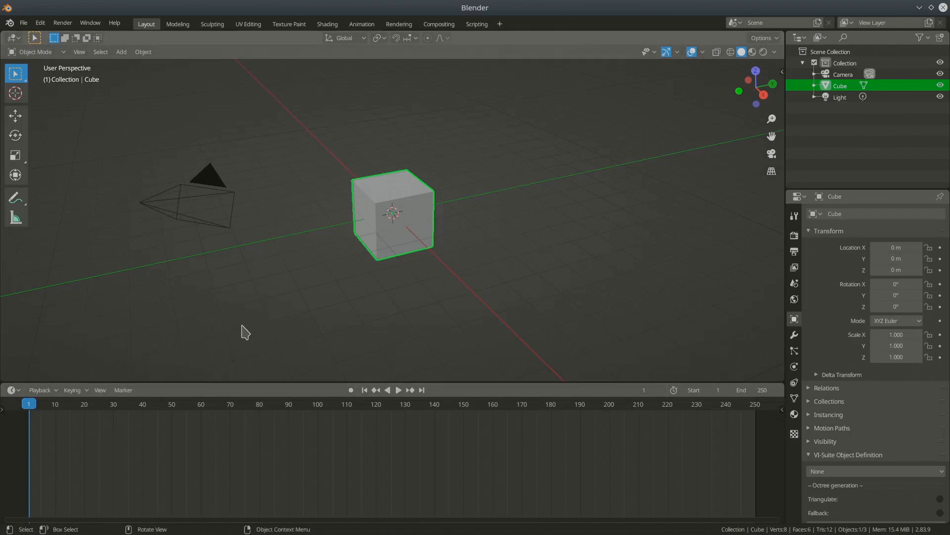
{"action": "mouse_move", "coordinate": [56, 375]}
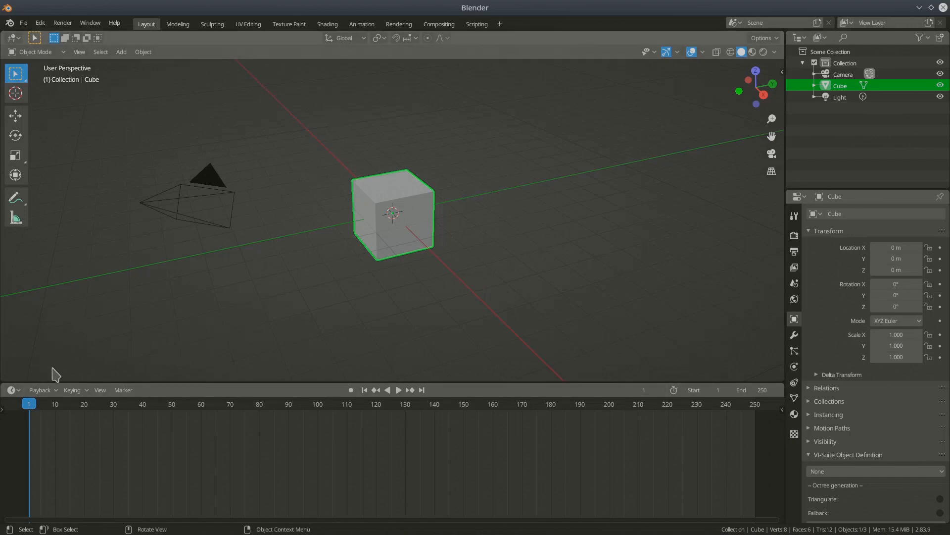
{"action": "mouse_move", "coordinate": [144, 256]}
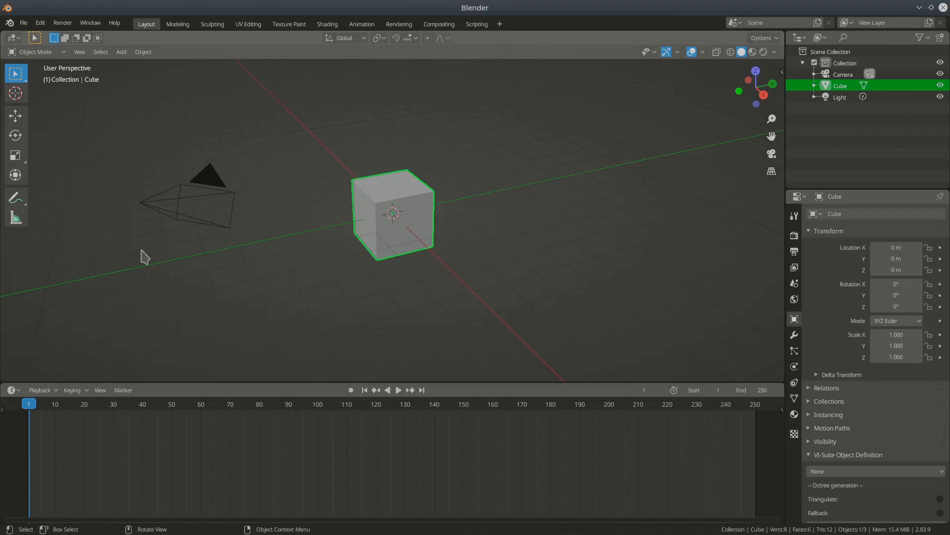
{"action": "mouse_move", "coordinate": [132, 327]}
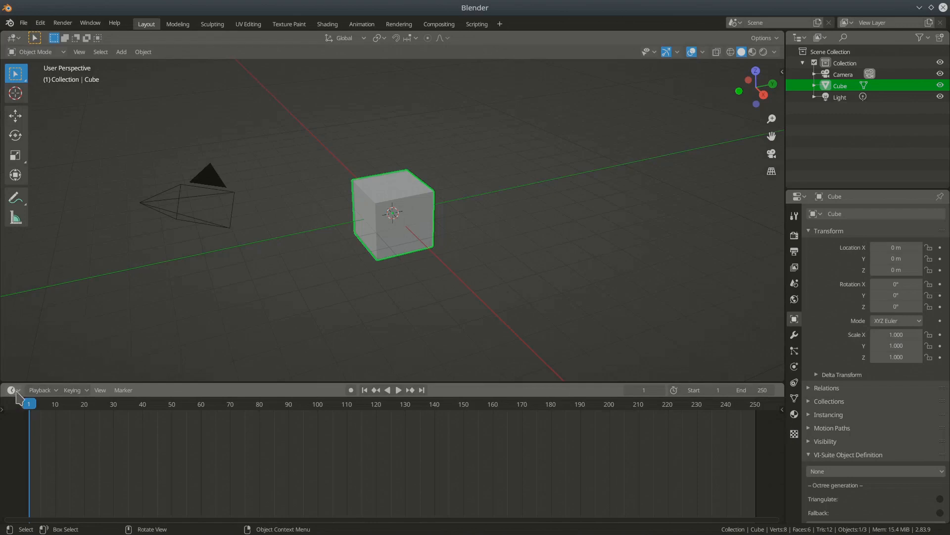
{"action": "mouse_move", "coordinate": [179, 397]}
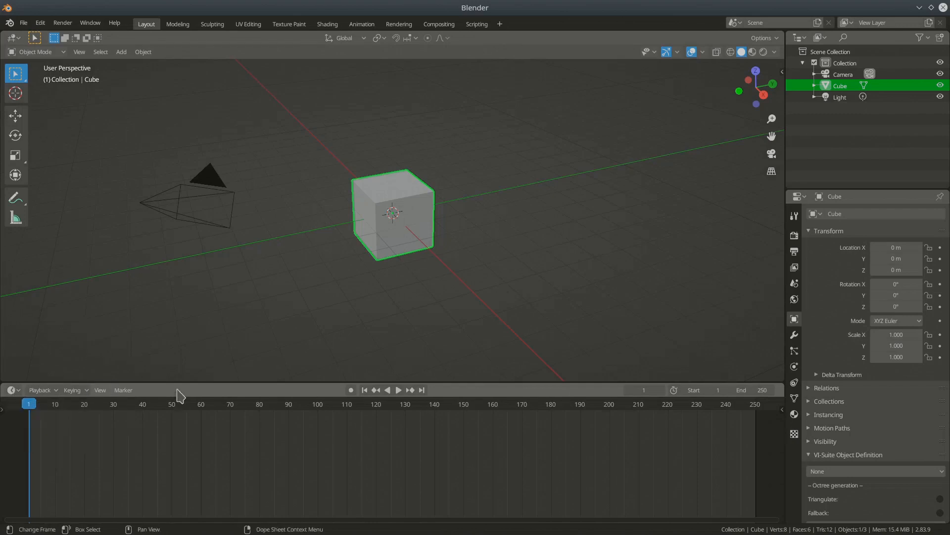
{"action": "mouse_move", "coordinate": [172, 193]}
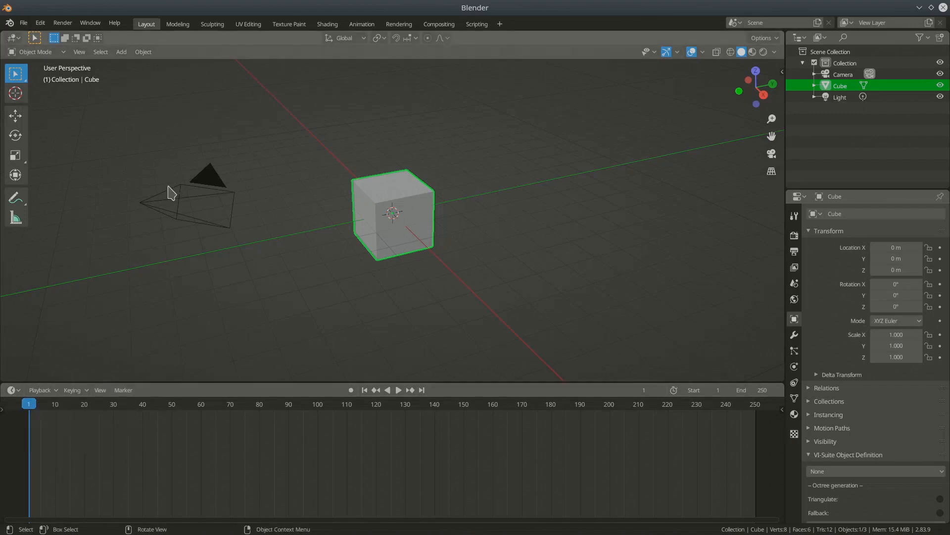
{"action": "mouse_move", "coordinate": [181, 449]}
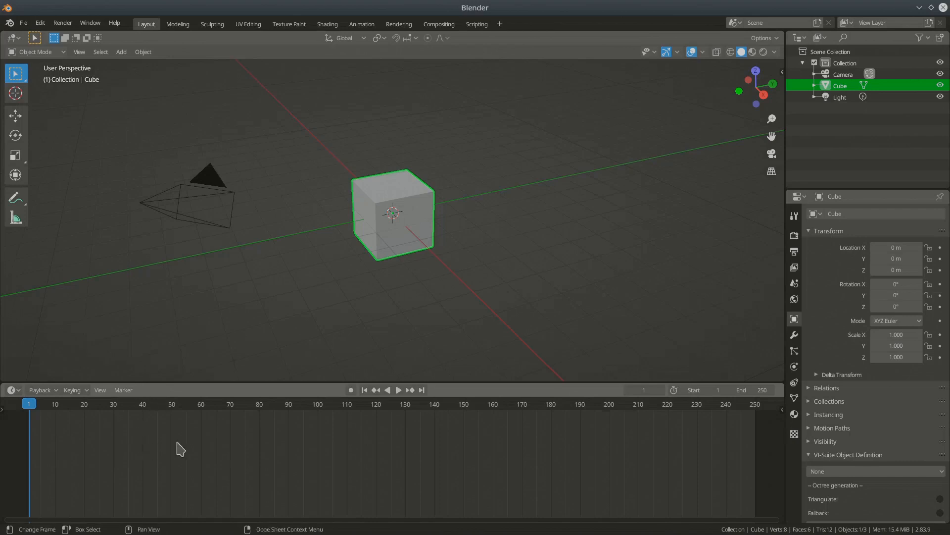
{"action": "mouse_move", "coordinate": [83, 393]}
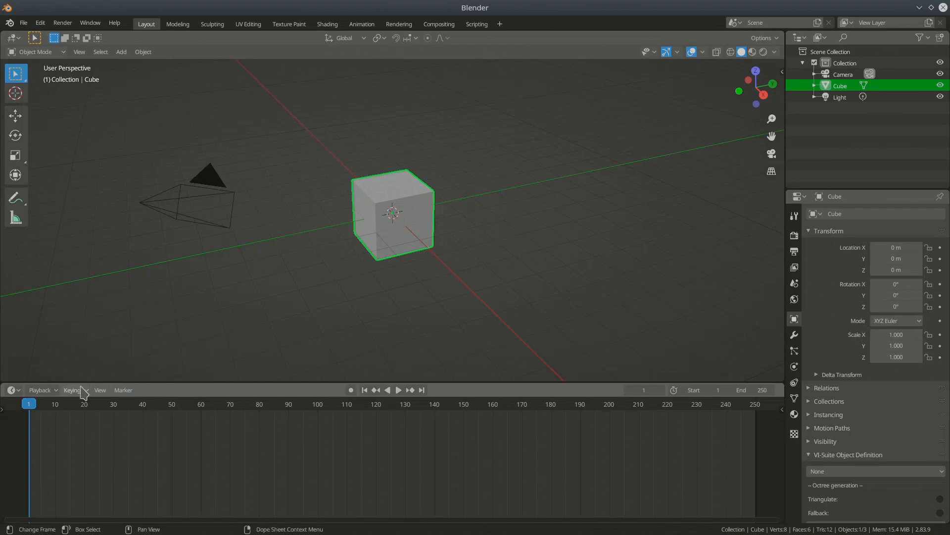
{"action": "mouse_move", "coordinate": [111, 507]}
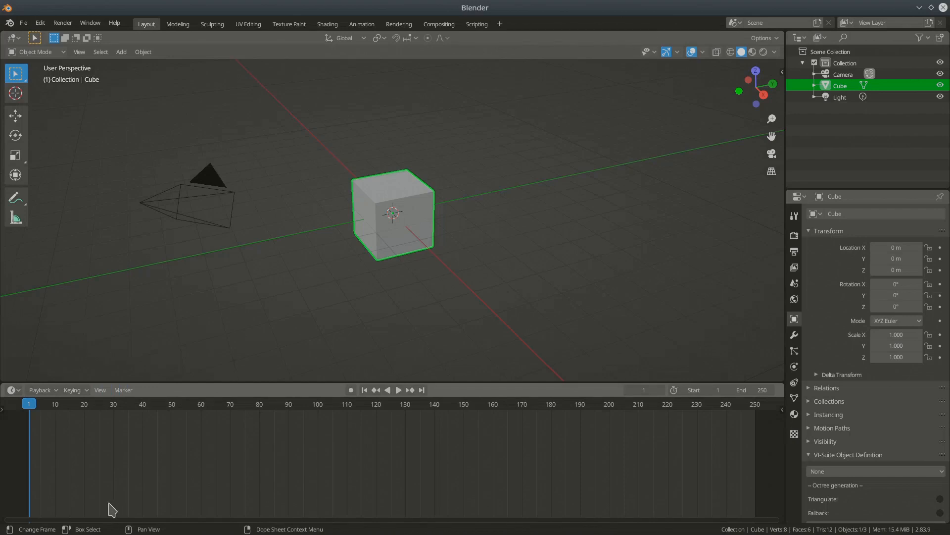
{"action": "mouse_move", "coordinate": [184, 160]}
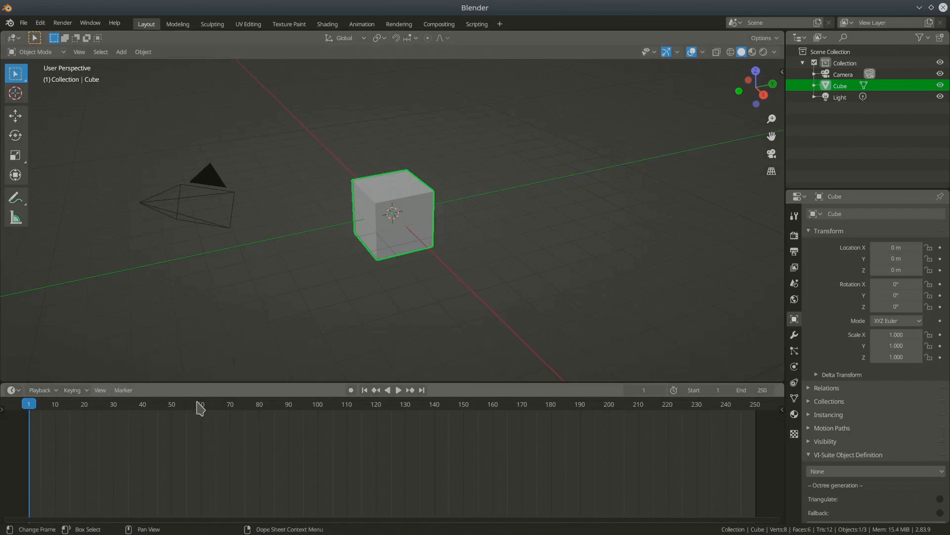
{"action": "mouse_move", "coordinate": [220, 398]}
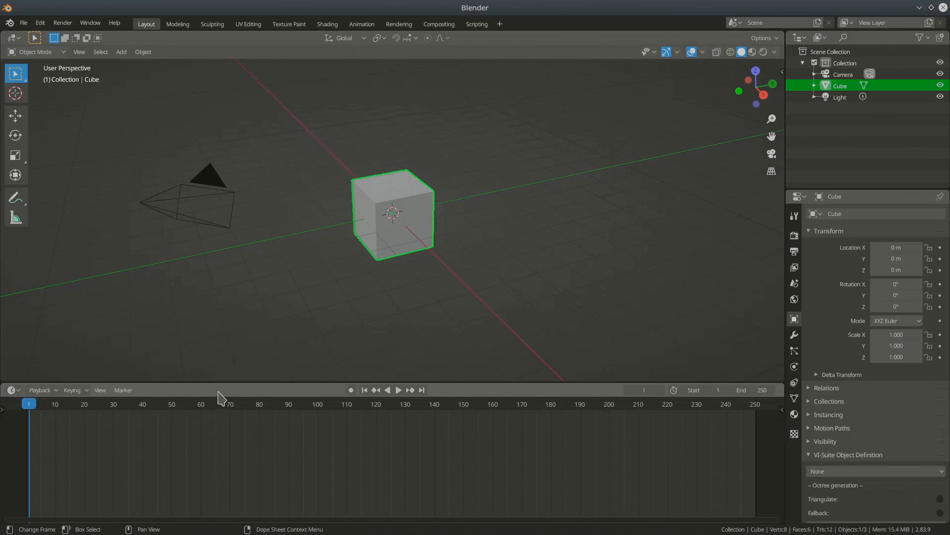
{"action": "mouse_move", "coordinate": [275, 398]}
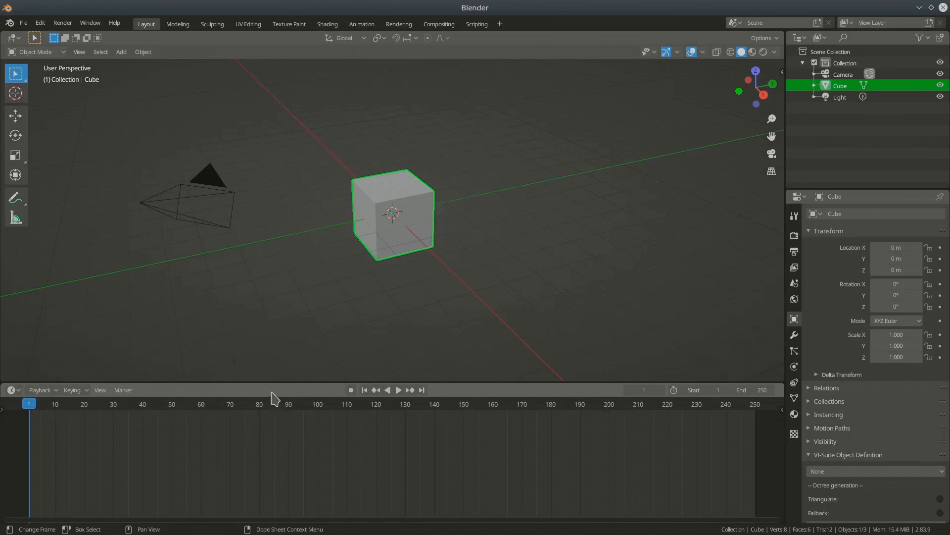
{"action": "mouse_move", "coordinate": [15, 394]}
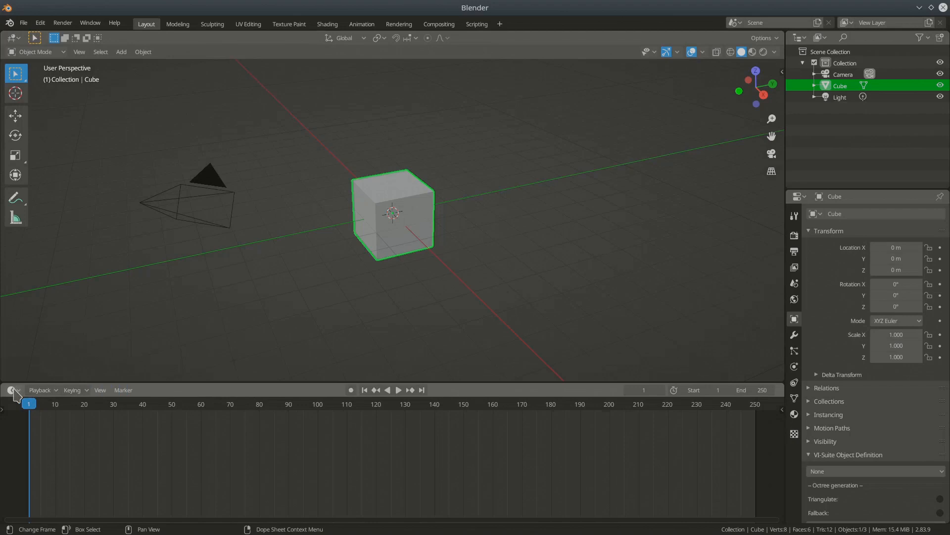
Reveal the editor types available for the lower timeline area
{"action": "left_click", "coordinate": [12, 390]}
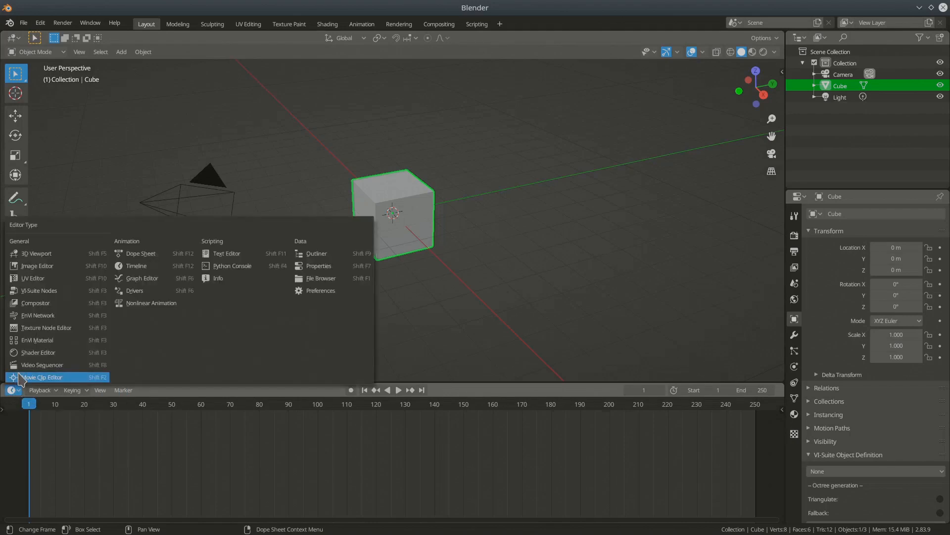
{"action": "mouse_move", "coordinate": [17, 395]}
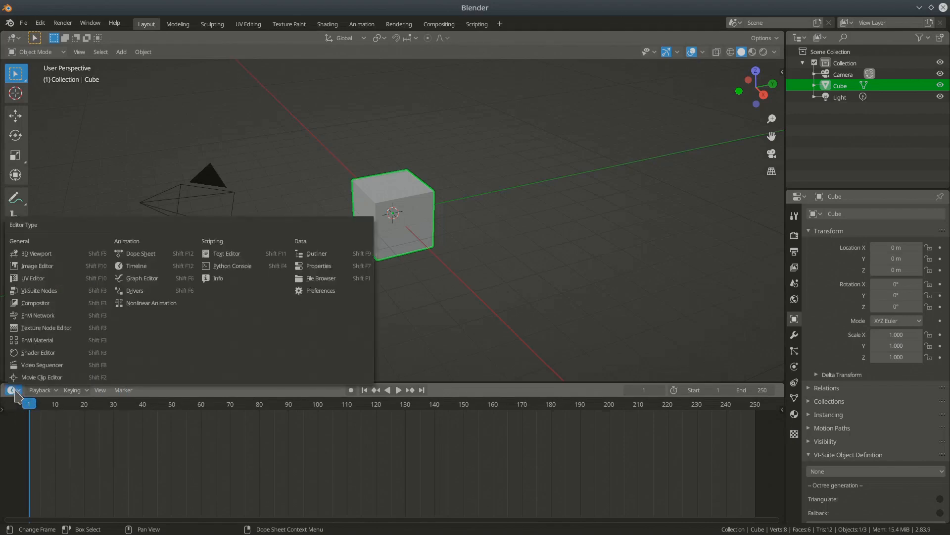
{"action": "mouse_move", "coordinate": [225, 252]}
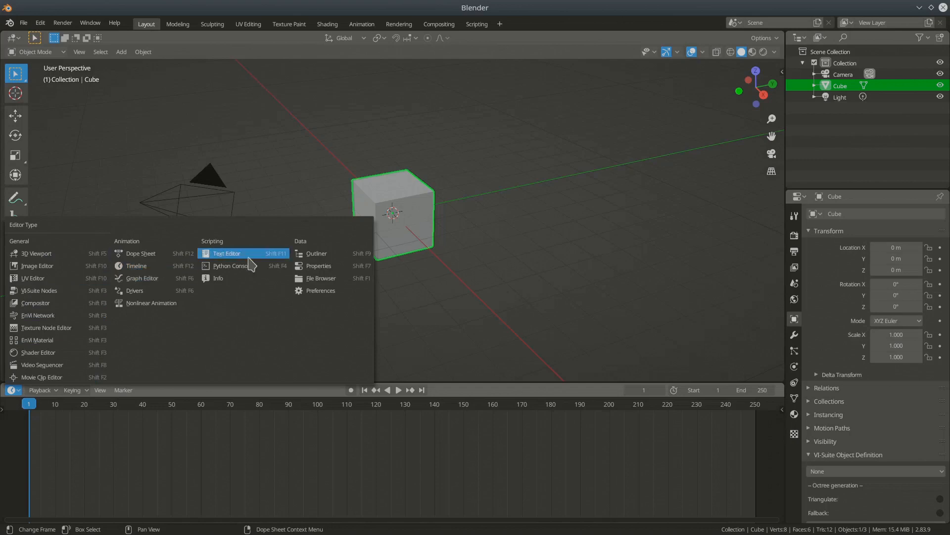
{"action": "mouse_move", "coordinate": [37, 265]}
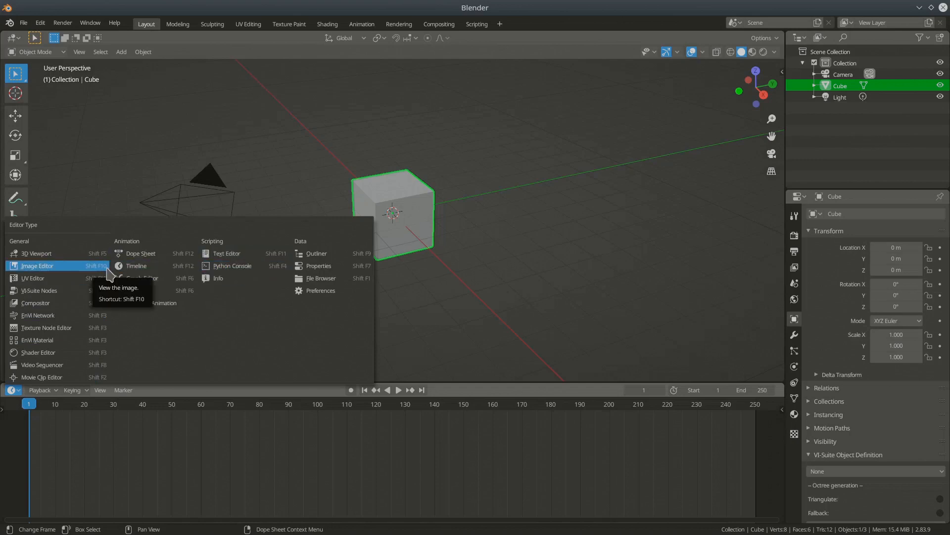
{"action": "mouse_move", "coordinate": [36, 303]}
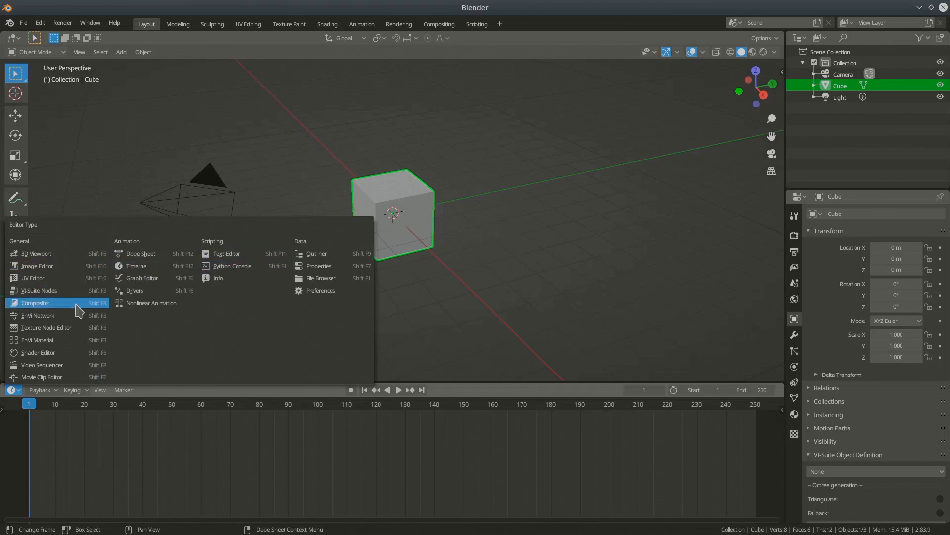
{"action": "mouse_move", "coordinate": [38, 290]}
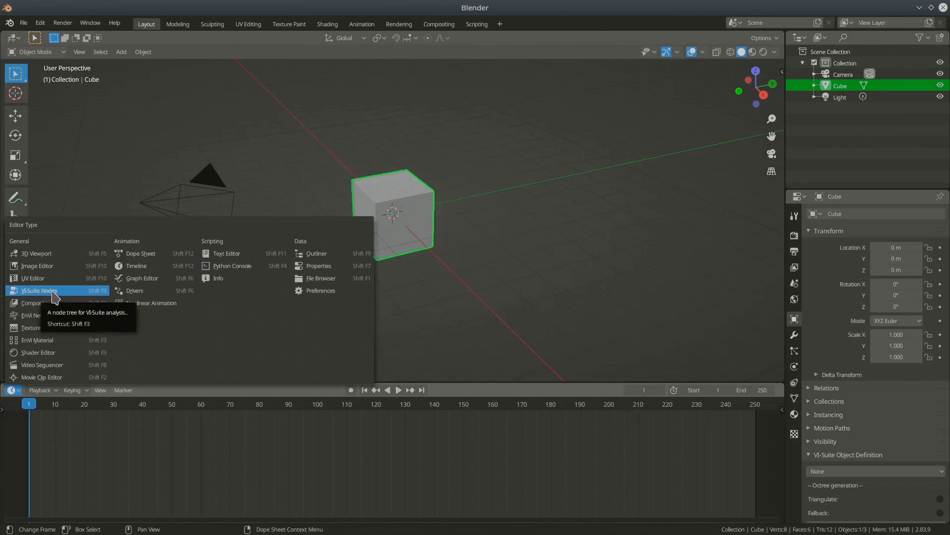
{"action": "mouse_move", "coordinate": [40, 290]}
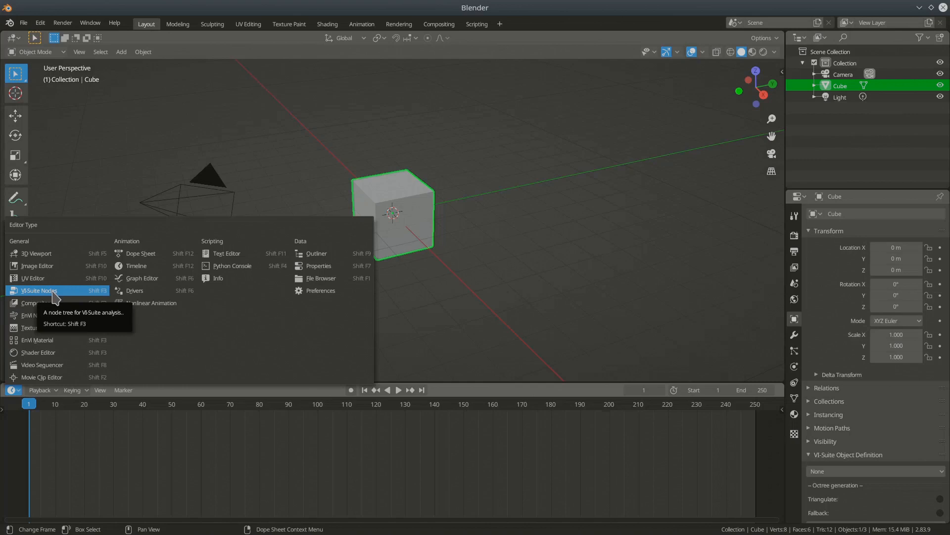
{"action": "mouse_move", "coordinate": [31, 277]}
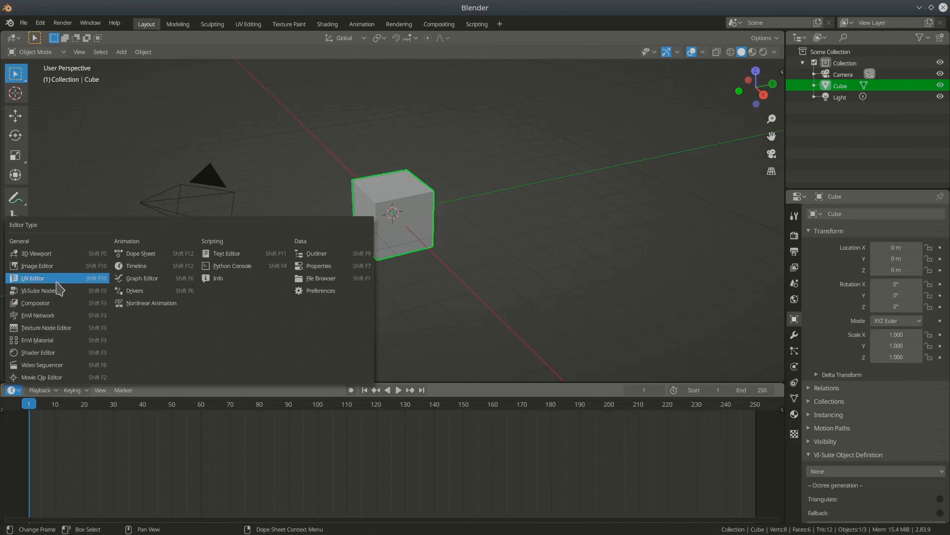
{"action": "mouse_move", "coordinate": [41, 290]}
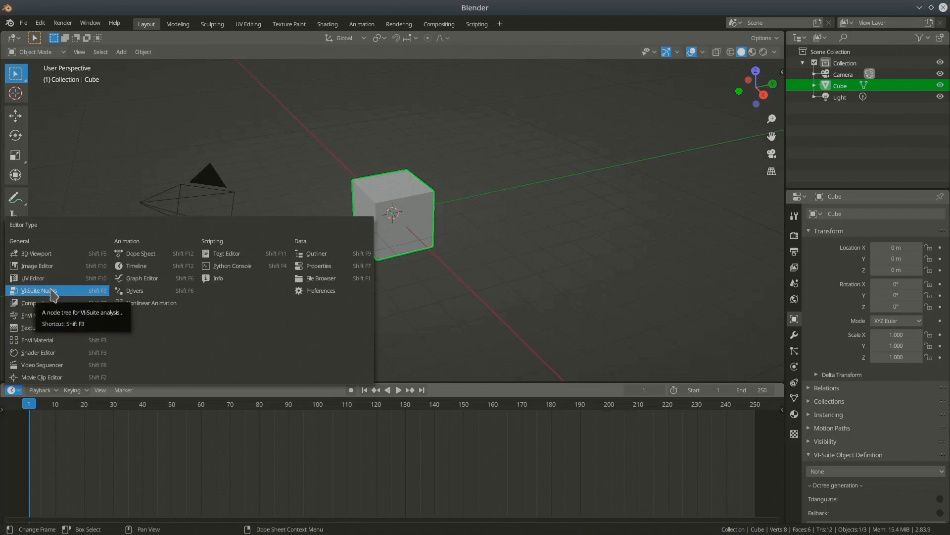
{"action": "mouse_move", "coordinate": [36, 315]}
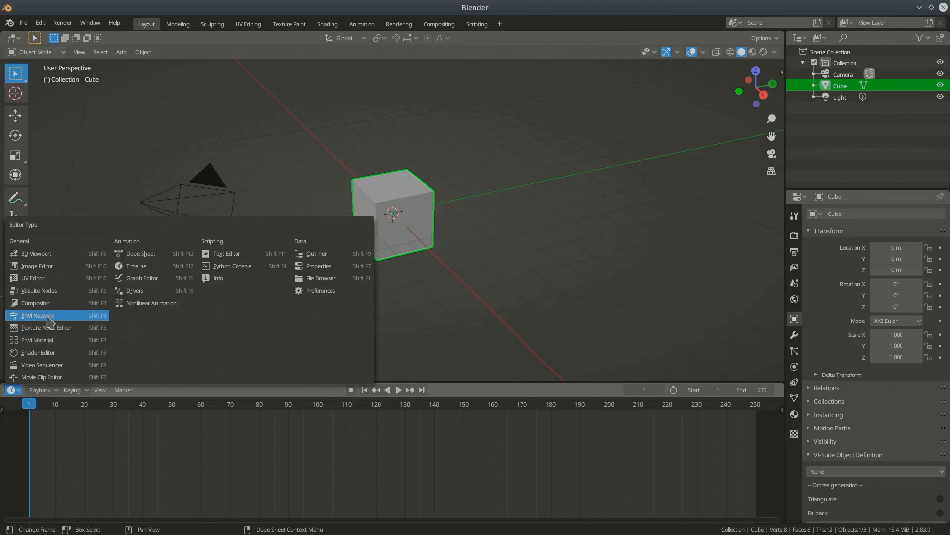
{"action": "mouse_move", "coordinate": [48, 343]}
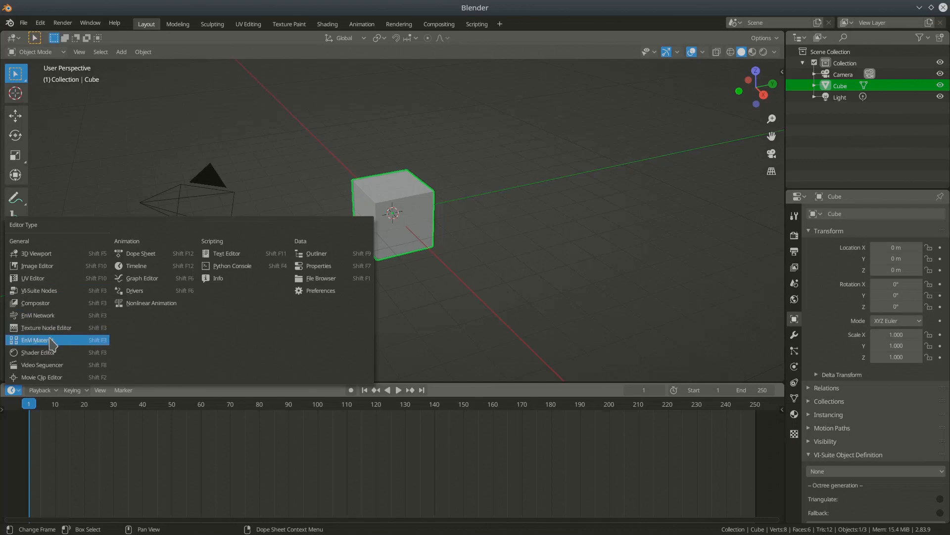
{"action": "mouse_move", "coordinate": [47, 328]}
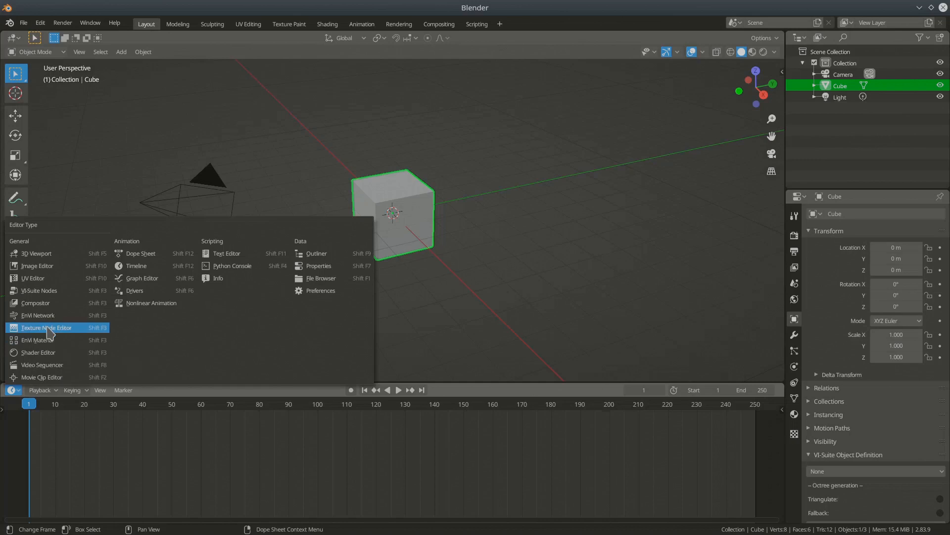
{"action": "mouse_move", "coordinate": [43, 315]}
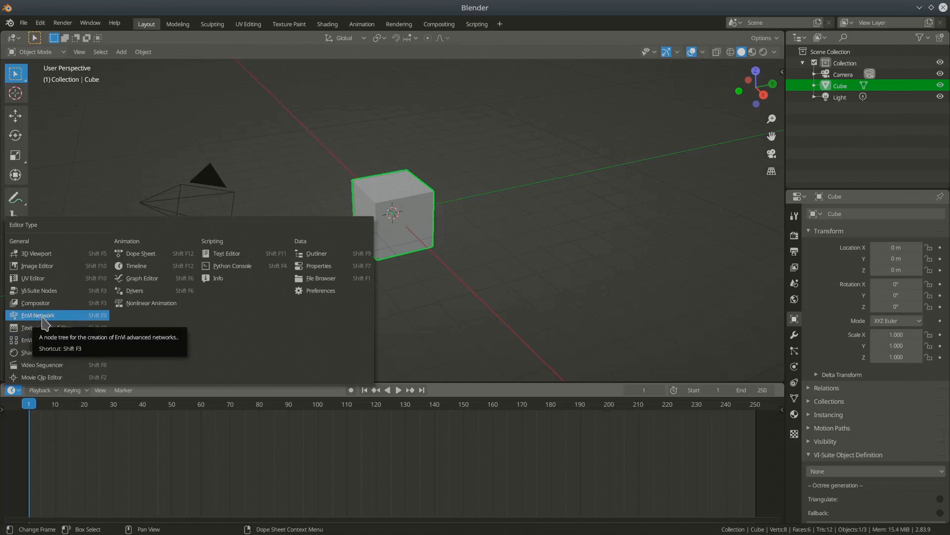
{"action": "mouse_move", "coordinate": [44, 317]}
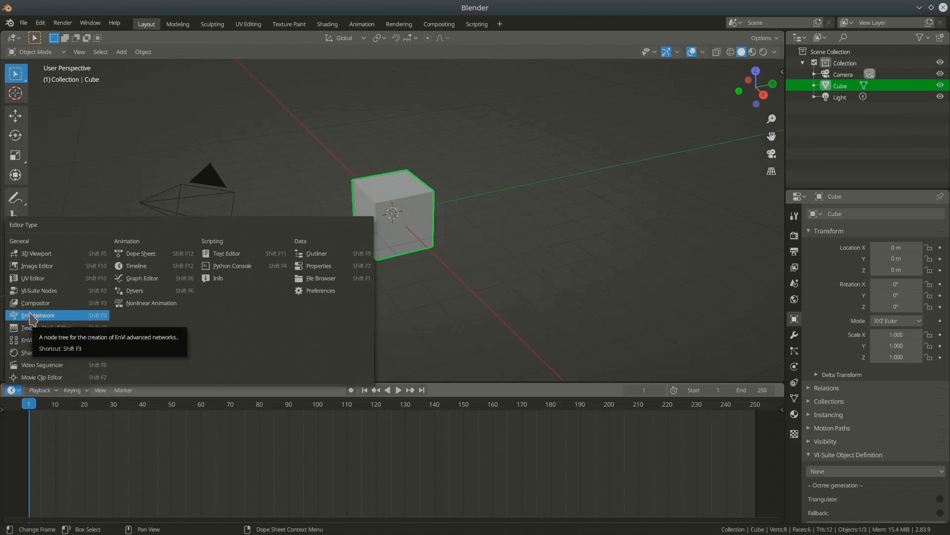
{"action": "mouse_move", "coordinate": [37, 324]}
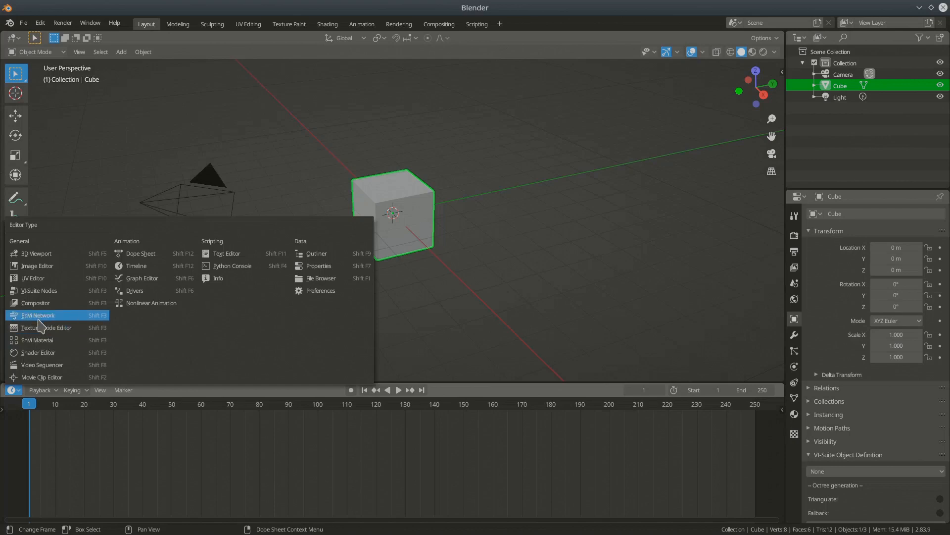
{"action": "mouse_move", "coordinate": [42, 320]}
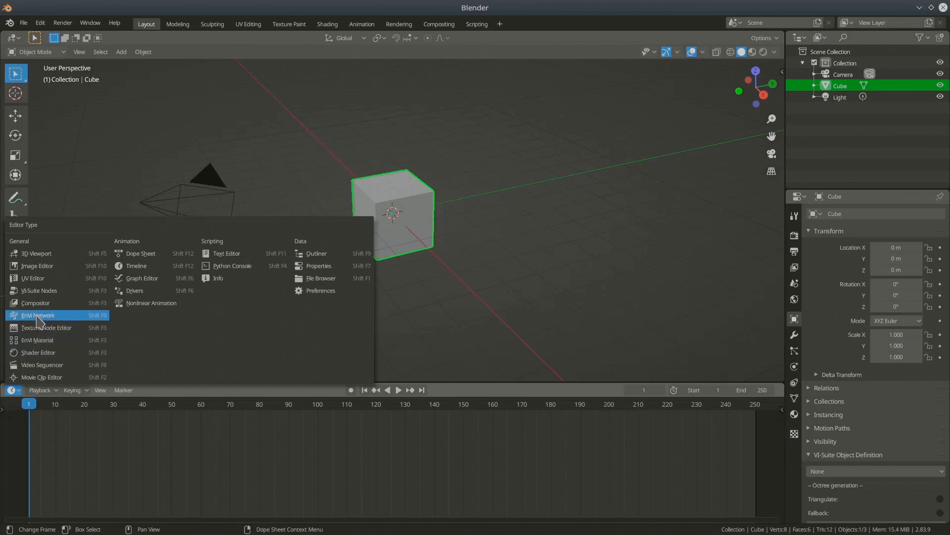
{"action": "mouse_move", "coordinate": [37, 340]}
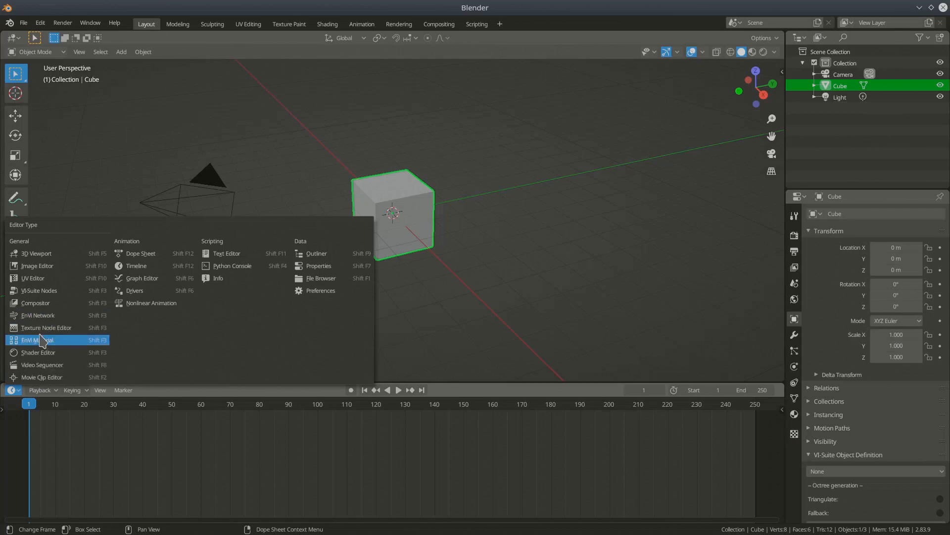
{"action": "mouse_move", "coordinate": [47, 328]}
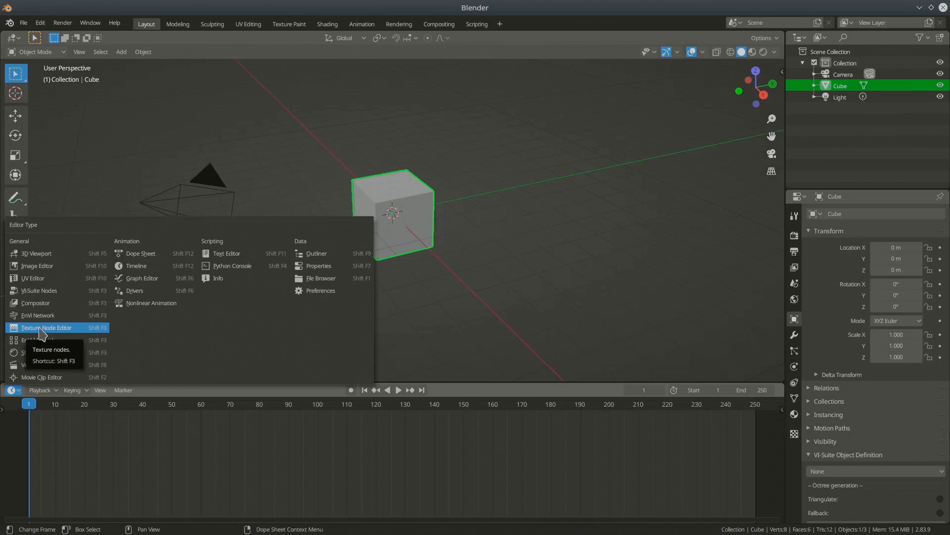
{"action": "mouse_move", "coordinate": [39, 290]}
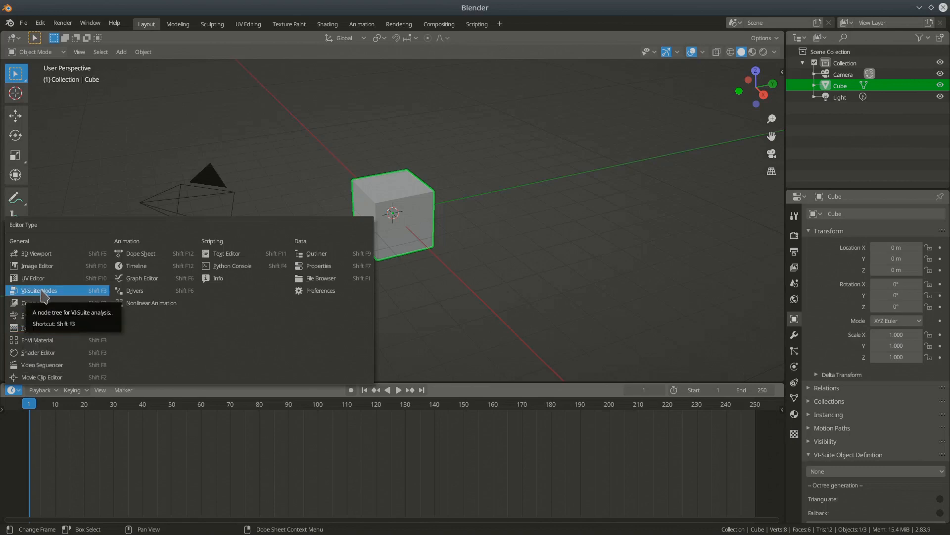
Switch the lower area from the timeline to the VI-Suite Nodes editor
{"action": "left_click", "coordinate": [38, 290]}
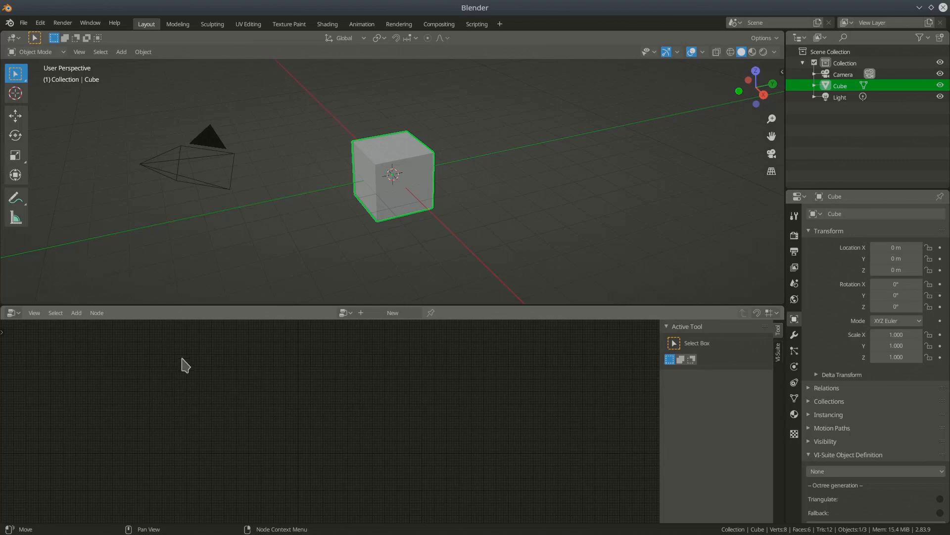
Browse the existing VI-Suite node trees, finding the list empty
{"action": "left_click", "coordinate": [76, 312]}
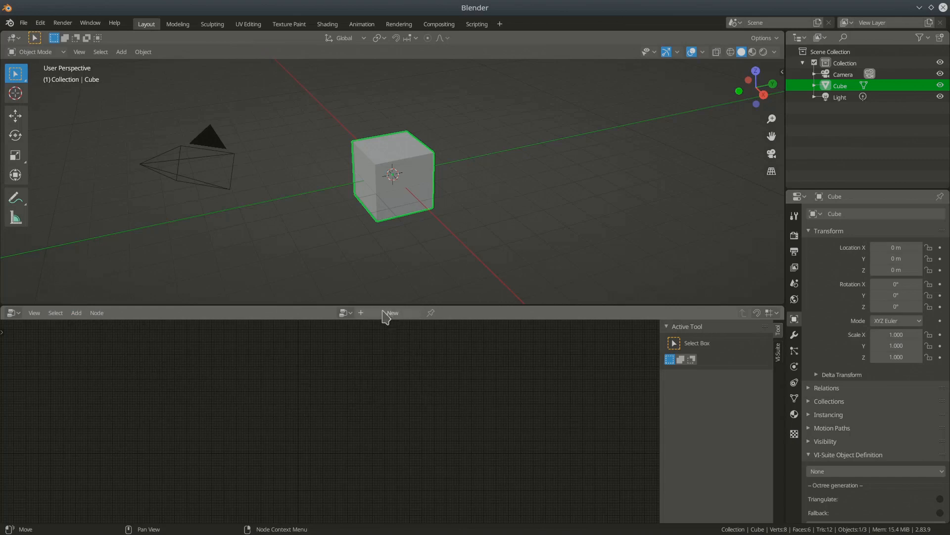
{"action": "left_click", "coordinate": [344, 312]}
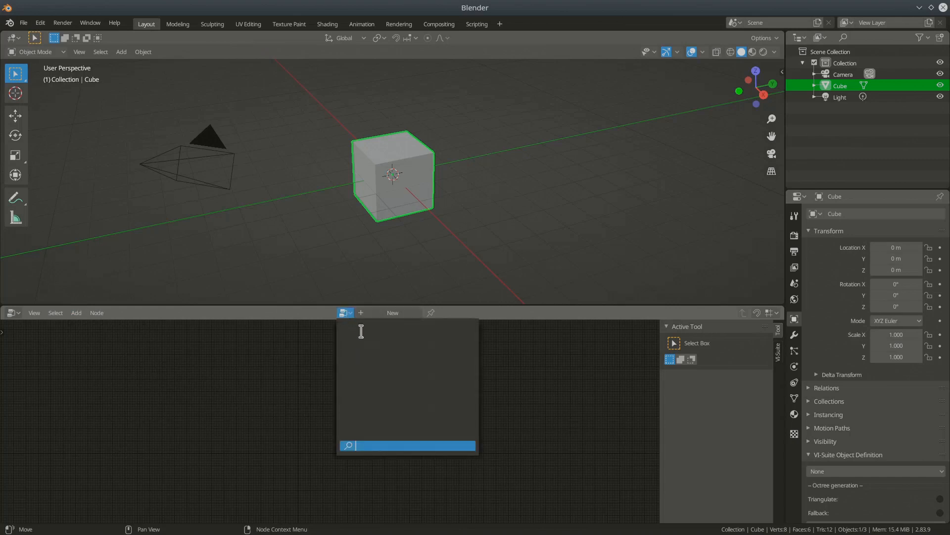
{"action": "mouse_move", "coordinate": [362, 388]}
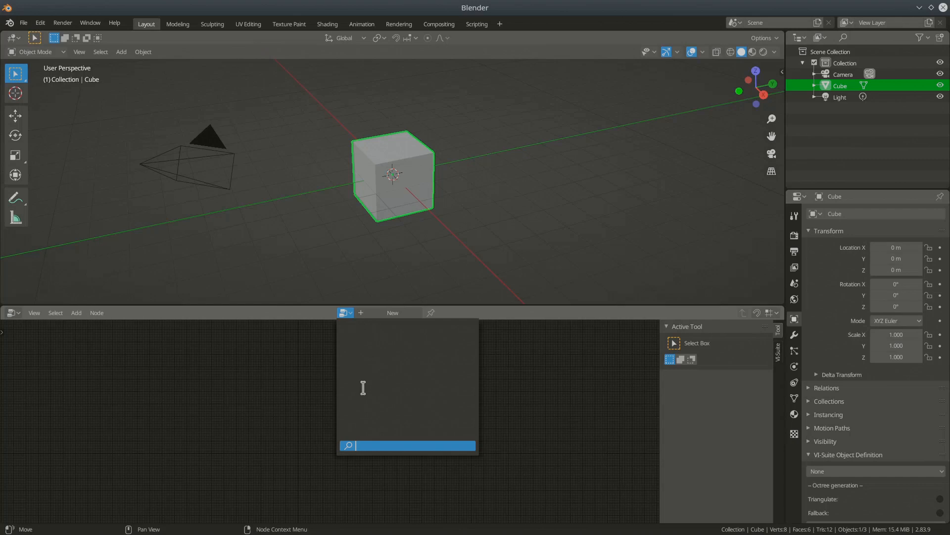
{"action": "mouse_move", "coordinate": [356, 367]}
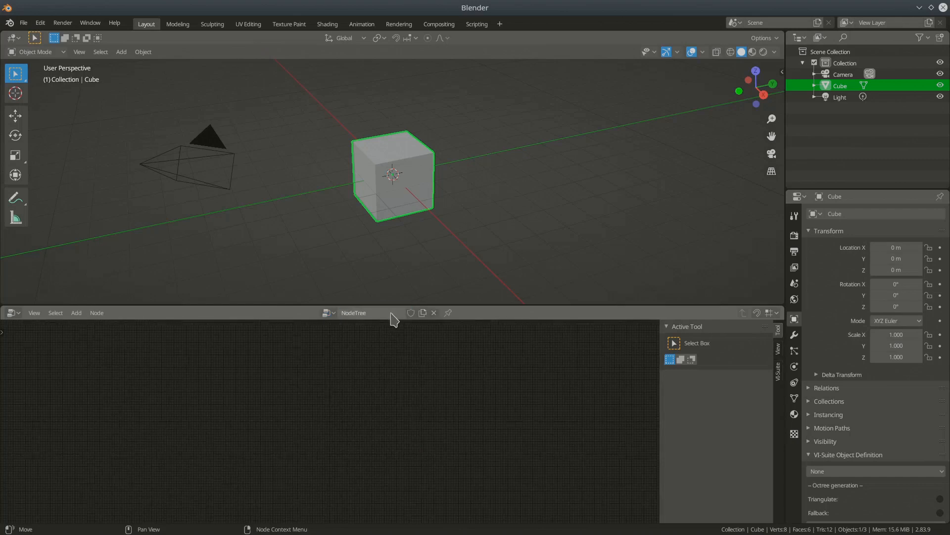
{"action": "mouse_move", "coordinate": [374, 349]}
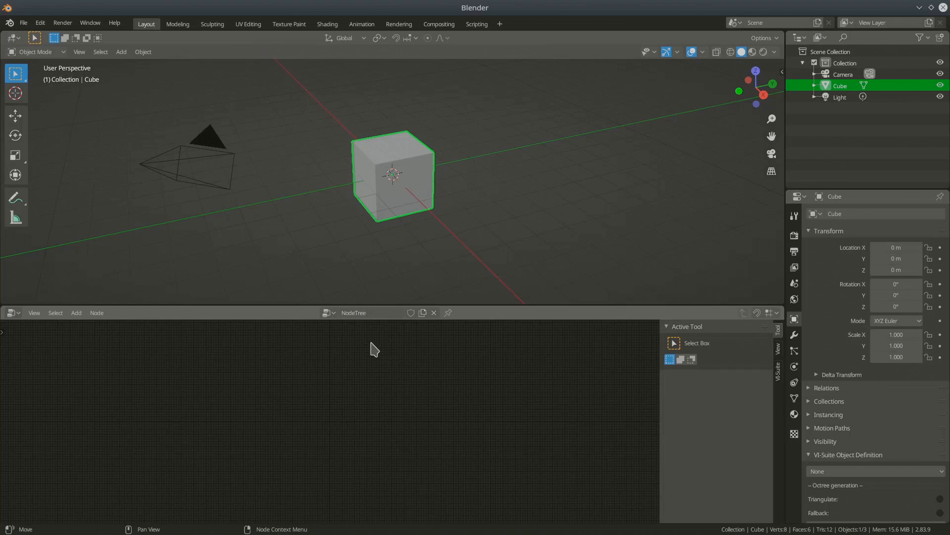
{"action": "mouse_move", "coordinate": [362, 330]}
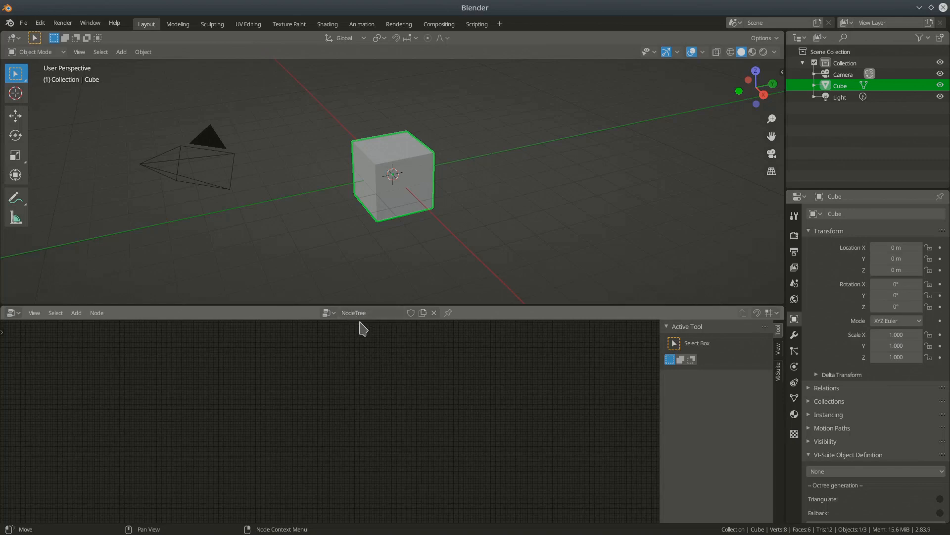
{"action": "mouse_move", "coordinate": [364, 334]}
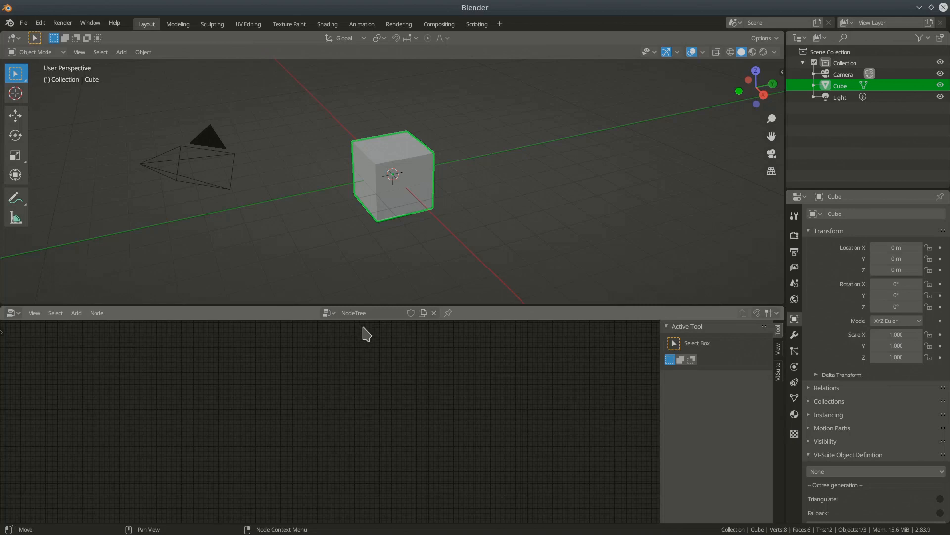
{"action": "mouse_move", "coordinate": [371, 338]}
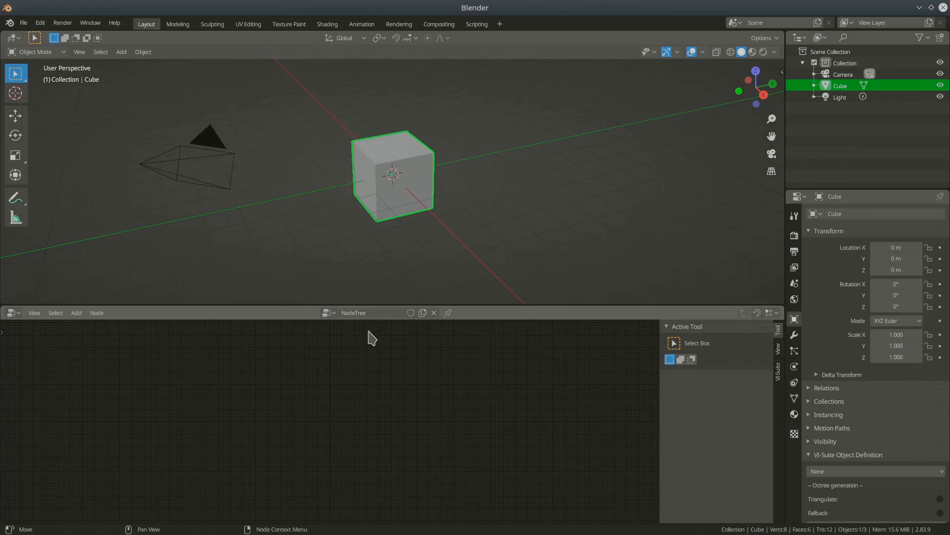
{"action": "mouse_move", "coordinate": [310, 338]}
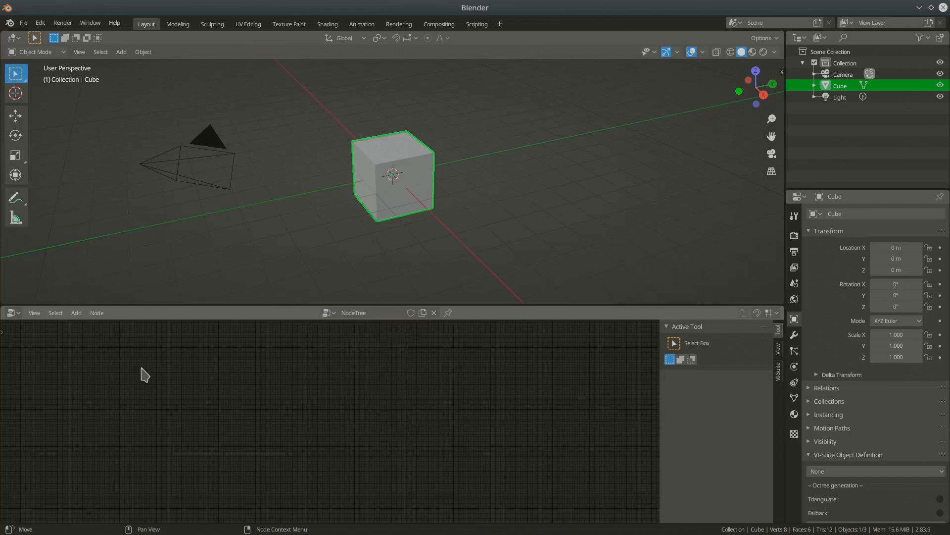
Bring up the Add Nodes menu for the new NodeTree
{"action": "left_click", "coordinate": [76, 312]}
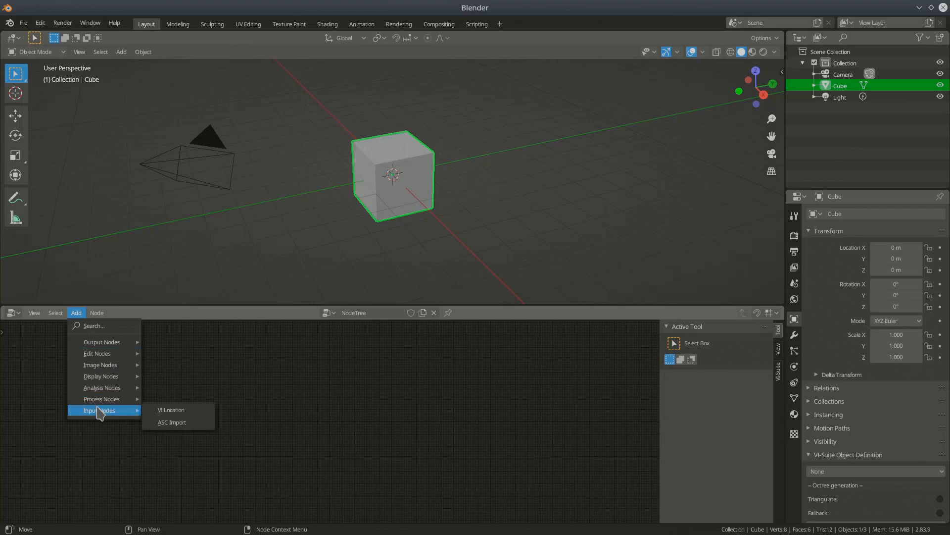
Add a VI Location input node with Manual source, latitude 52.00 and longitude 0.00
{"action": "left_click", "coordinate": [171, 409]}
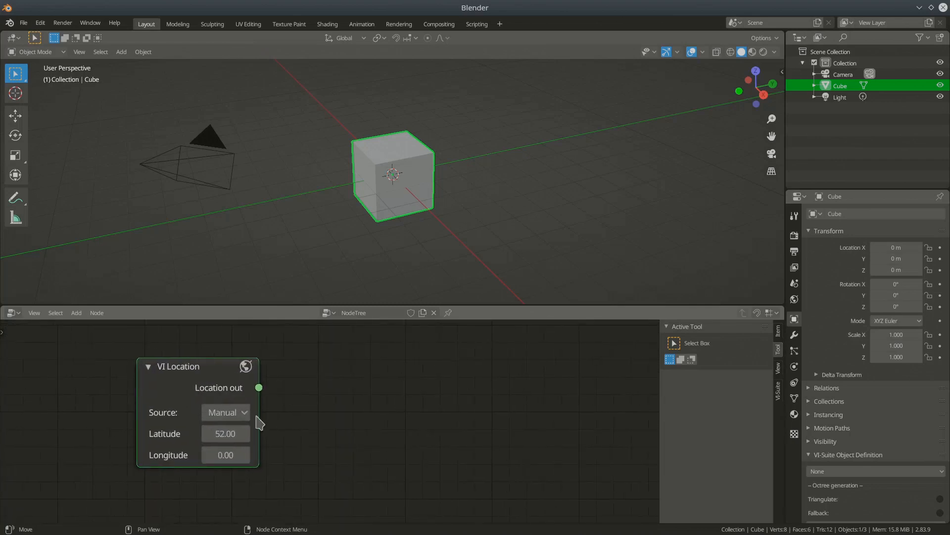
{"action": "mouse_move", "coordinate": [226, 412]}
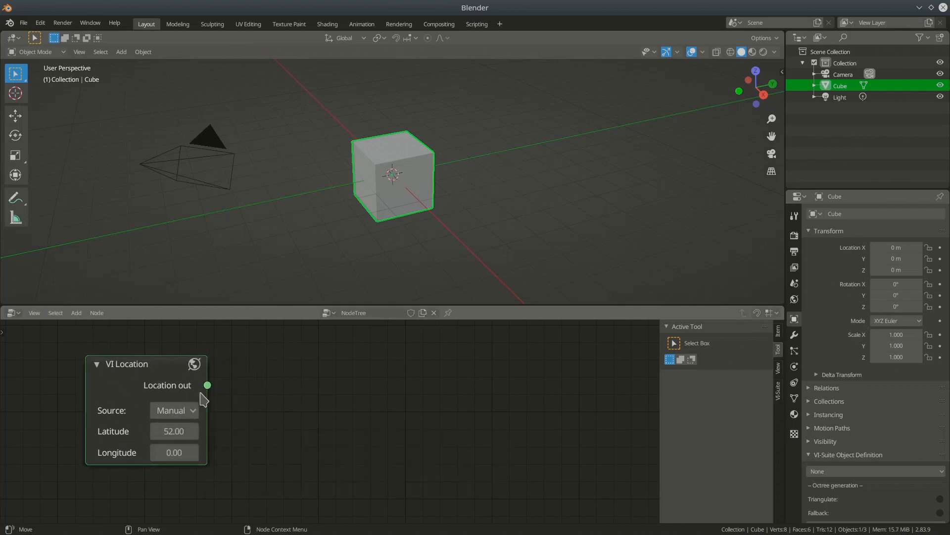
{"action": "mouse_move", "coordinate": [143, 381]}
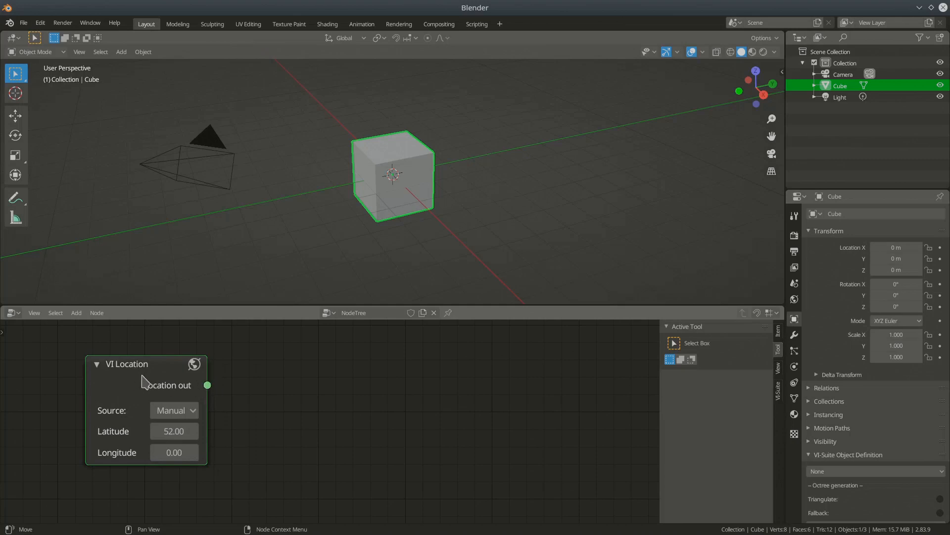
{"action": "left_click", "coordinate": [10, 312]}
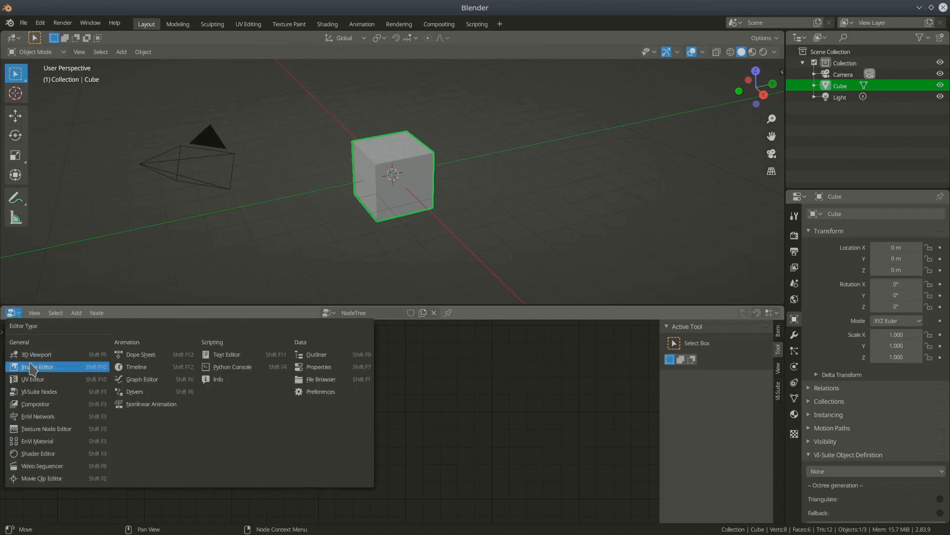
{"action": "mouse_move", "coordinate": [38, 439]}
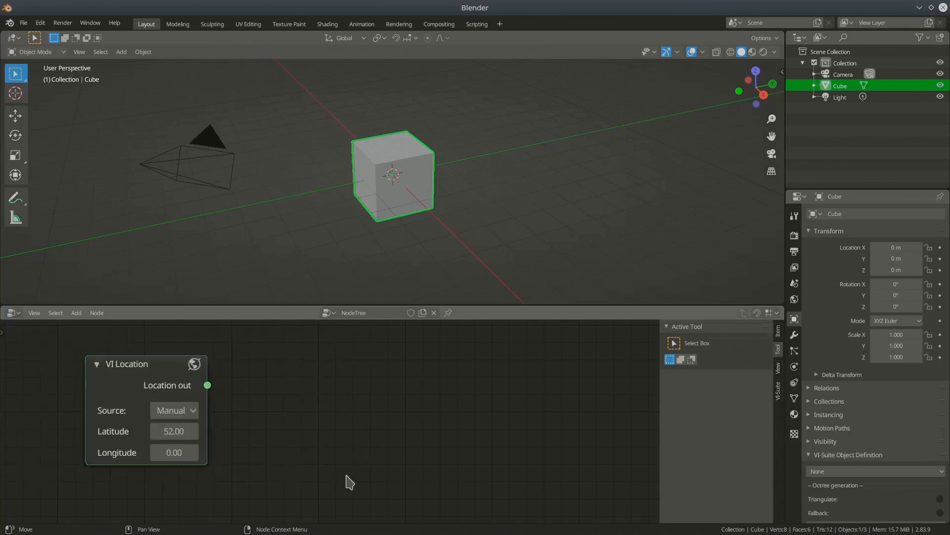
Show the VI-Suite sidebar tab listing NodeTree, EnVi Networks and EnVi Materials
{"action": "left_click", "coordinate": [34, 312]}
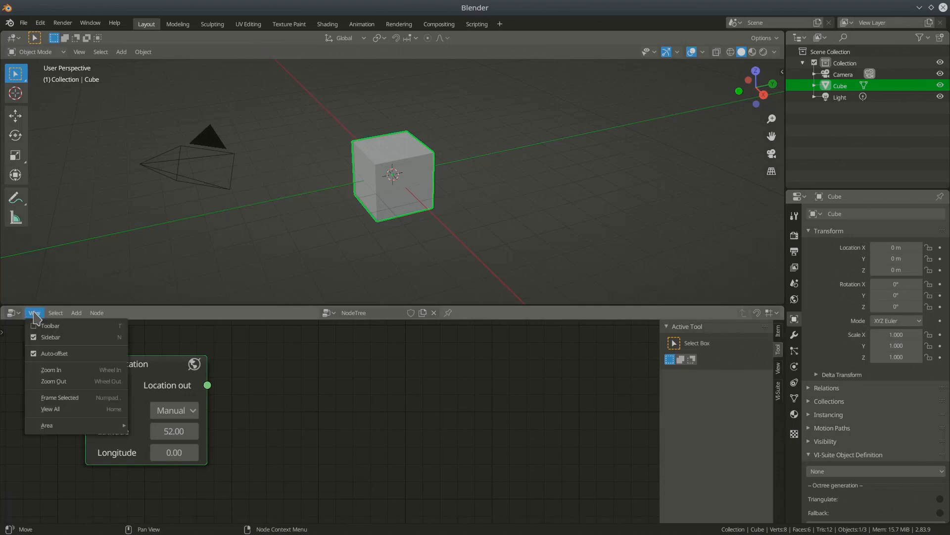
{"action": "left_click", "coordinate": [13, 312]}
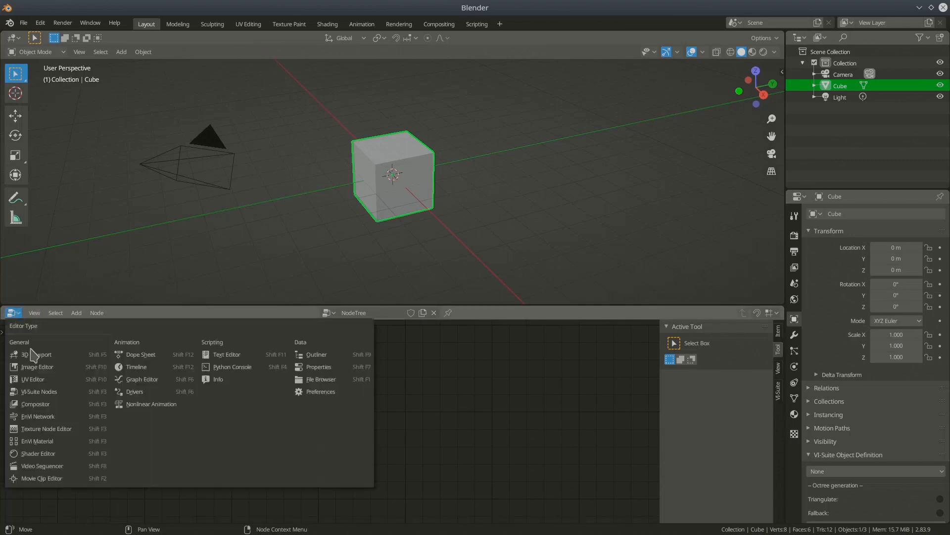
{"action": "mouse_move", "coordinate": [37, 441]}
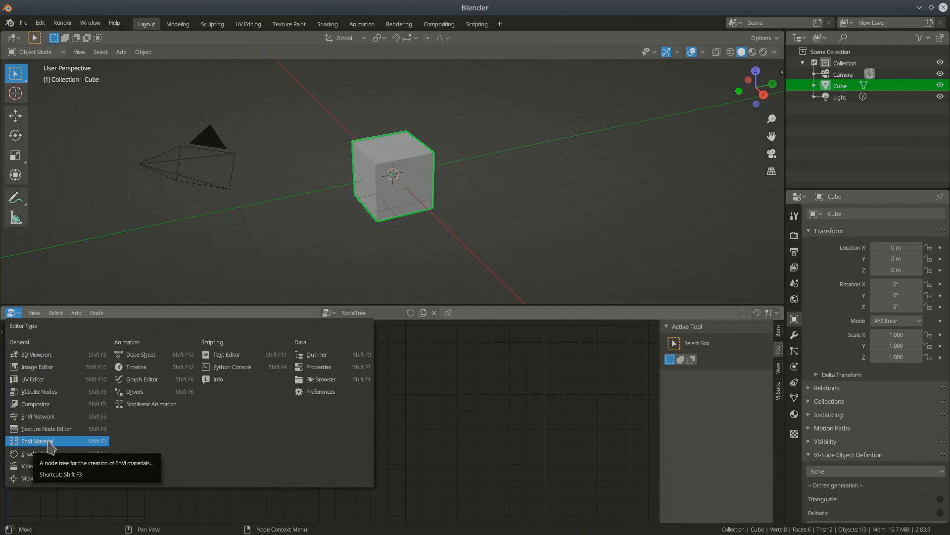
{"action": "left_click", "coordinate": [38, 441]}
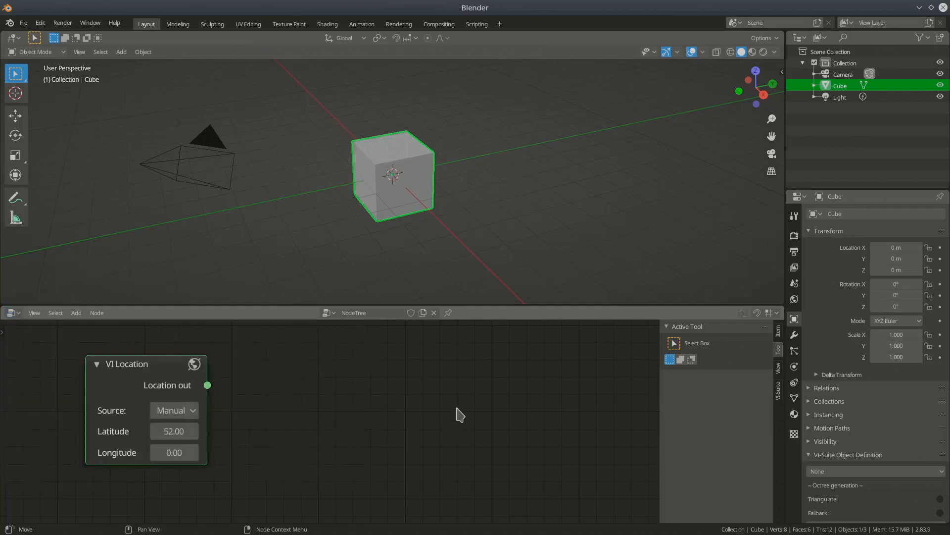
{"action": "left_click", "coordinate": [11, 312]}
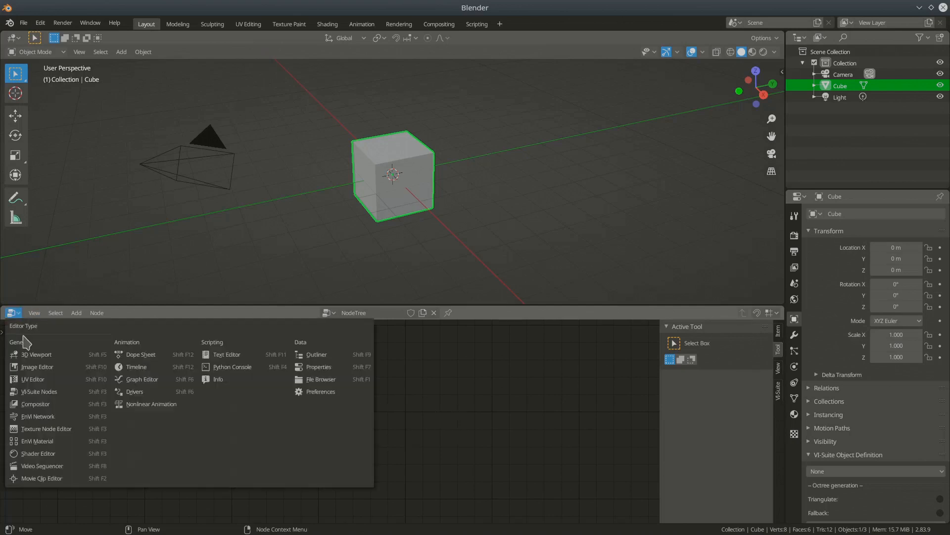
{"action": "mouse_move", "coordinate": [46, 428]}
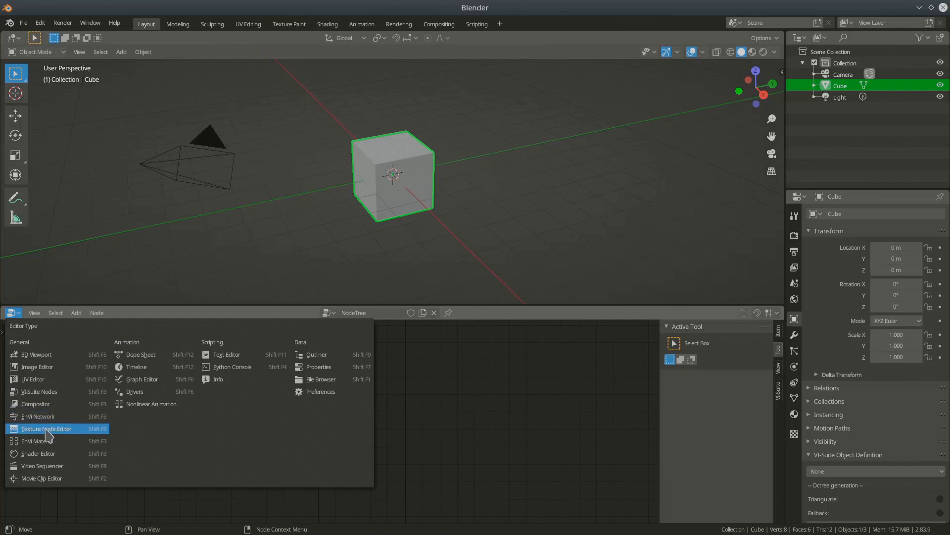
{"action": "mouse_move", "coordinate": [45, 391]}
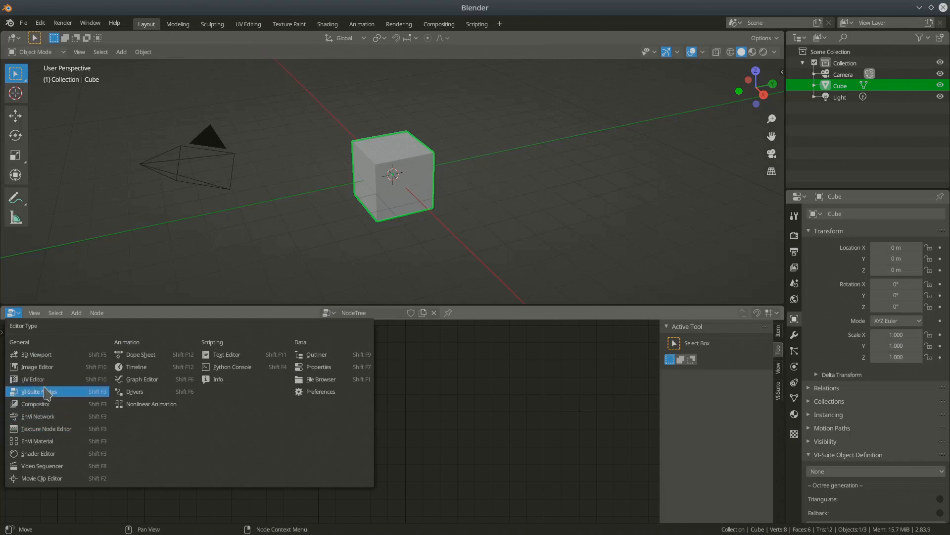
{"action": "mouse_move", "coordinate": [46, 429]}
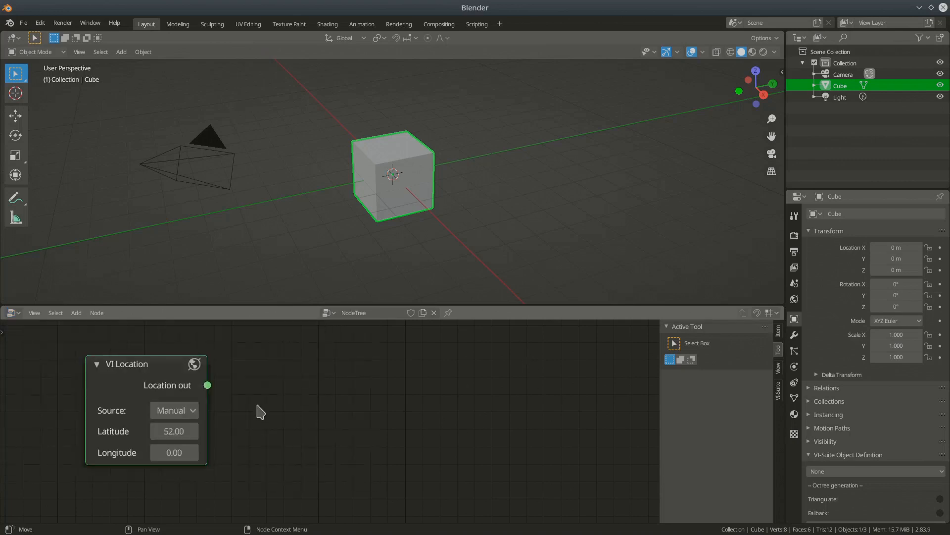
{"action": "mouse_move", "coordinate": [711, 415]}
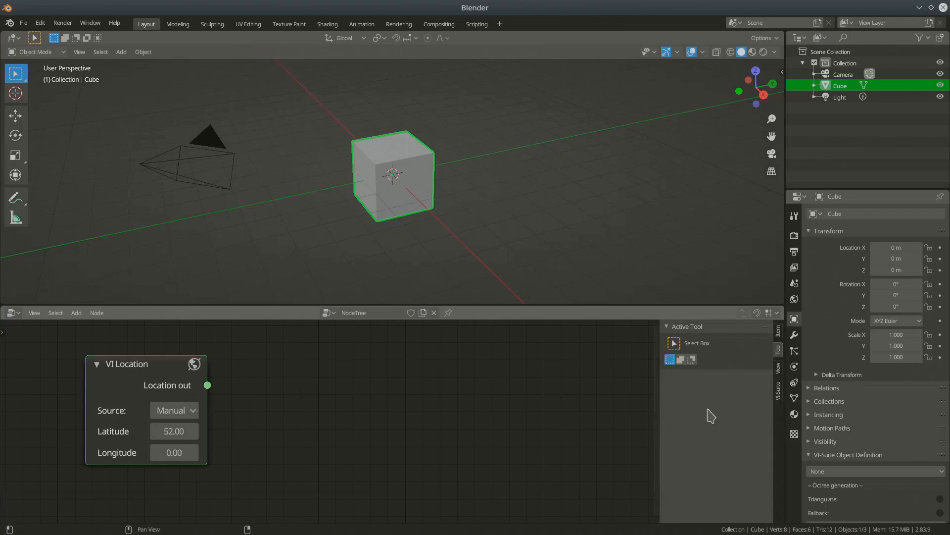
{"action": "mouse_move", "coordinate": [665, 394]}
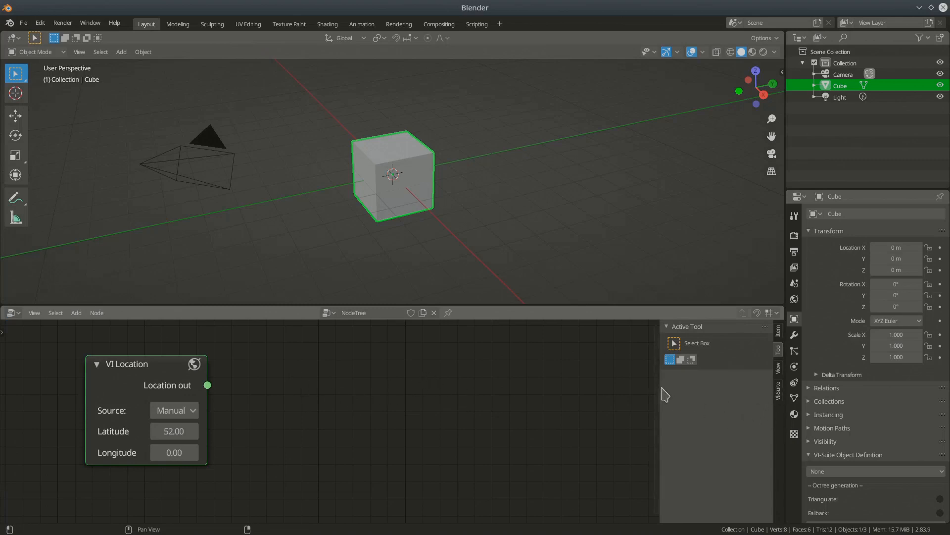
{"action": "mouse_move", "coordinate": [741, 350]}
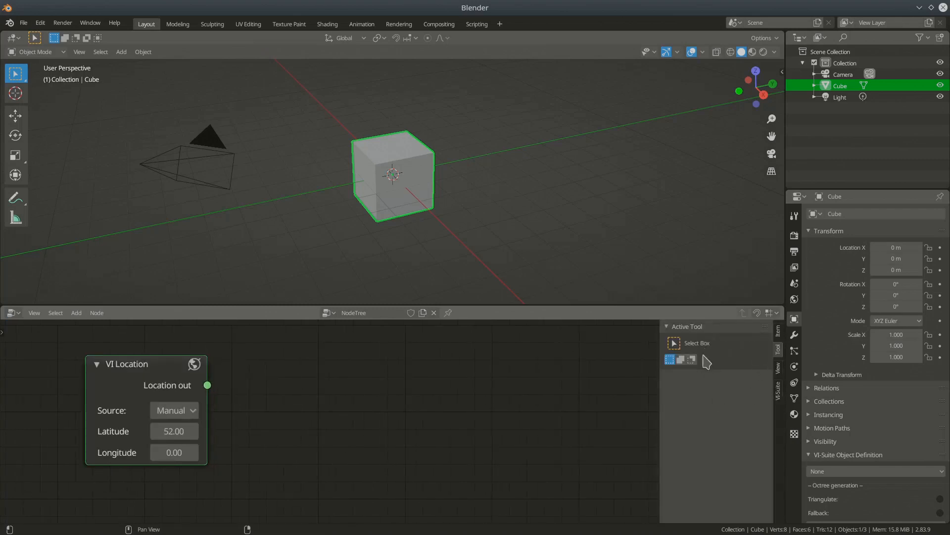
{"action": "mouse_move", "coordinate": [765, 412]}
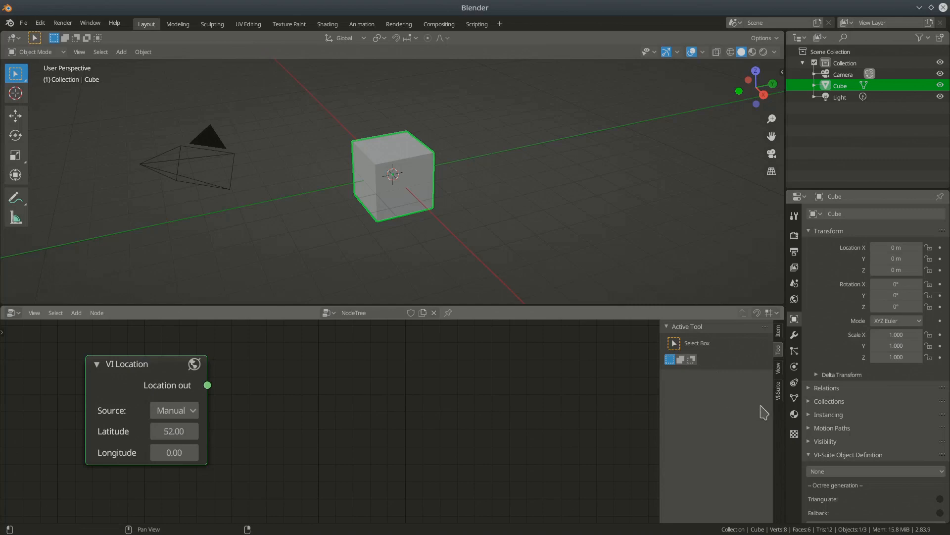
{"action": "mouse_move", "coordinate": [782, 397]}
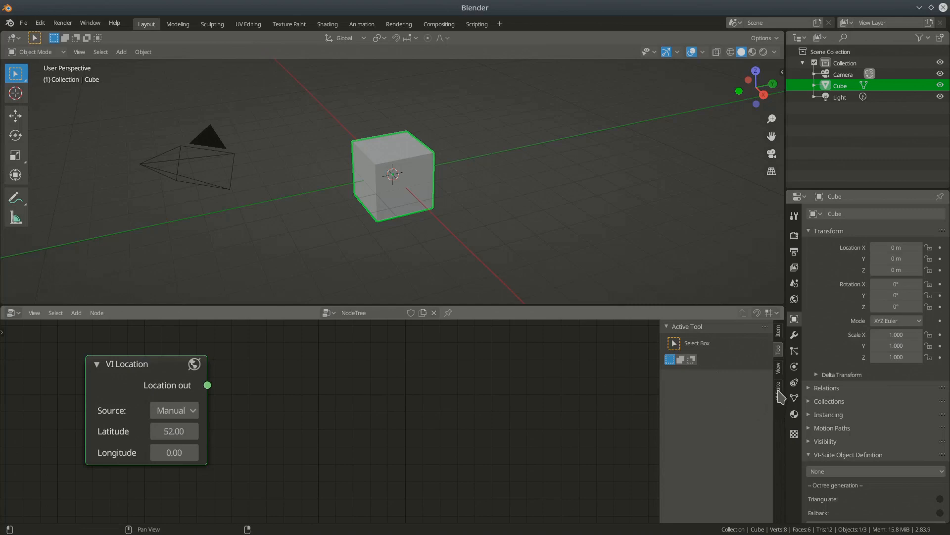
{"action": "left_click", "coordinate": [778, 384]}
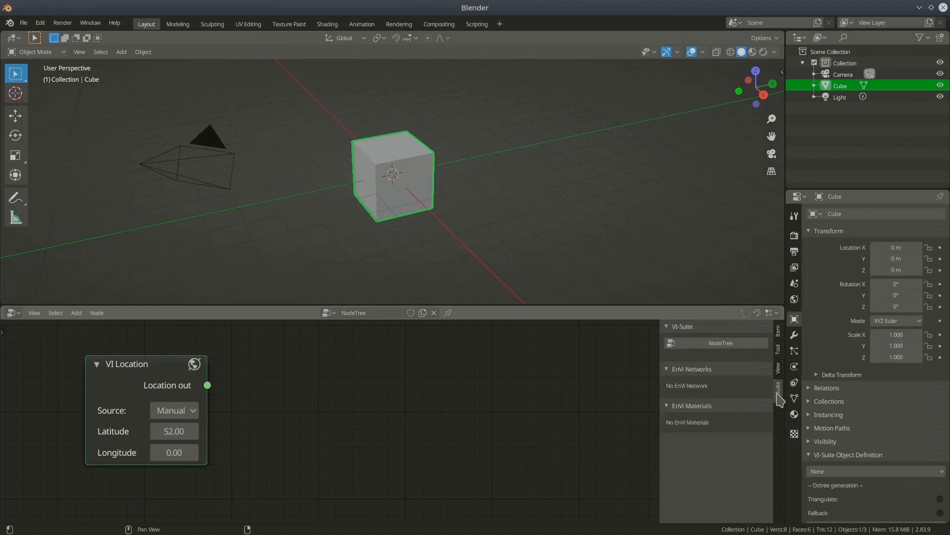
{"action": "mouse_move", "coordinate": [680, 443]}
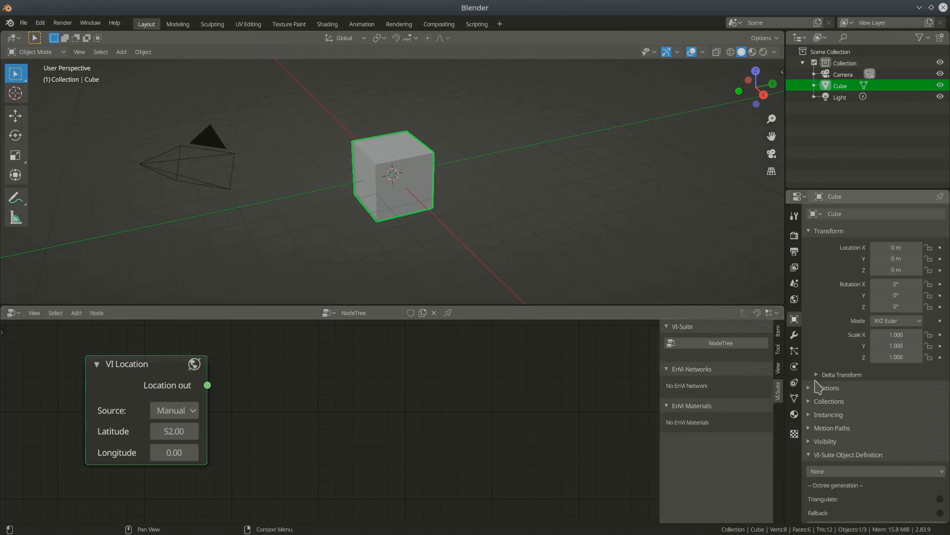
{"action": "left_click", "coordinate": [11, 312]}
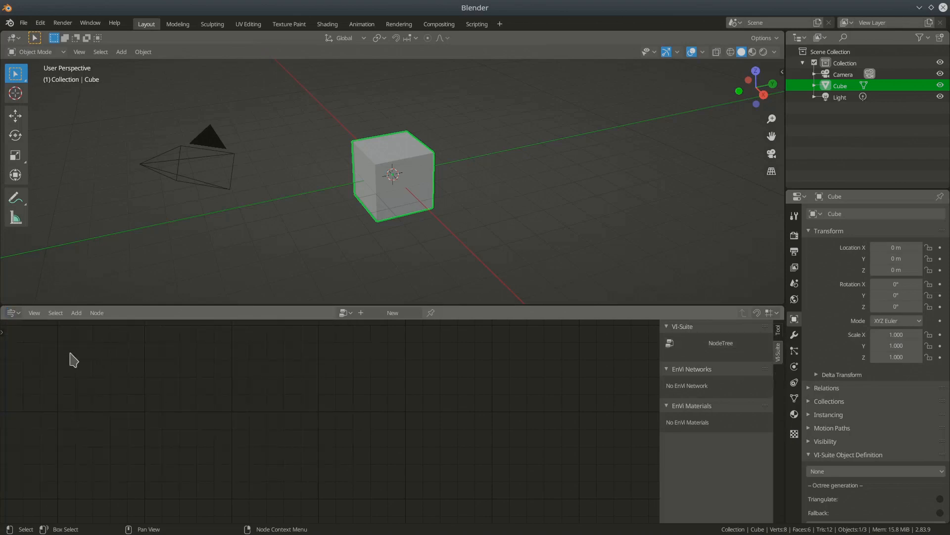
{"action": "left_click", "coordinate": [10, 312]}
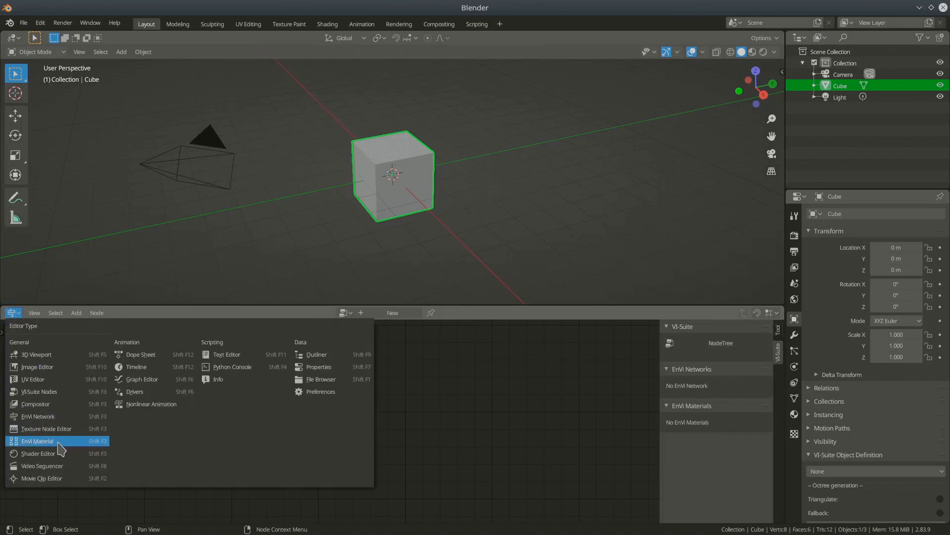
{"action": "mouse_move", "coordinate": [32, 379]}
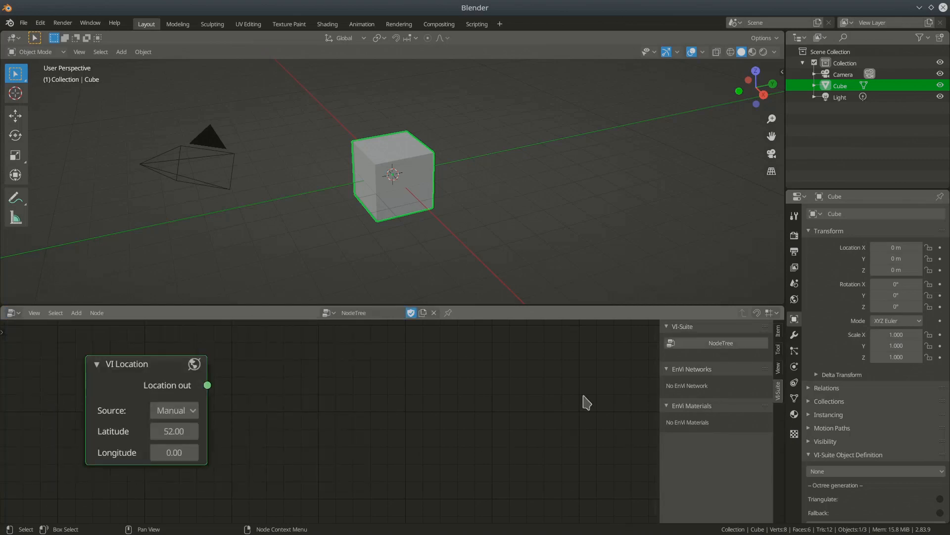
{"action": "mouse_move", "coordinate": [771, 363]}
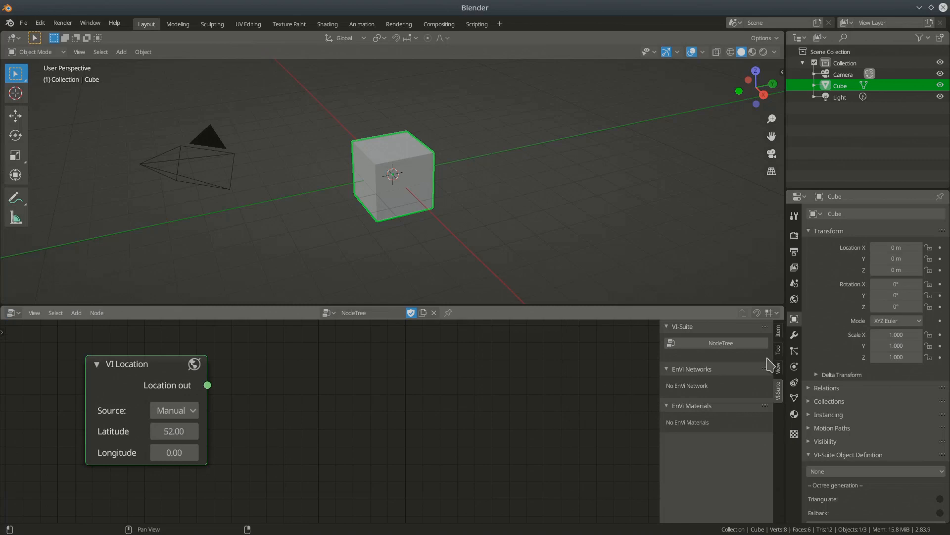
{"action": "mouse_move", "coordinate": [708, 339]}
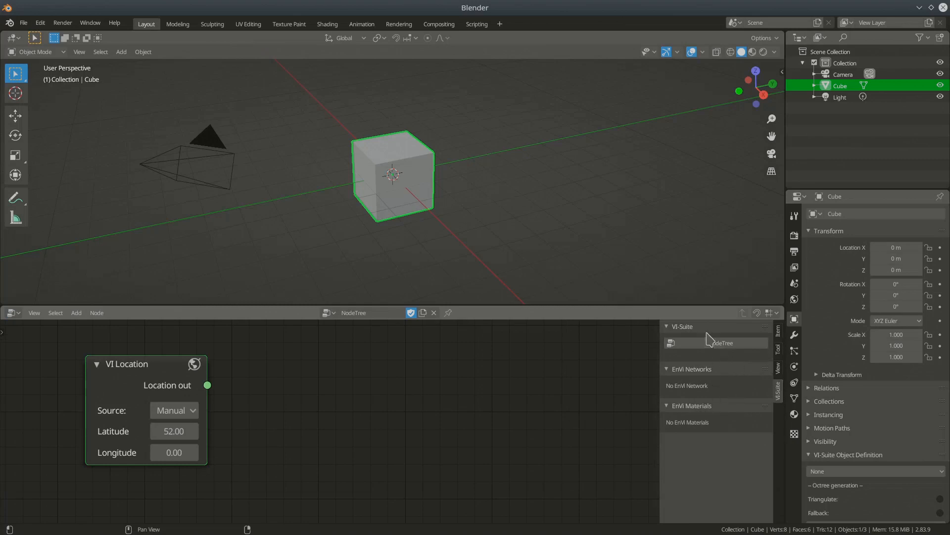
{"action": "mouse_move", "coordinate": [704, 345]}
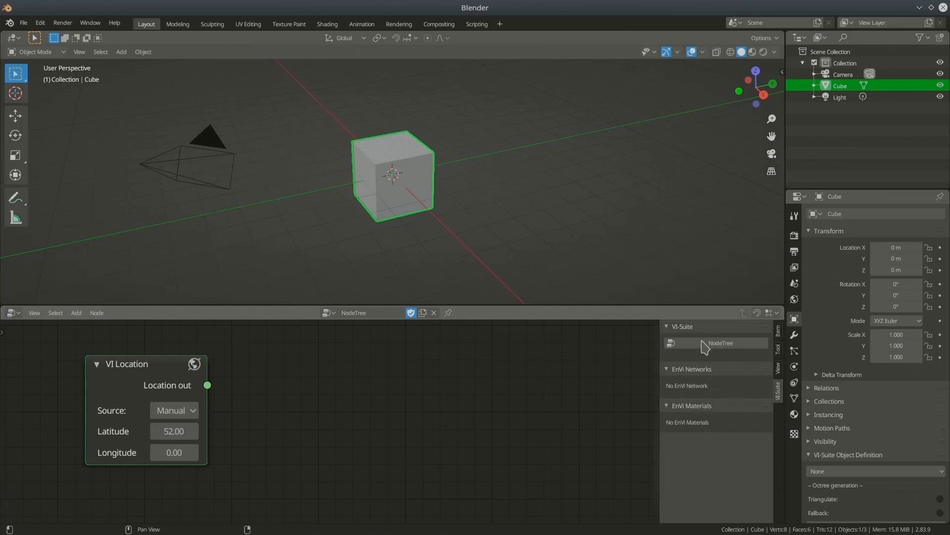
{"action": "mouse_move", "coordinate": [700, 392]}
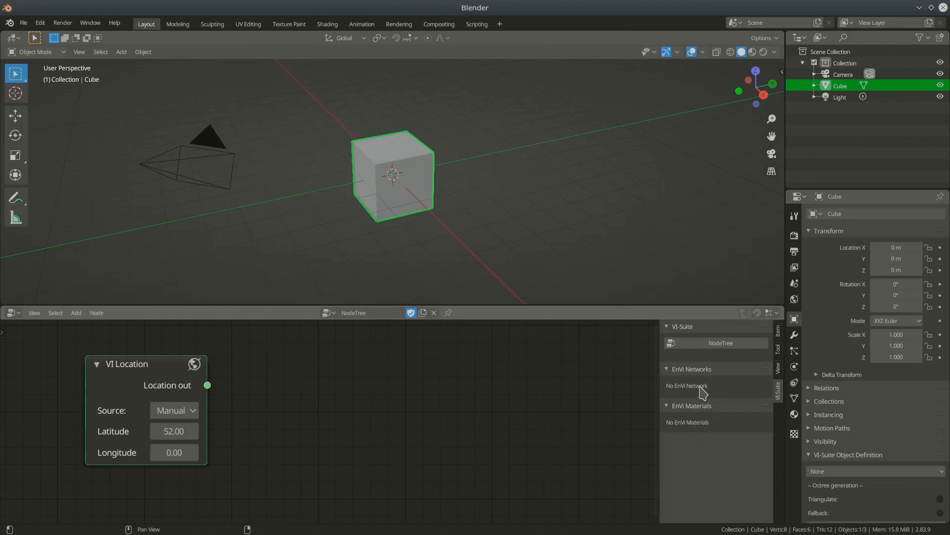
{"action": "mouse_move", "coordinate": [714, 379]}
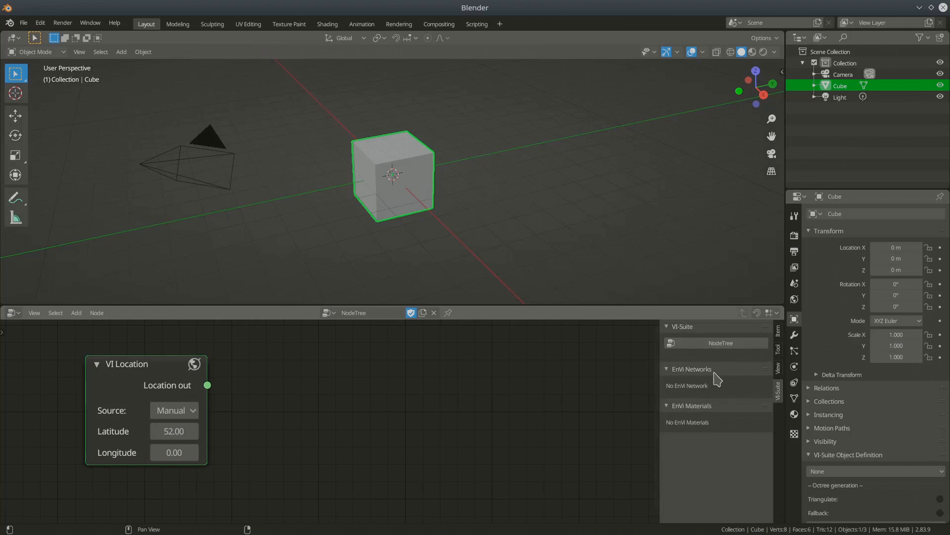
{"action": "mouse_move", "coordinate": [721, 415]}
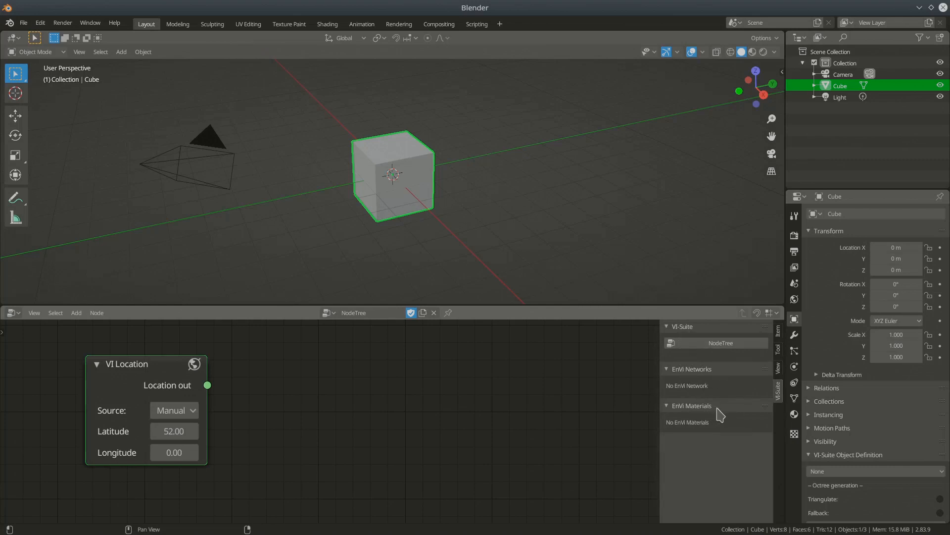
{"action": "mouse_move", "coordinate": [700, 388]}
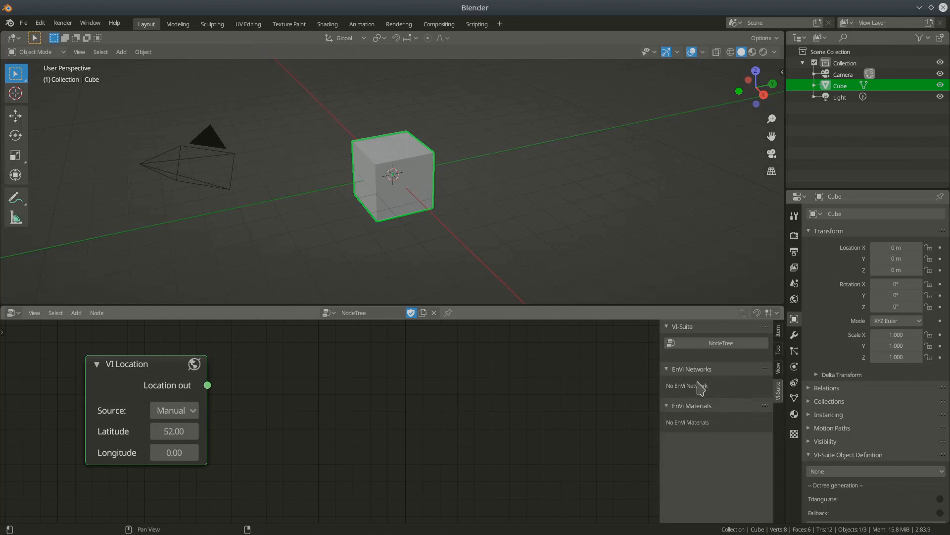
{"action": "mouse_move", "coordinate": [705, 426]}
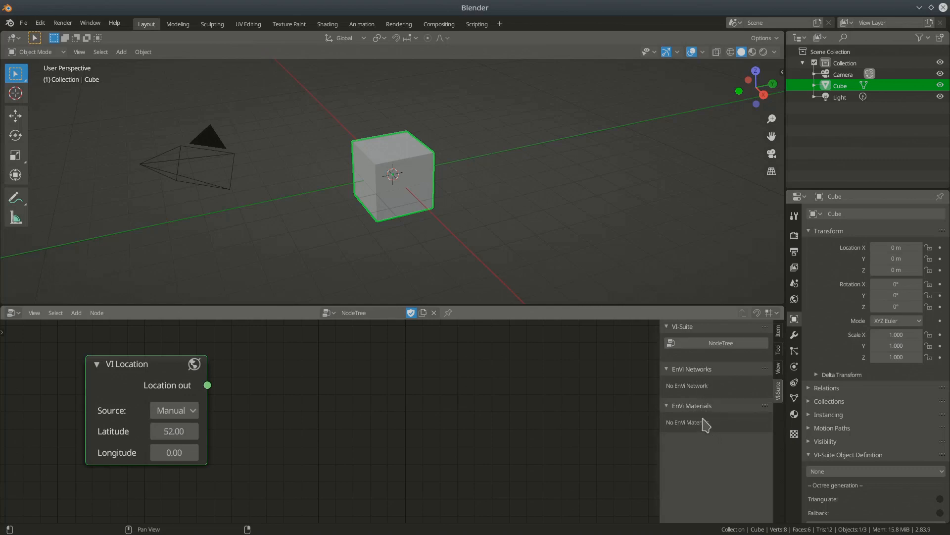
{"action": "mouse_move", "coordinate": [701, 385]}
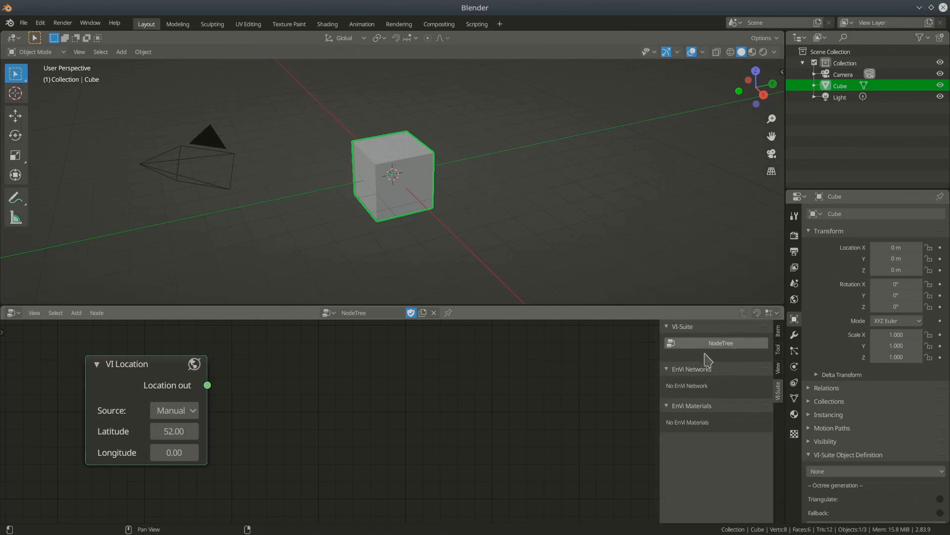
{"action": "mouse_move", "coordinate": [719, 344]}
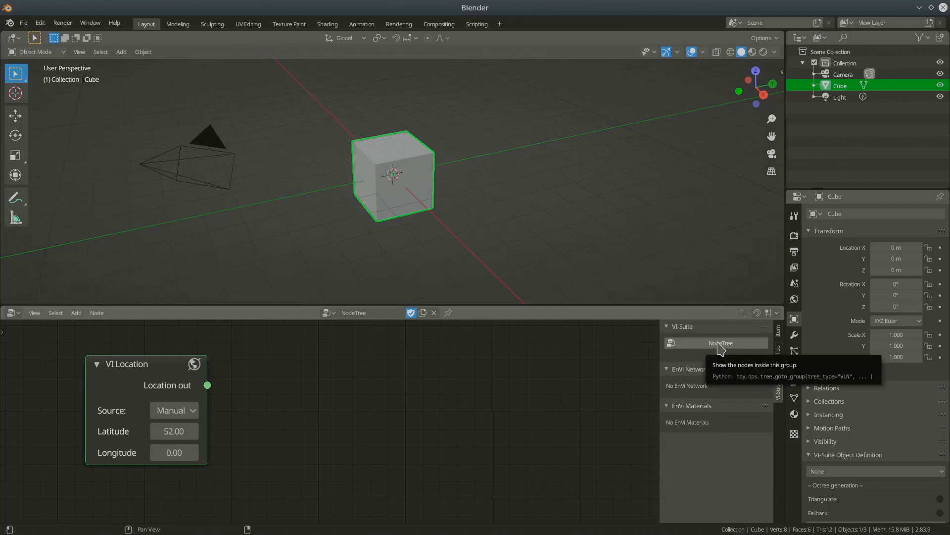
{"action": "mouse_move", "coordinate": [697, 380]}
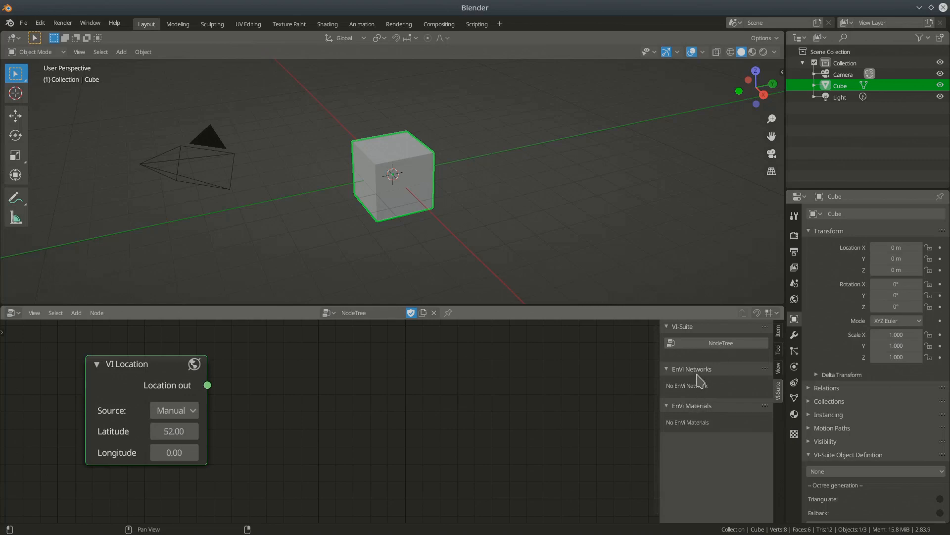
{"action": "mouse_move", "coordinate": [701, 425]}
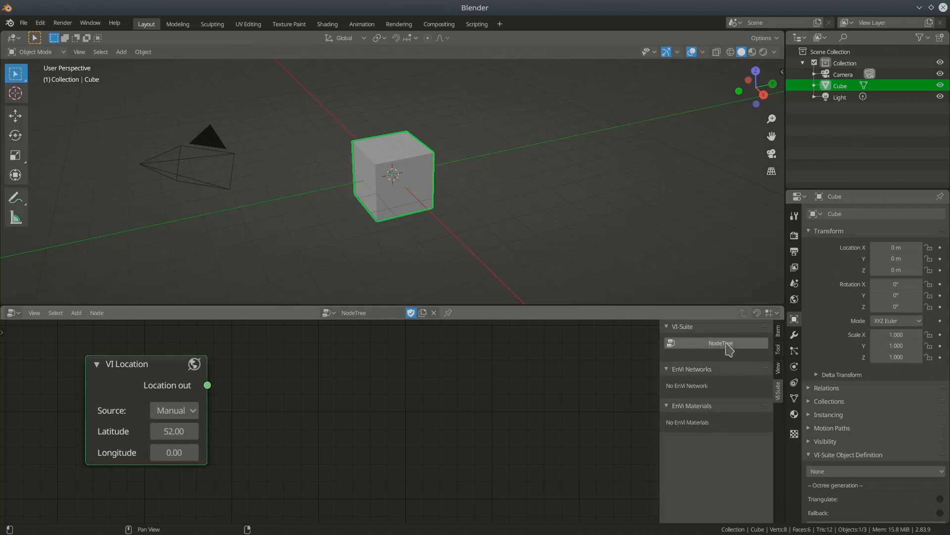
{"action": "mouse_move", "coordinate": [720, 408]}
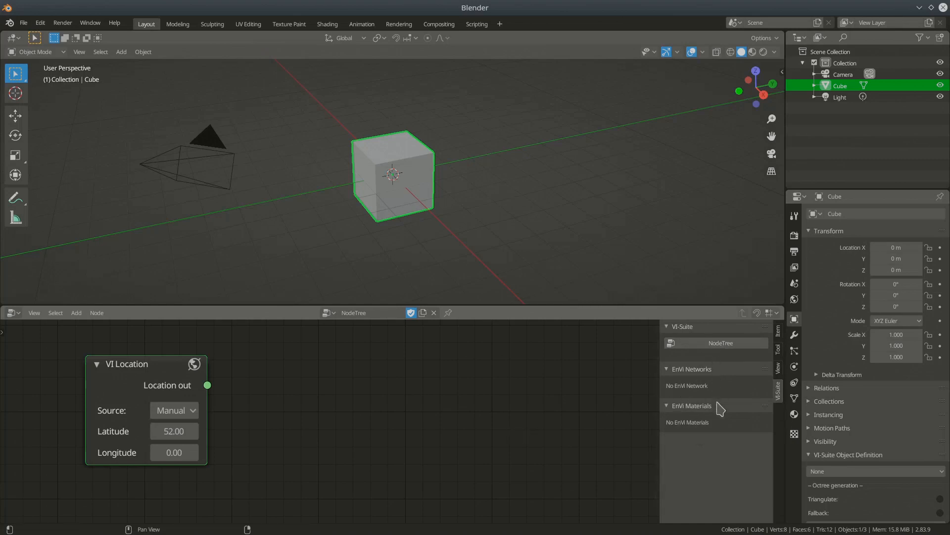
{"action": "mouse_move", "coordinate": [346, 449]}
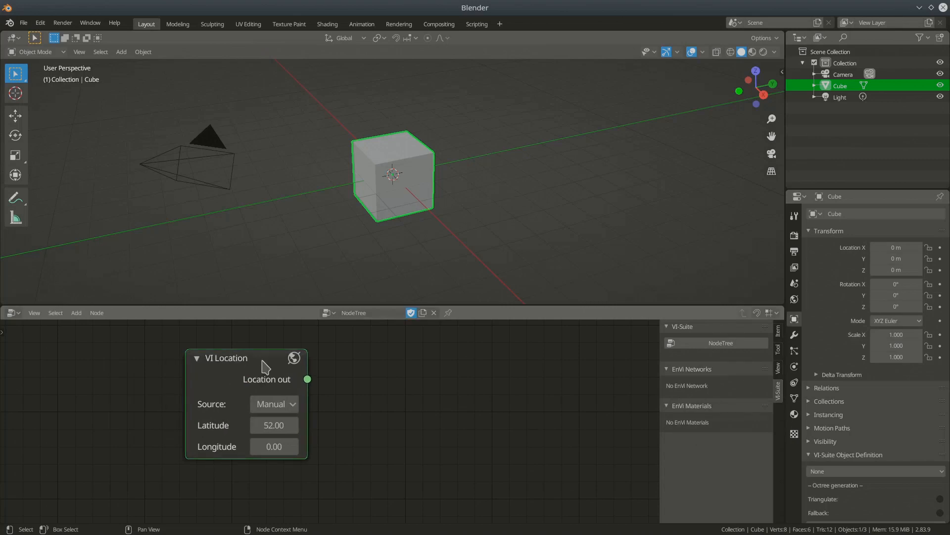
{"action": "mouse_move", "coordinate": [707, 434]}
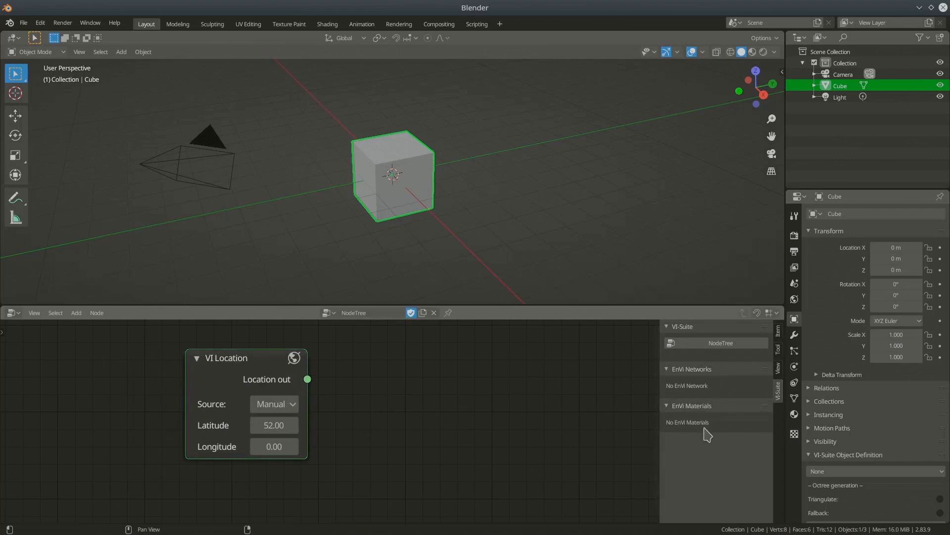
{"action": "mouse_move", "coordinate": [691, 428]}
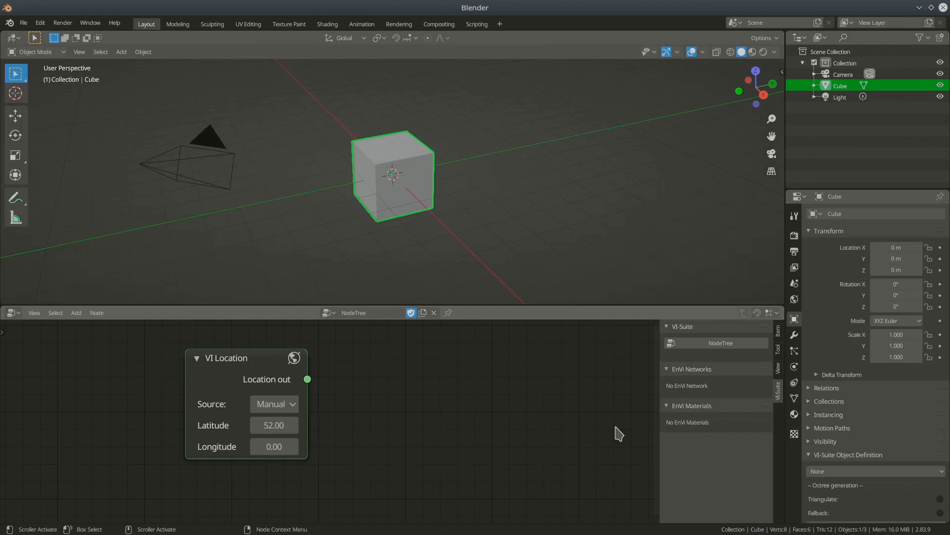
{"action": "mouse_move", "coordinate": [629, 449]}
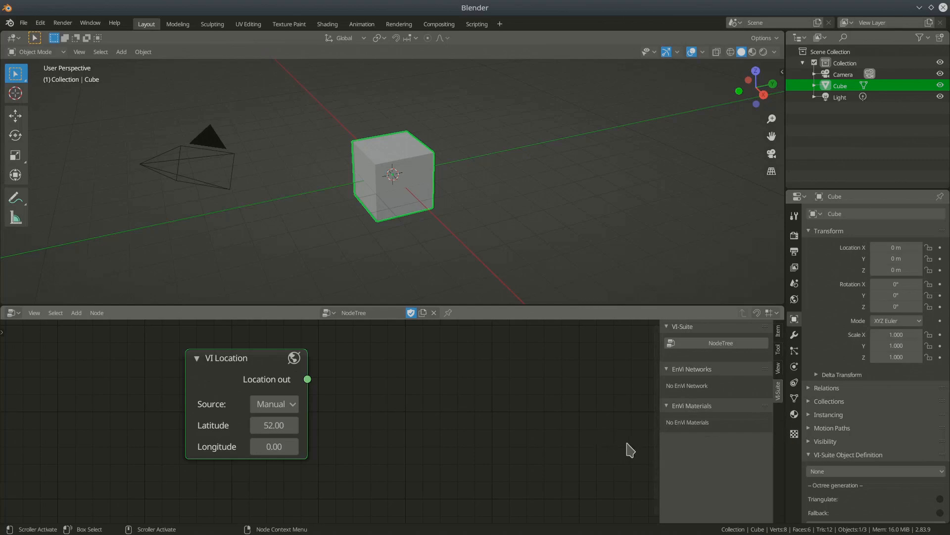
{"action": "mouse_move", "coordinate": [638, 435]}
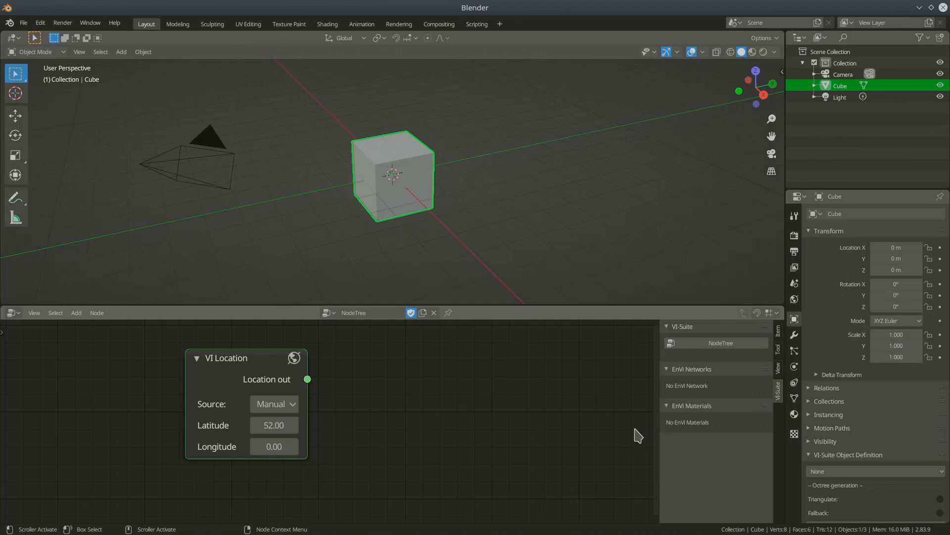
{"action": "mouse_move", "coordinate": [497, 387]}
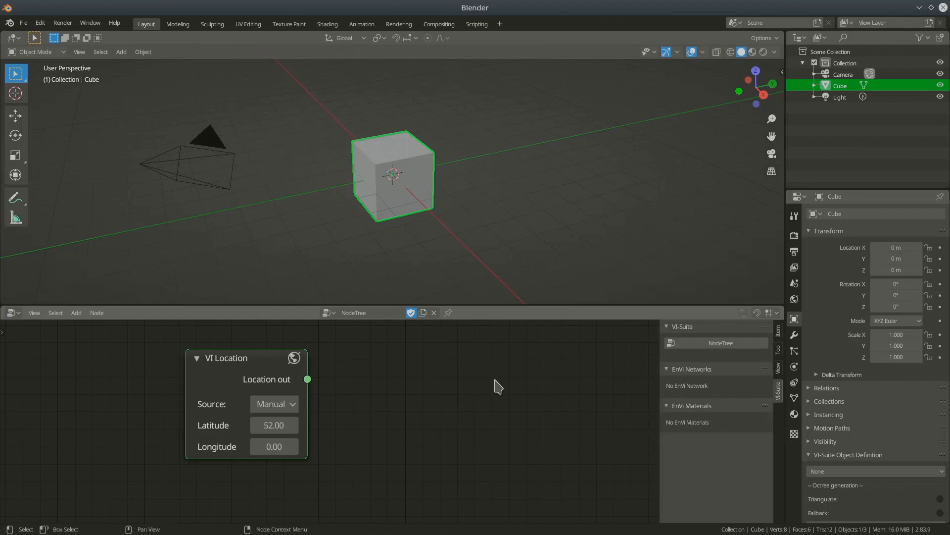
{"action": "mouse_move", "coordinate": [469, 396]}
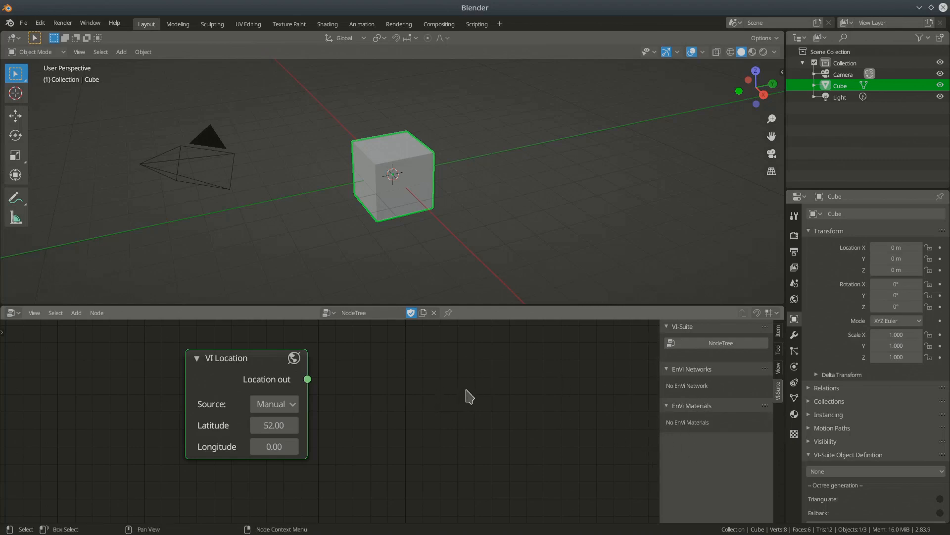
{"action": "mouse_move", "coordinate": [781, 231]}
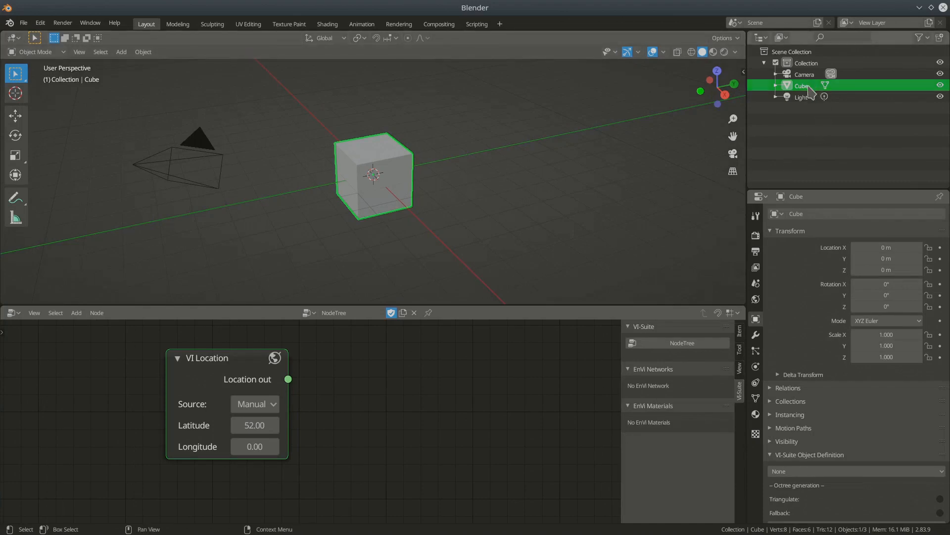
{"action": "mouse_move", "coordinate": [825, 107]}
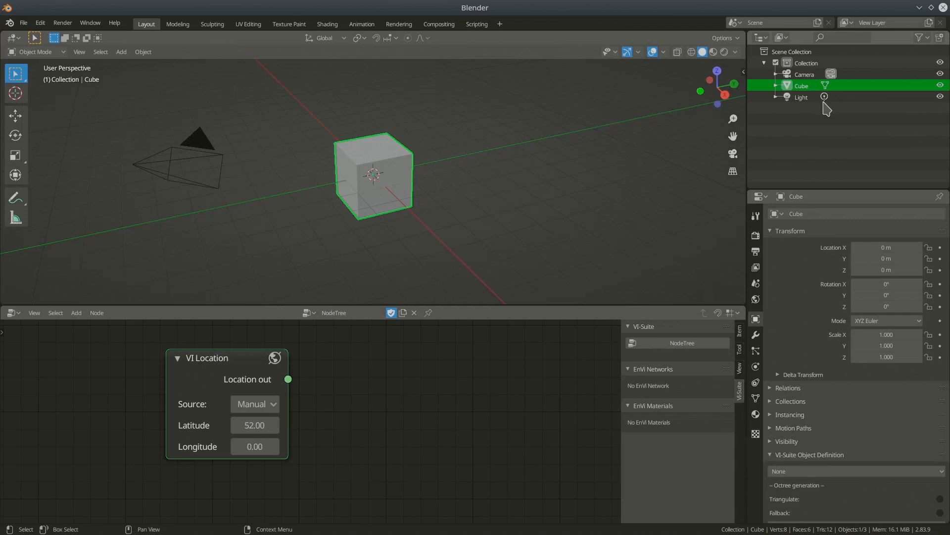
{"action": "mouse_move", "coordinate": [801, 85]}
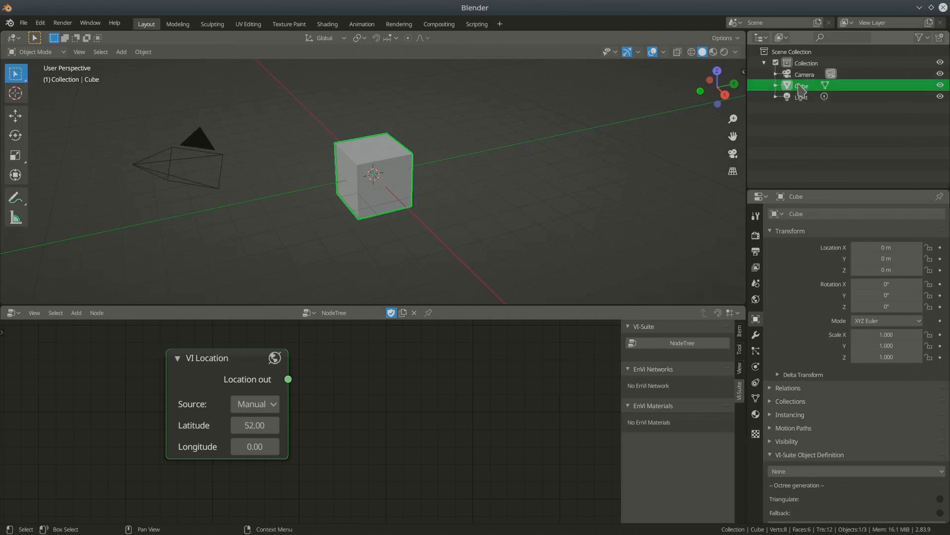
{"action": "mouse_move", "coordinate": [820, 117]}
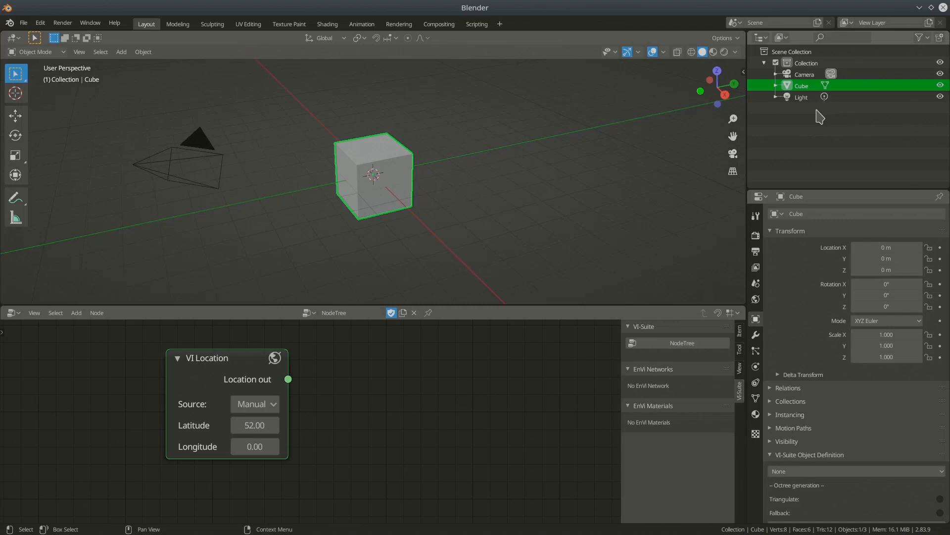
{"action": "mouse_move", "coordinate": [806, 63]}
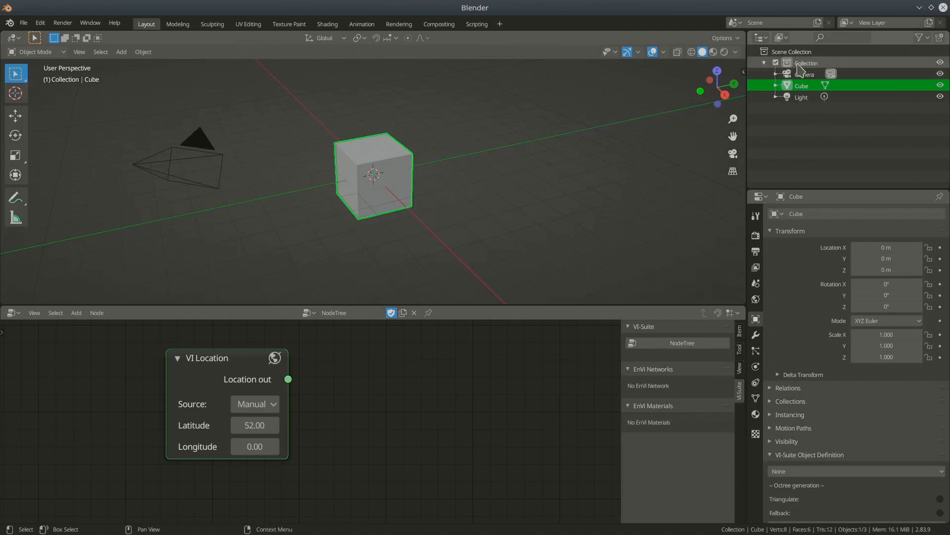
{"action": "mouse_move", "coordinate": [825, 68]}
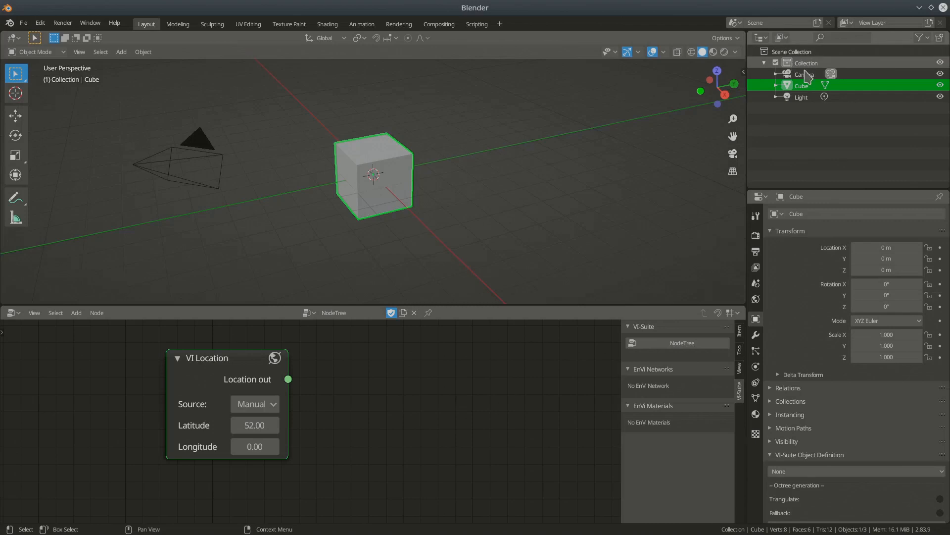
{"action": "mouse_move", "coordinate": [618, 141]}
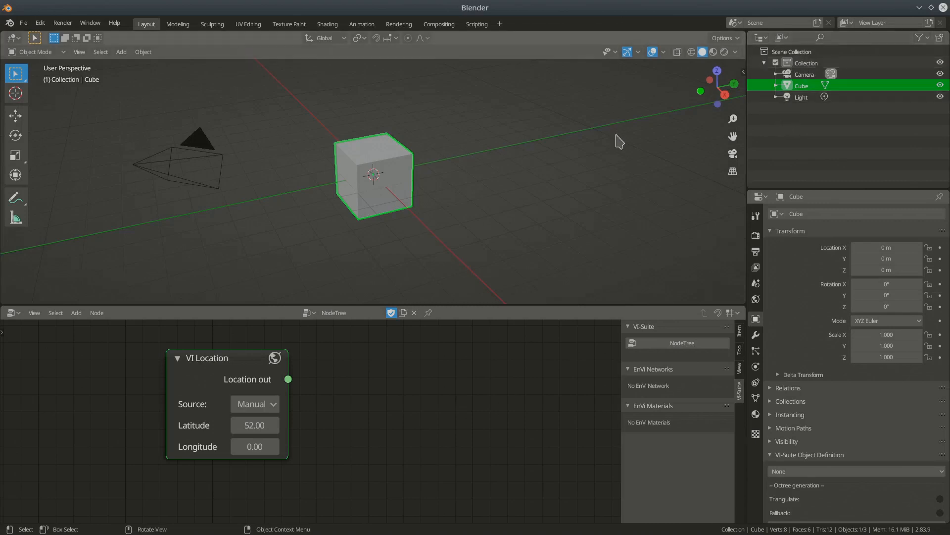
Create a new collection named New via the Outliner and make it active
{"action": "right_click", "coordinate": [374, 176]}
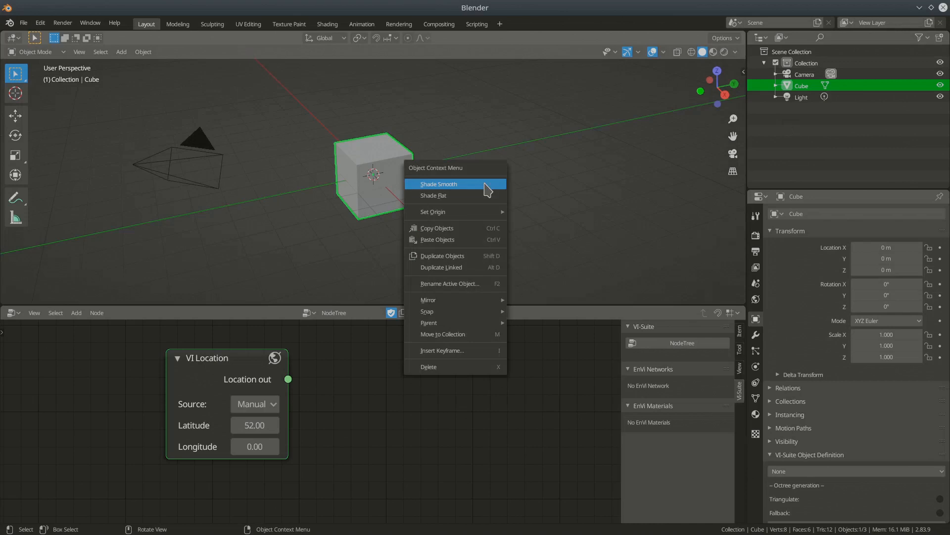
{"action": "right_click", "coordinate": [788, 97]}
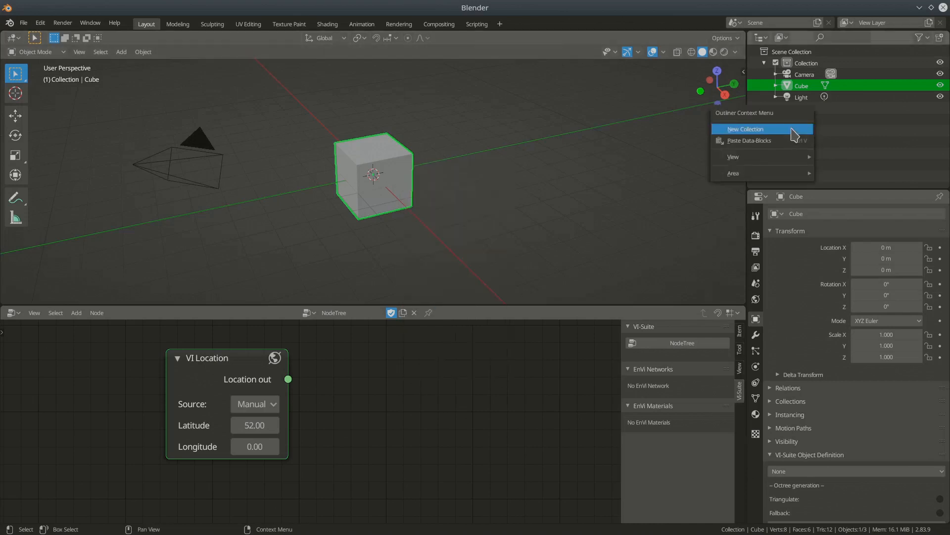
{"action": "left_click", "coordinate": [745, 129]}
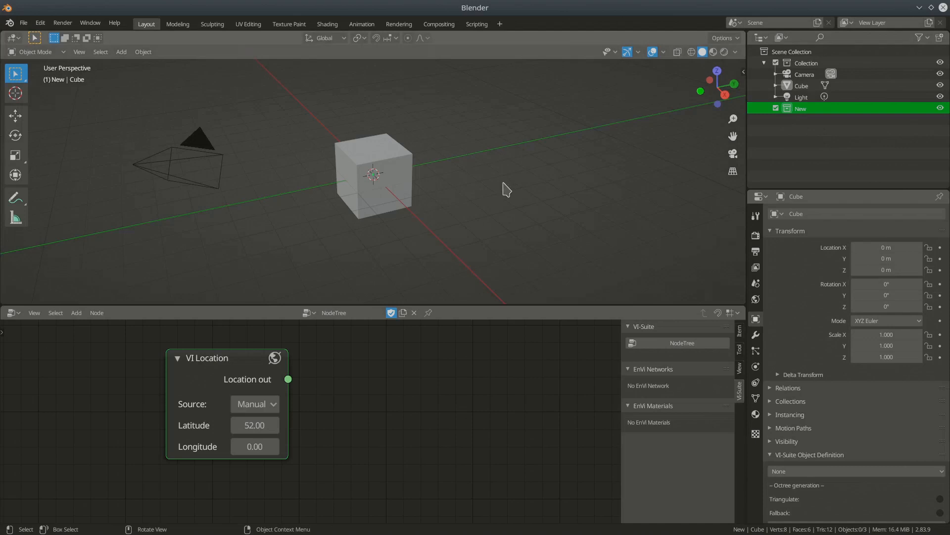
{"action": "left_click", "coordinate": [121, 51]}
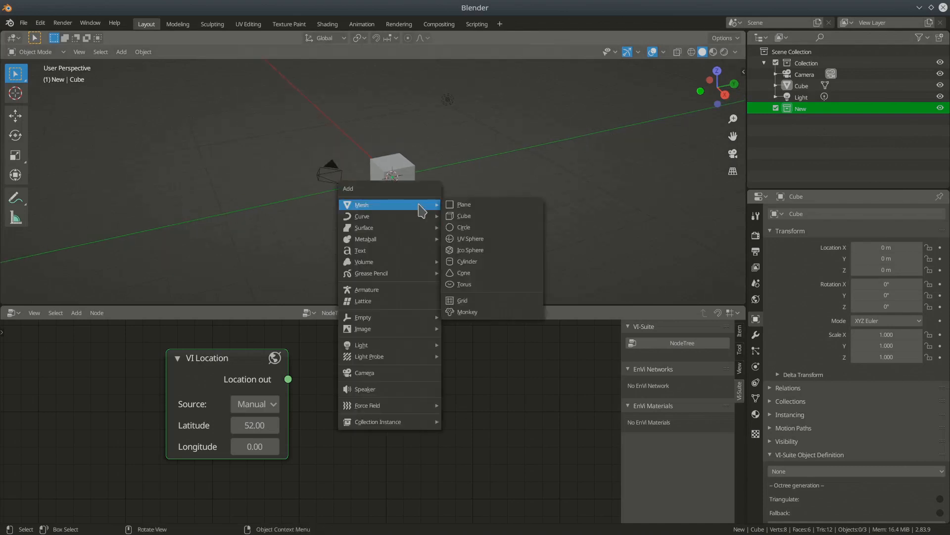
Add a plane mesh inside the New collection as a ground beneath the cube
{"action": "left_click", "coordinate": [463, 204]}
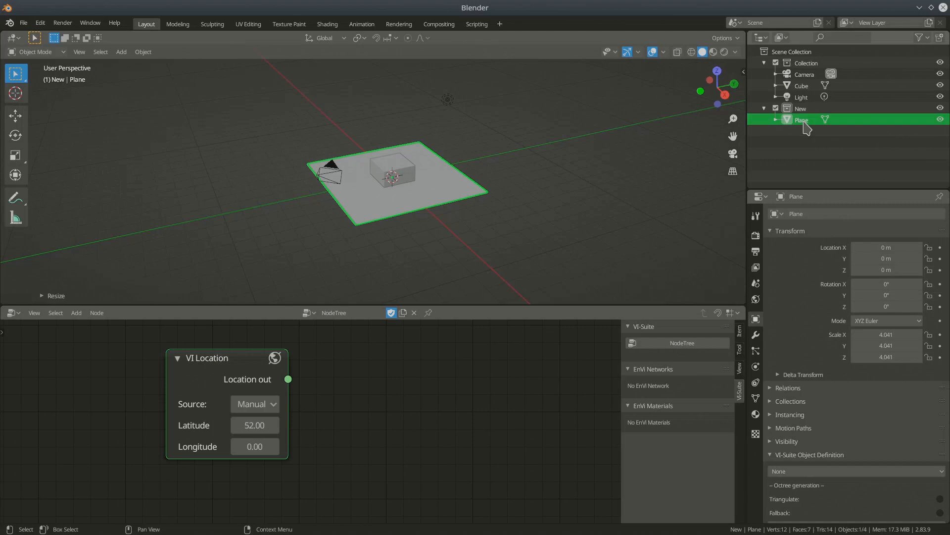
{"action": "mouse_move", "coordinate": [809, 137]}
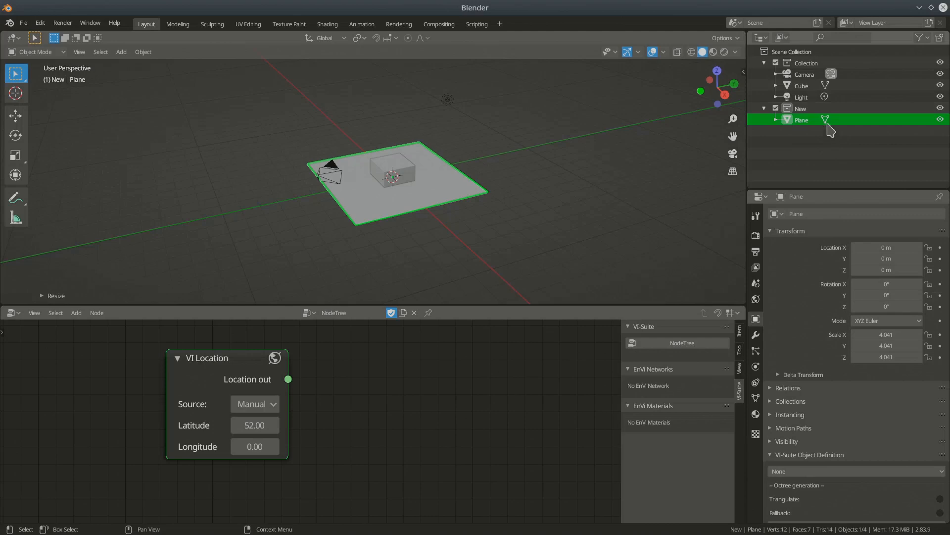
{"action": "mouse_move", "coordinate": [806, 128]}
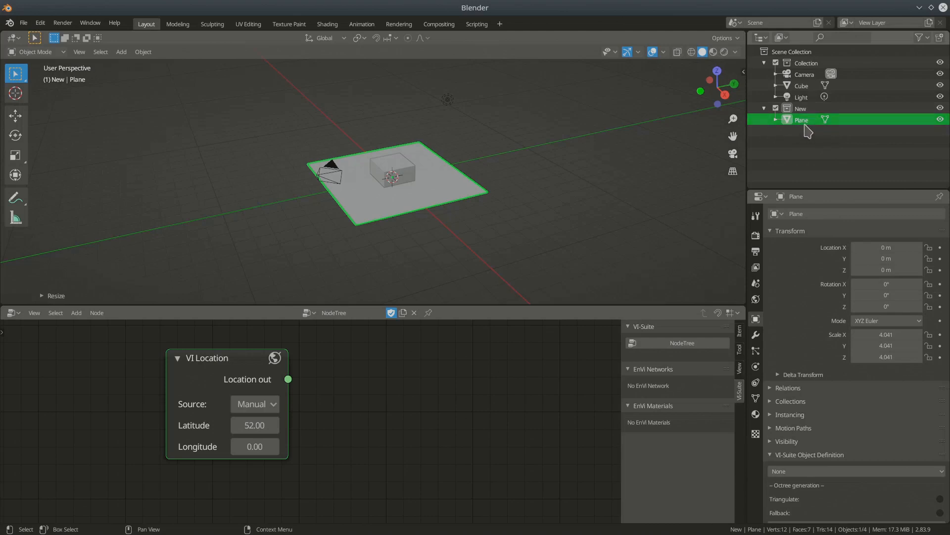
{"action": "mouse_move", "coordinate": [812, 149]}
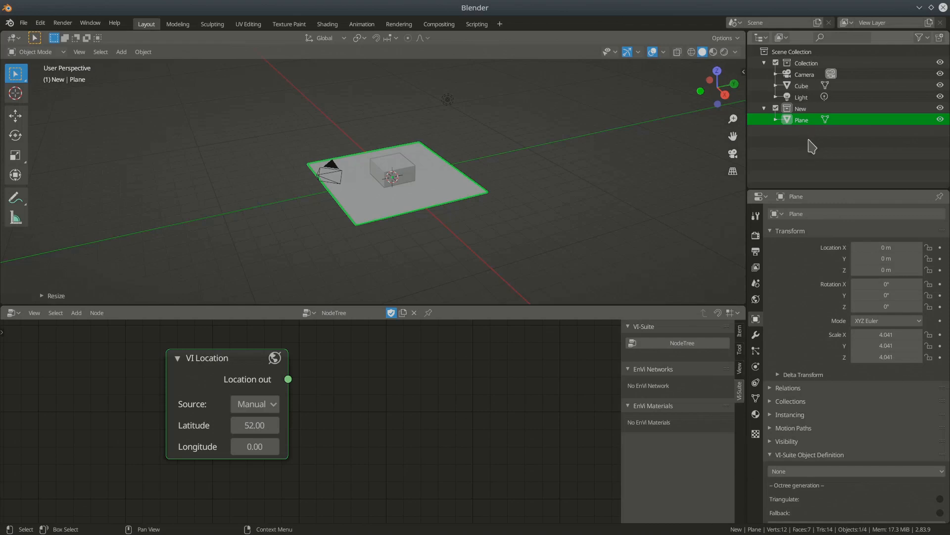
{"action": "mouse_move", "coordinate": [810, 135]}
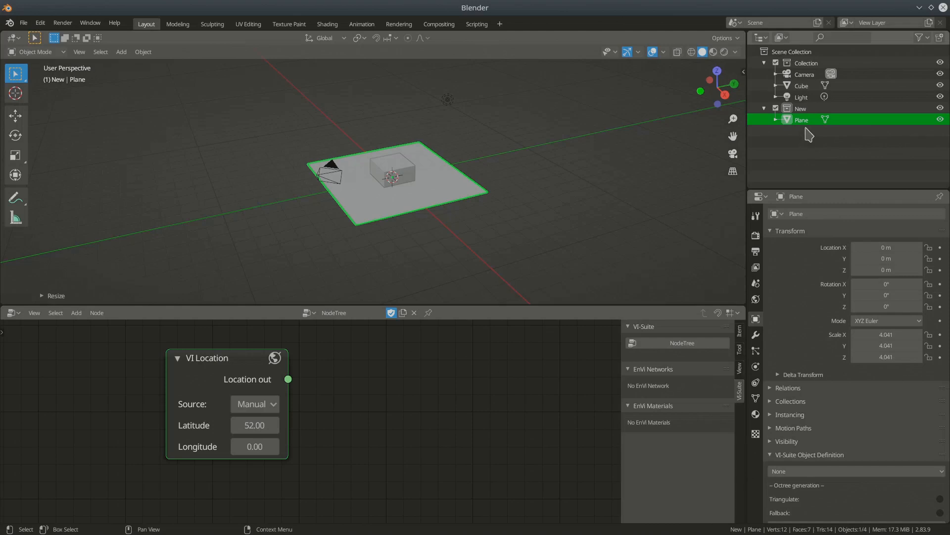
{"action": "mouse_move", "coordinate": [797, 123]}
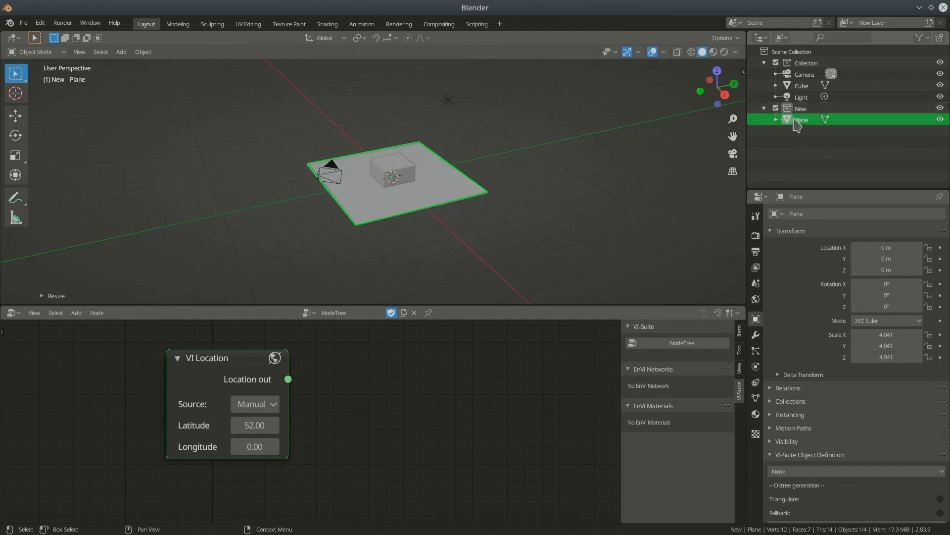
{"action": "mouse_move", "coordinate": [808, 129]}
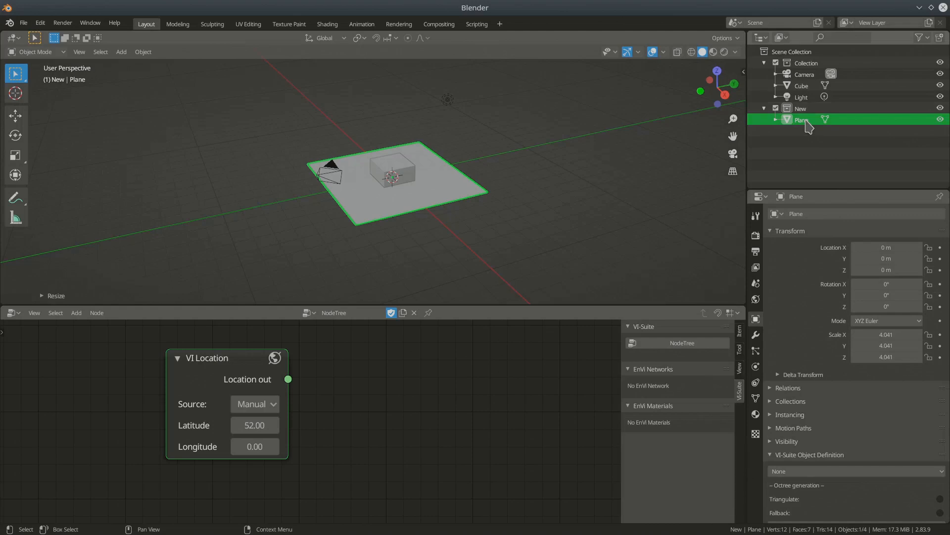
{"action": "mouse_move", "coordinate": [815, 148]}
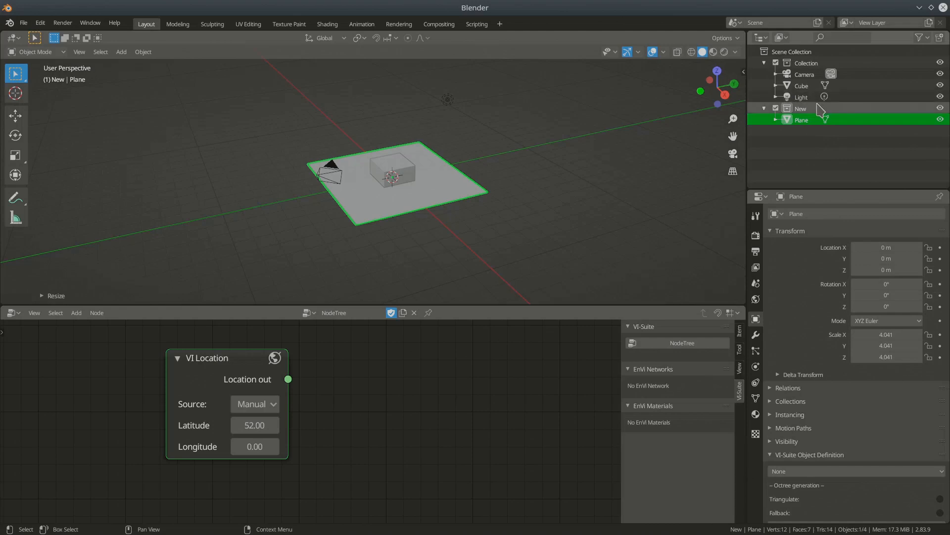
{"action": "mouse_move", "coordinate": [808, 97]}
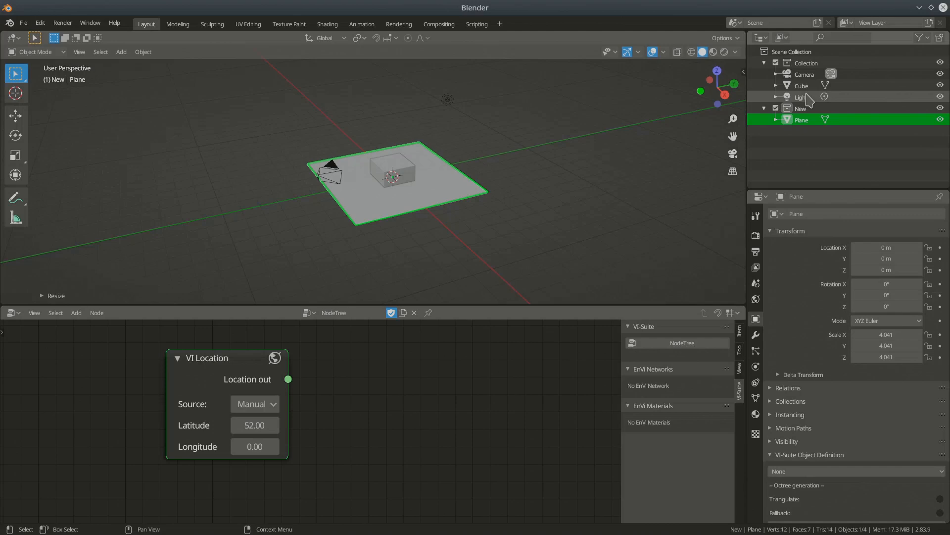
{"action": "mouse_move", "coordinate": [808, 102]}
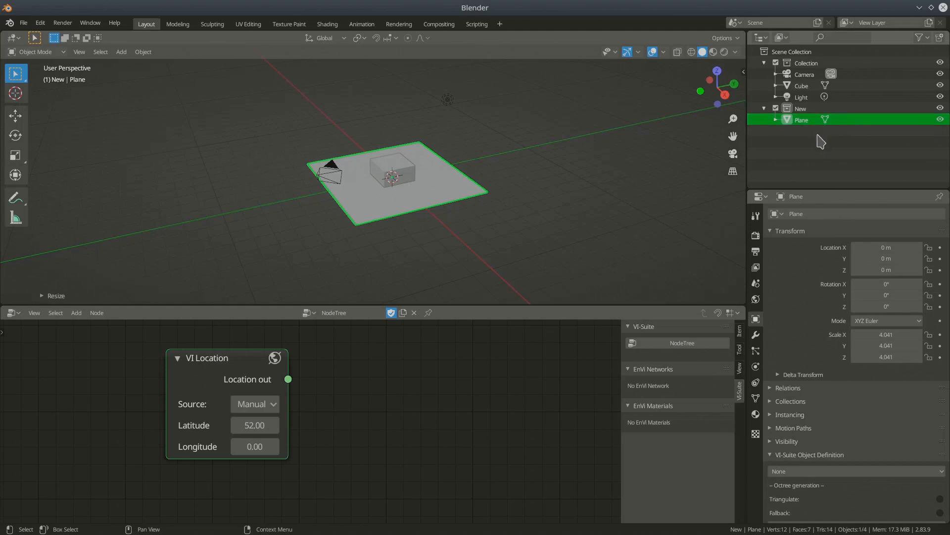
{"action": "mouse_move", "coordinate": [785, 331]}
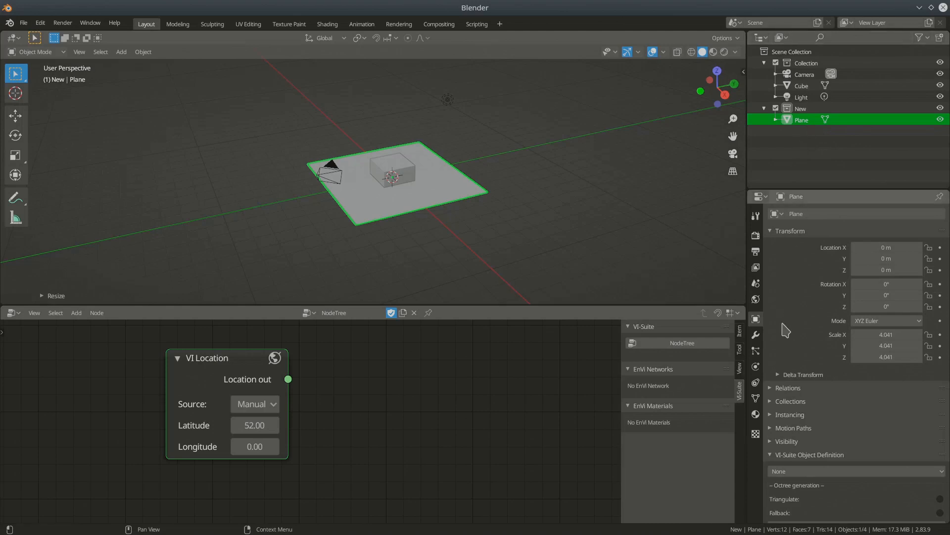
{"action": "mouse_move", "coordinate": [794, 349]}
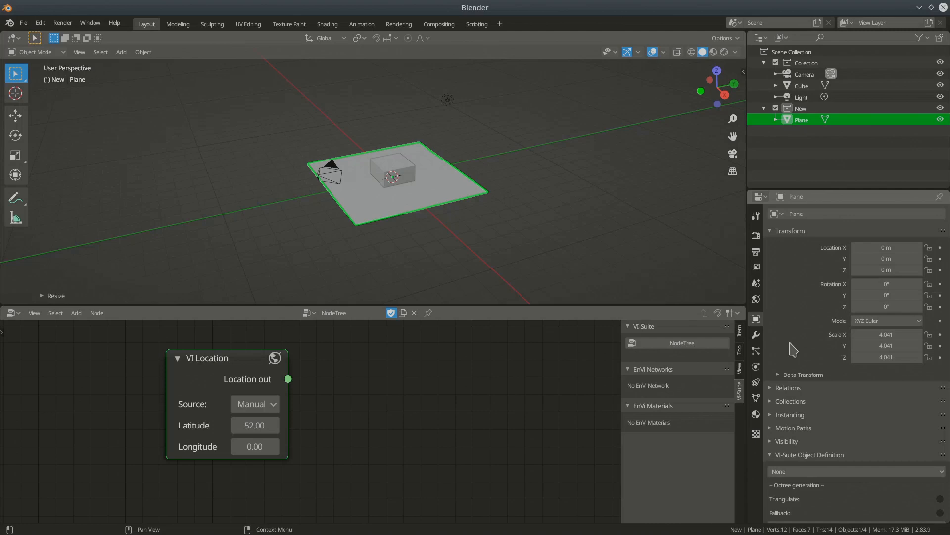
{"action": "mouse_move", "coordinate": [773, 323]}
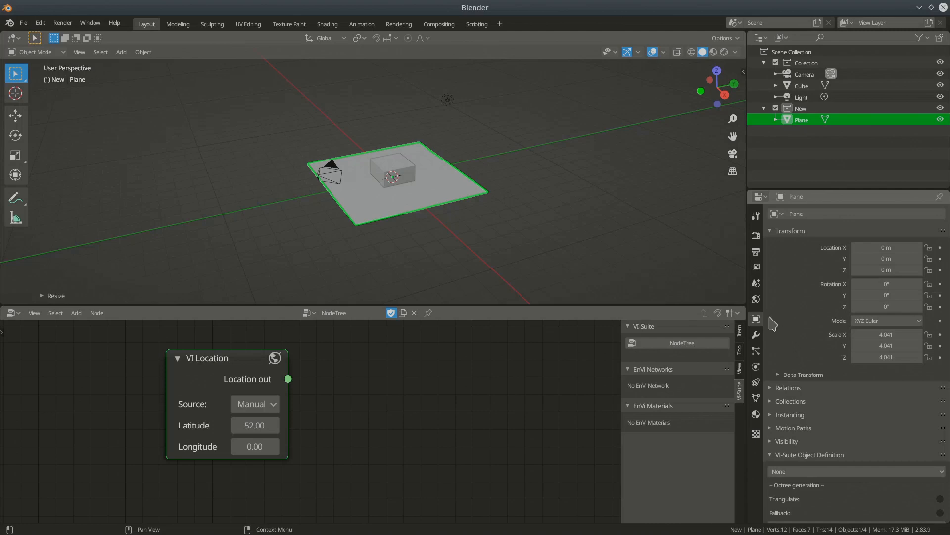
{"action": "mouse_move", "coordinate": [756, 320]}
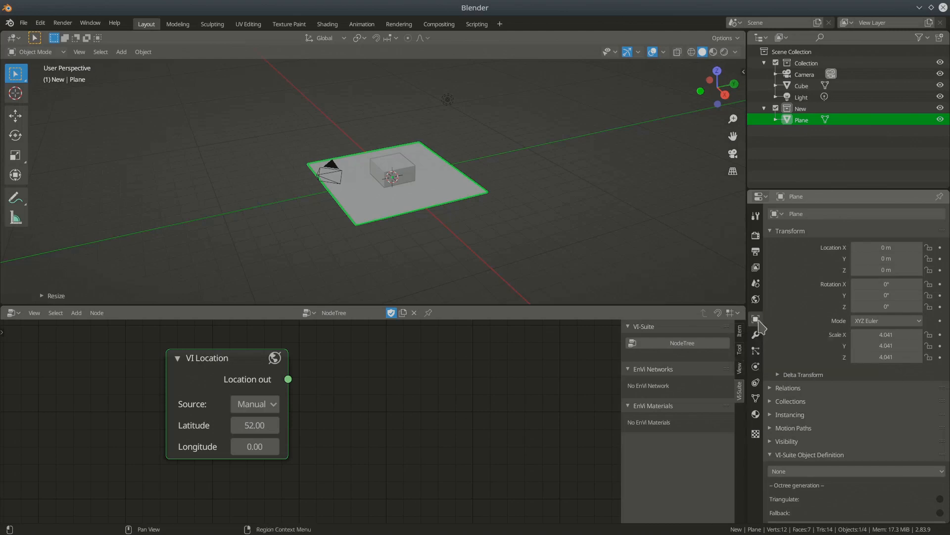
{"action": "mouse_move", "coordinate": [900, 417]}
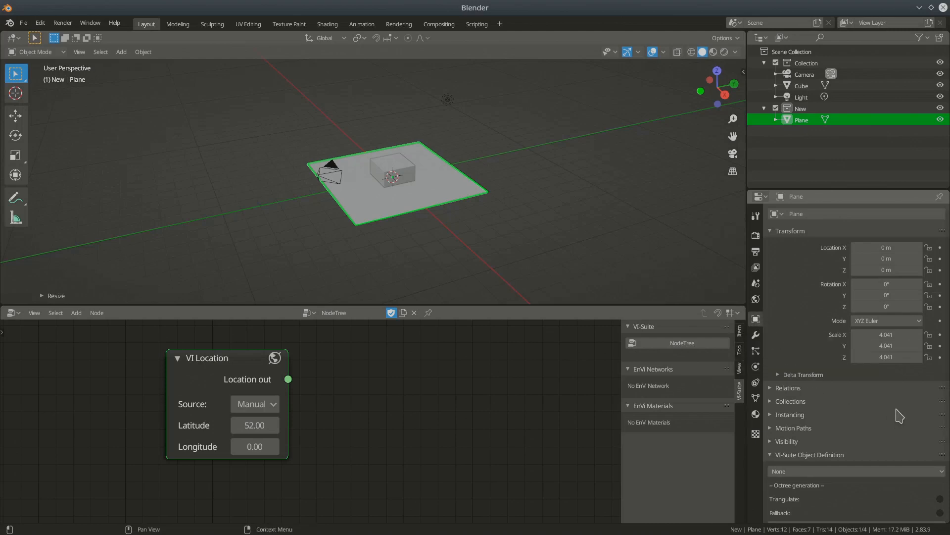
Scroll to the VI-Suite Object Definition panel and select the Cube
{"action": "scroll", "scroll_direction": "down", "scroll_amount": 3}
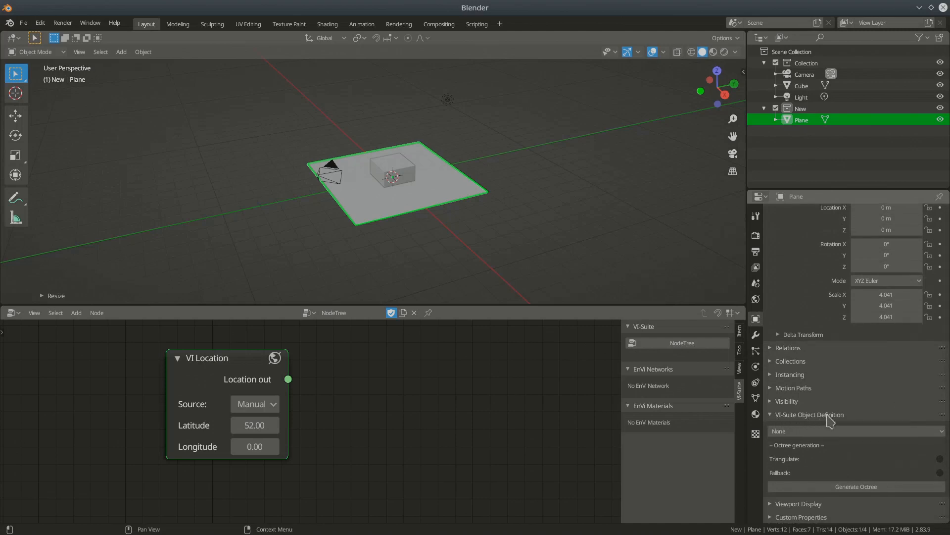
{"action": "mouse_move", "coordinate": [852, 423]}
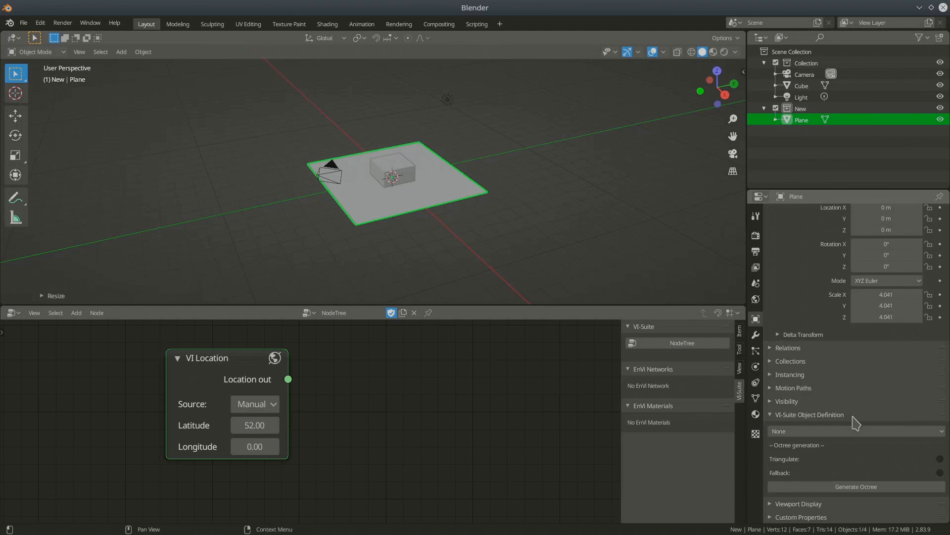
{"action": "left_click", "coordinate": [854, 430]}
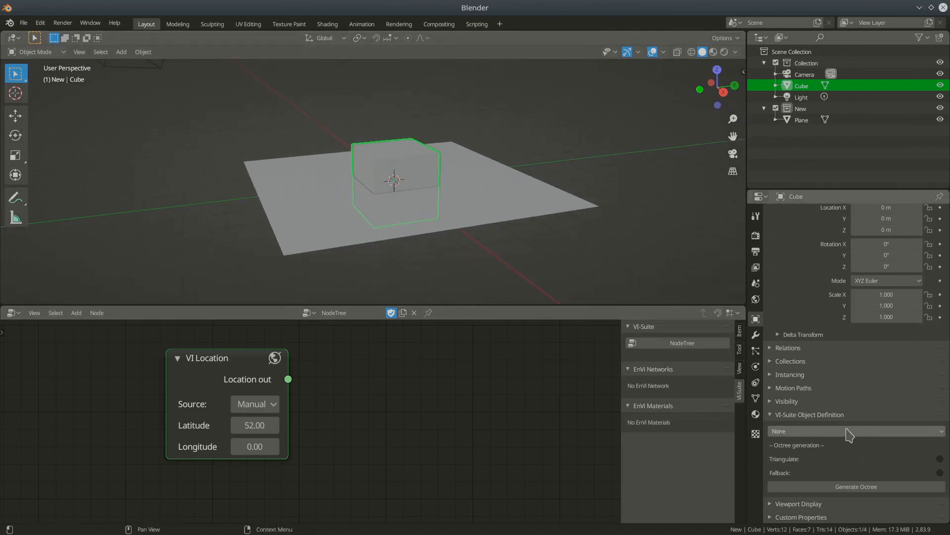
Choose CFD Geometry from the cube's VI-Suite Object Definition choices
{"action": "left_click", "coordinate": [854, 431]}
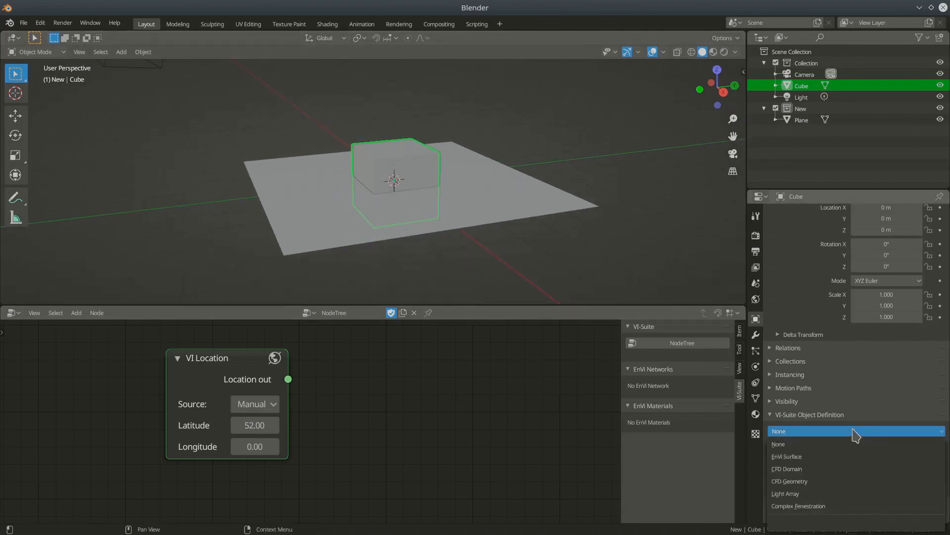
{"action": "mouse_move", "coordinate": [825, 448]}
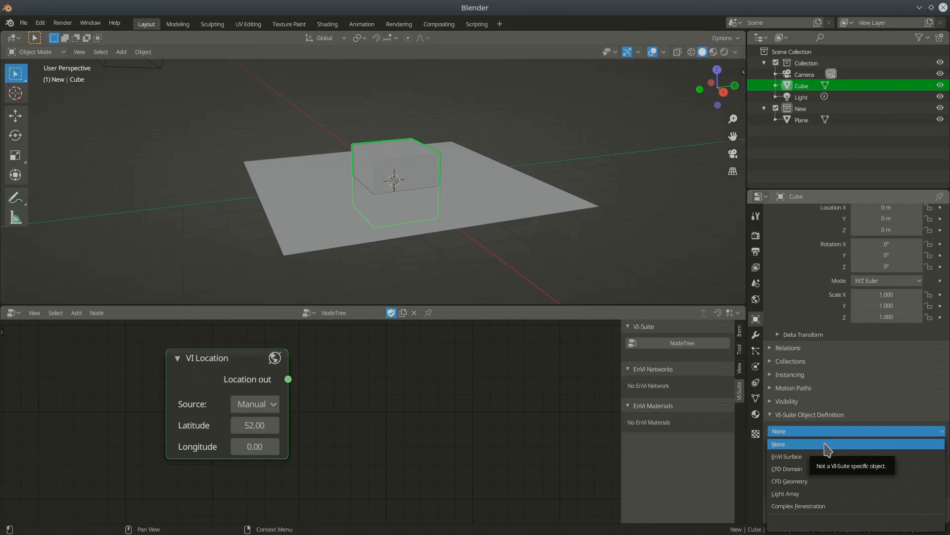
{"action": "mouse_move", "coordinate": [814, 455]}
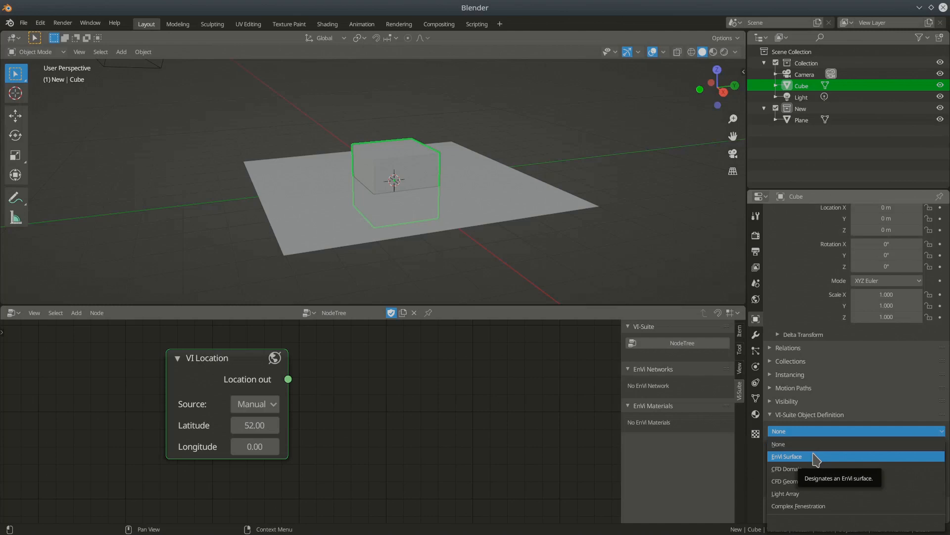
{"action": "mouse_move", "coordinate": [788, 469]}
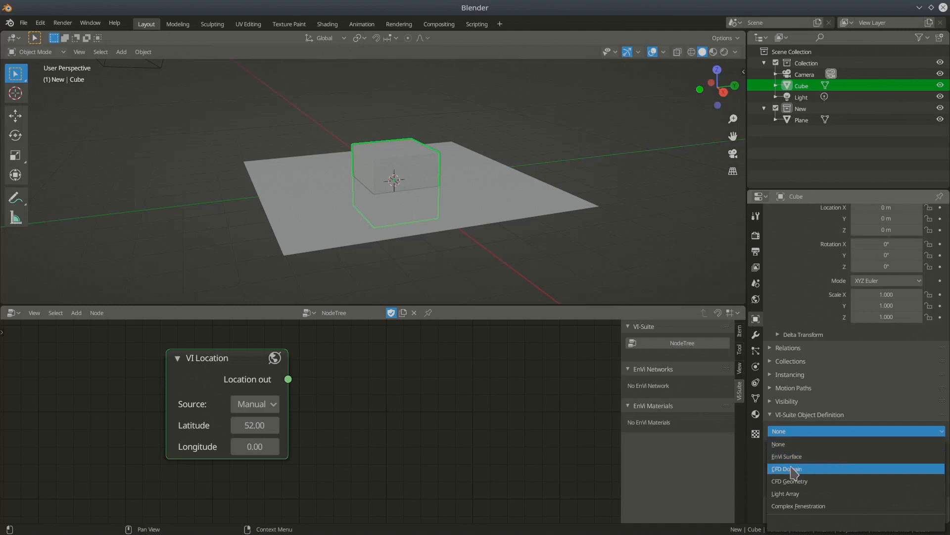
{"action": "mouse_move", "coordinate": [805, 493]}
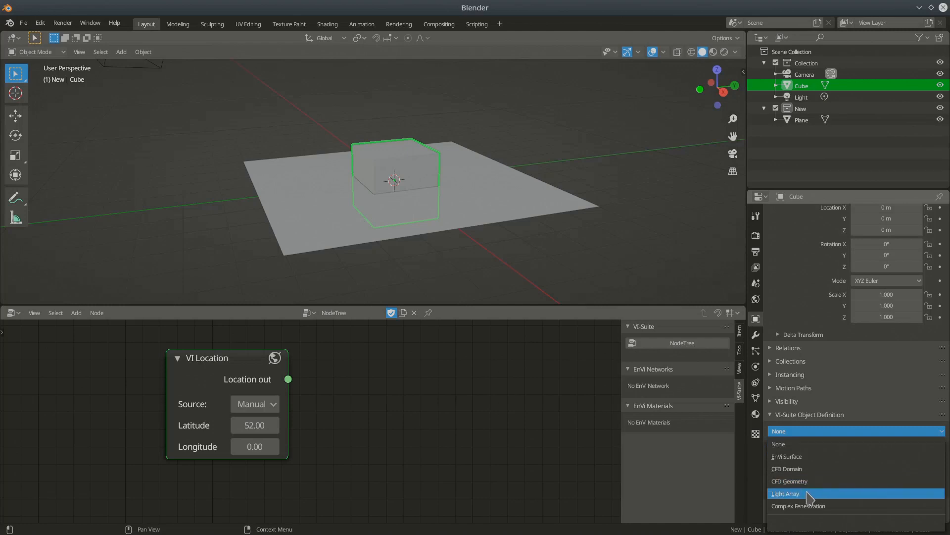
{"action": "mouse_move", "coordinate": [809, 517]}
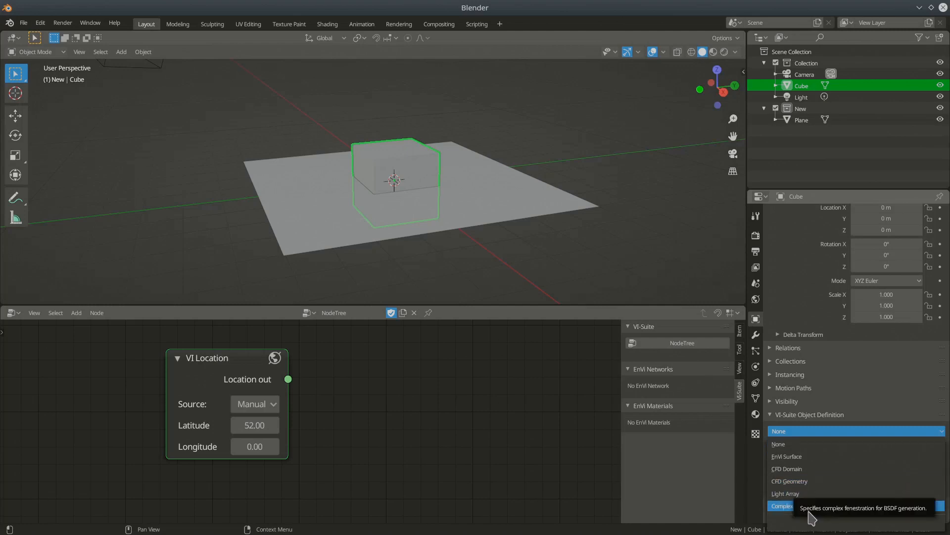
{"action": "mouse_move", "coordinate": [819, 512]}
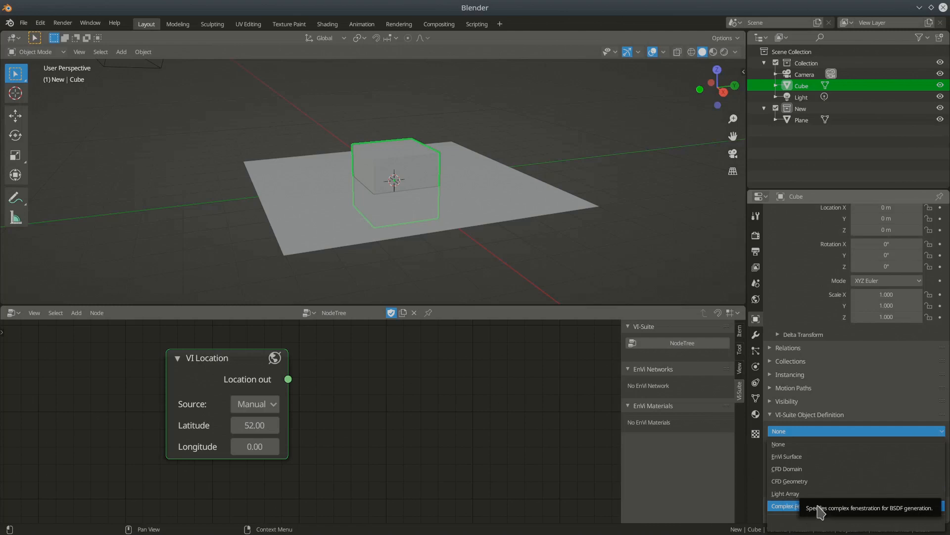
{"action": "mouse_move", "coordinate": [822, 481]}
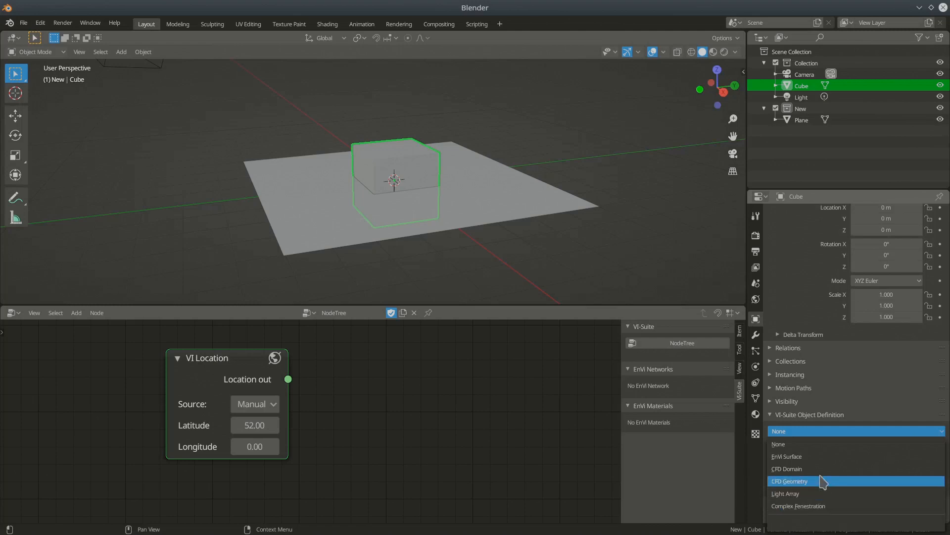
{"action": "left_click", "coordinate": [790, 481]}
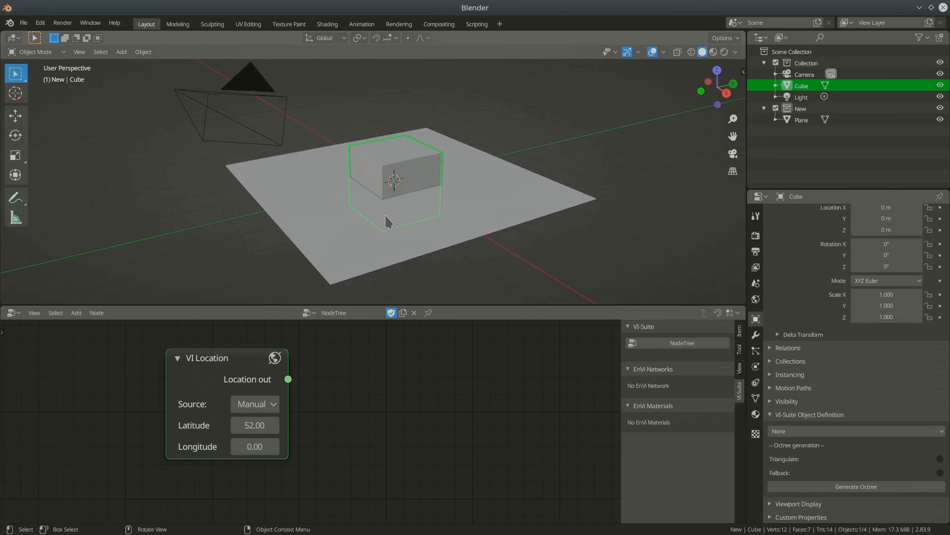
{"action": "mouse_move", "coordinate": [820, 426]}
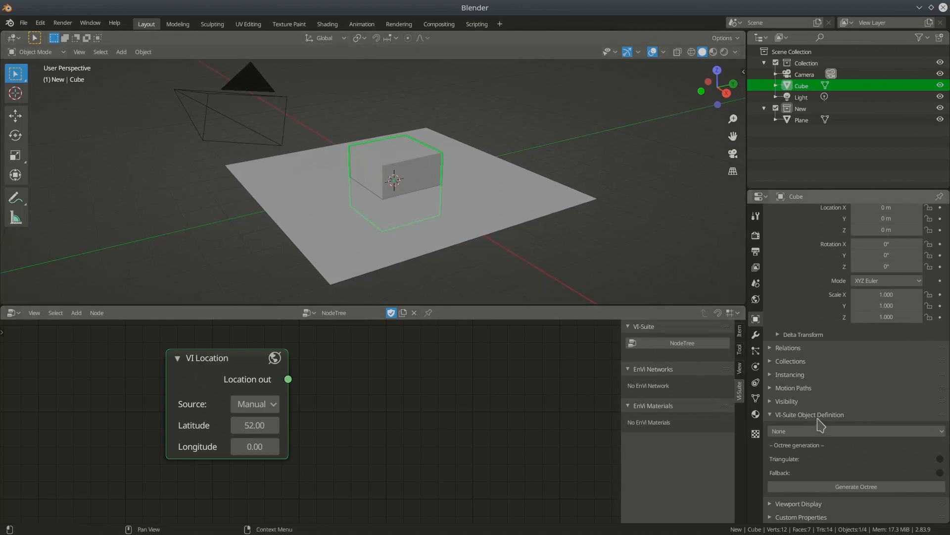
{"action": "mouse_move", "coordinate": [811, 469]}
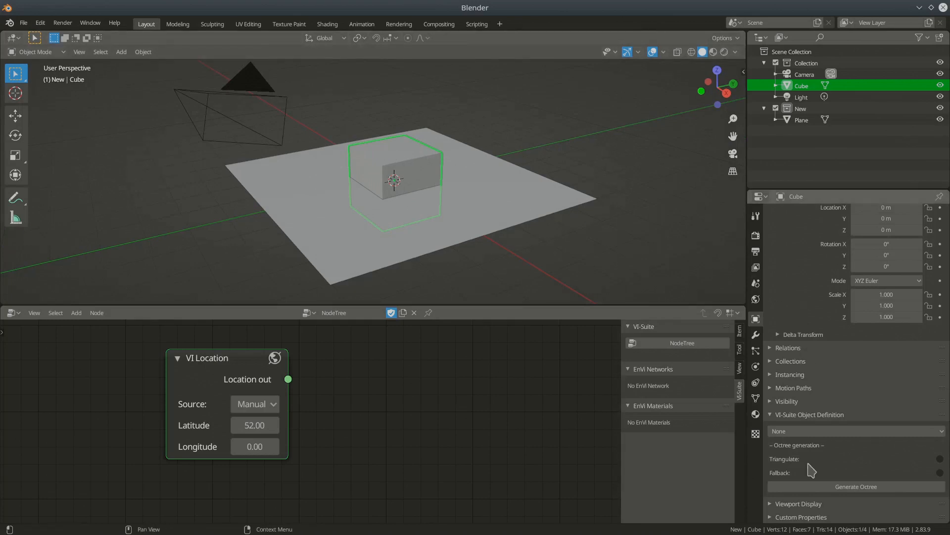
Show the cube's material settings with Surface and Settings folded, listing VI-Suite material types
{"action": "left_click", "coordinate": [755, 414]}
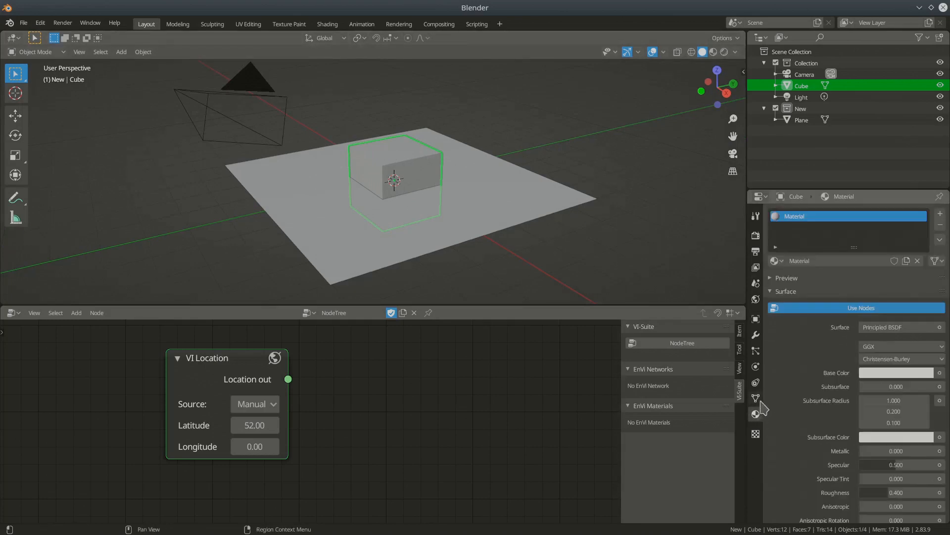
{"action": "left_click", "coordinate": [785, 291]}
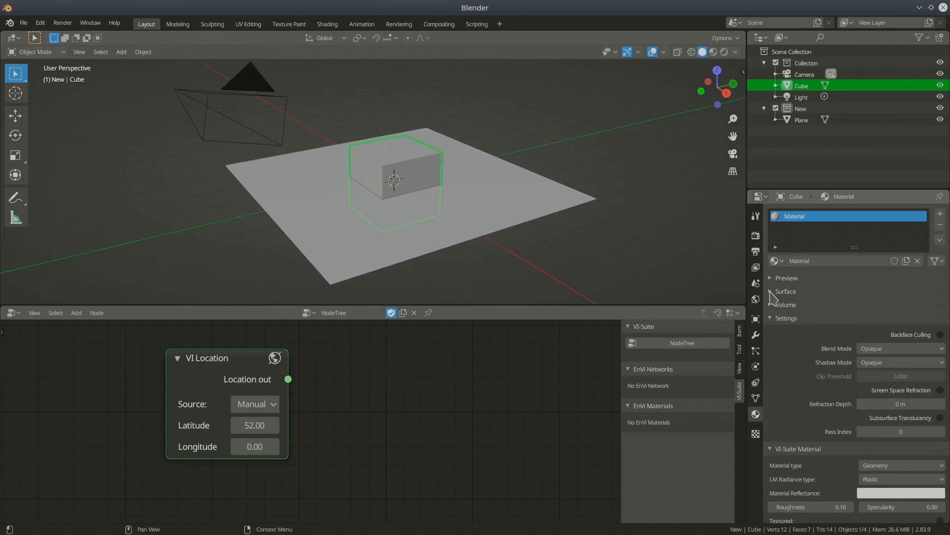
{"action": "left_click", "coordinate": [785, 318]}
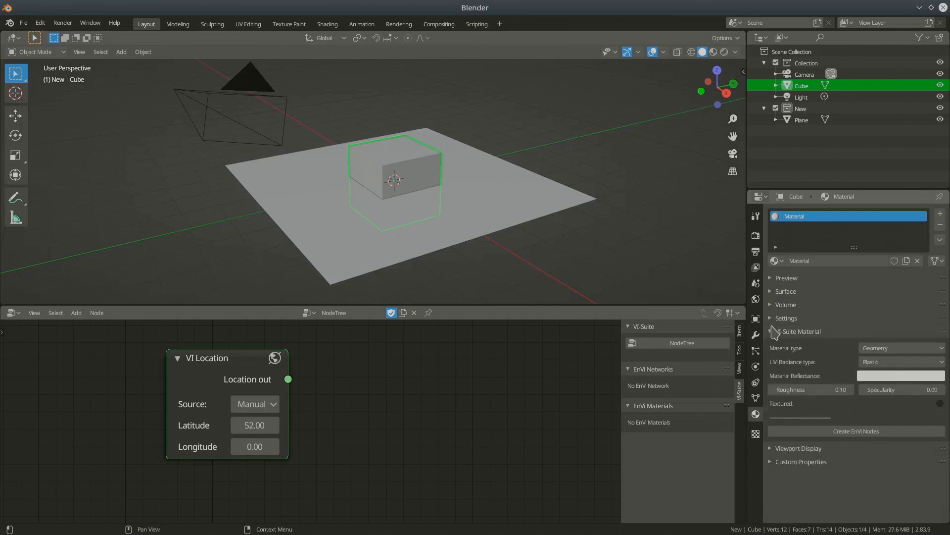
{"action": "mouse_move", "coordinate": [800, 333]}
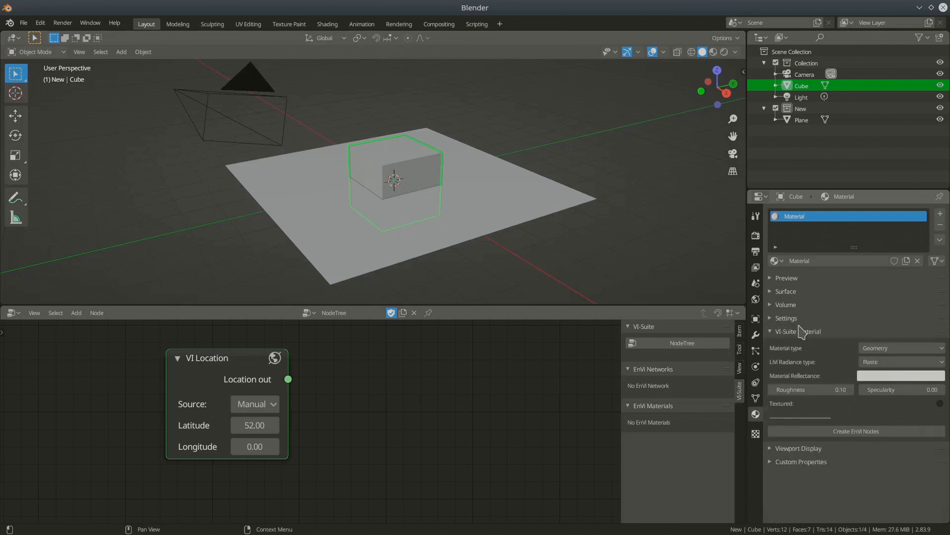
{"action": "mouse_move", "coordinate": [768, 396]}
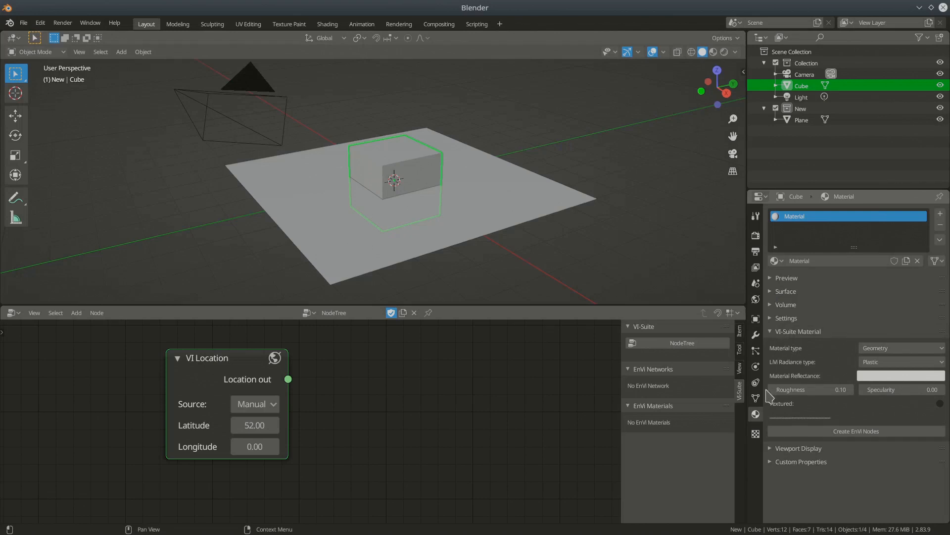
{"action": "mouse_move", "coordinate": [755, 414]}
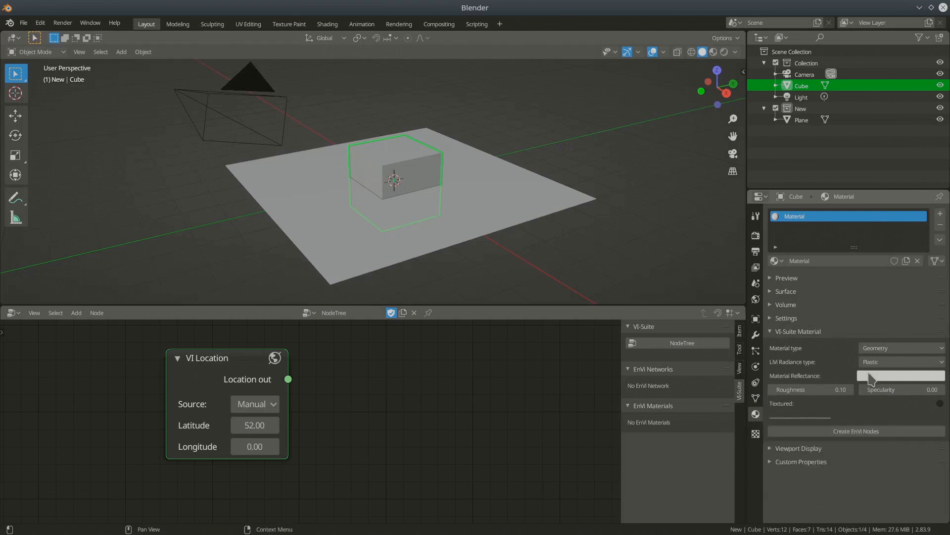
{"action": "left_click", "coordinate": [899, 348]}
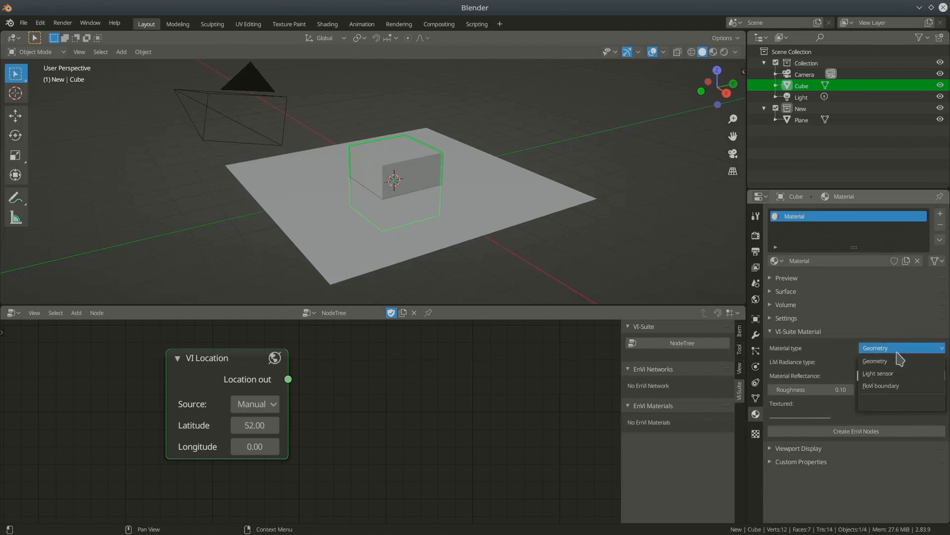
{"action": "mouse_move", "coordinate": [874, 361]}
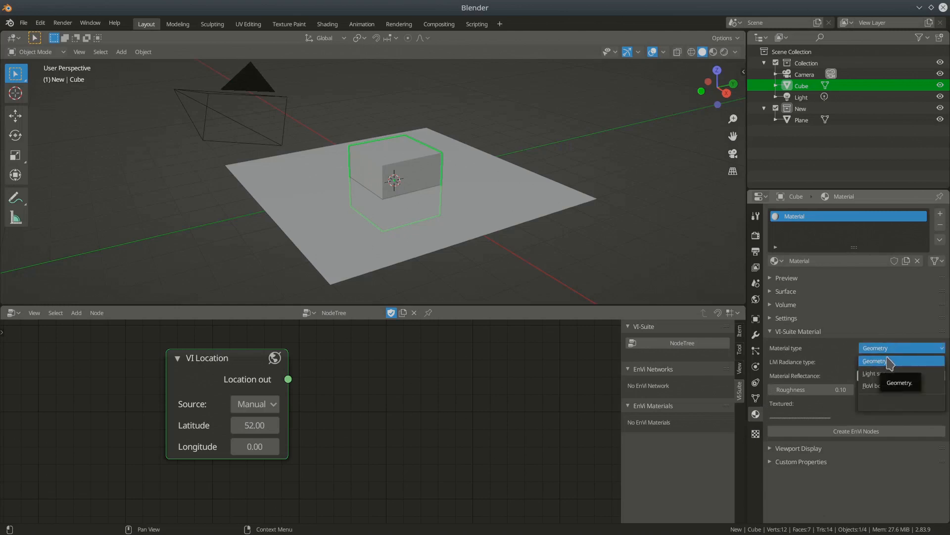
{"action": "mouse_move", "coordinate": [903, 407]}
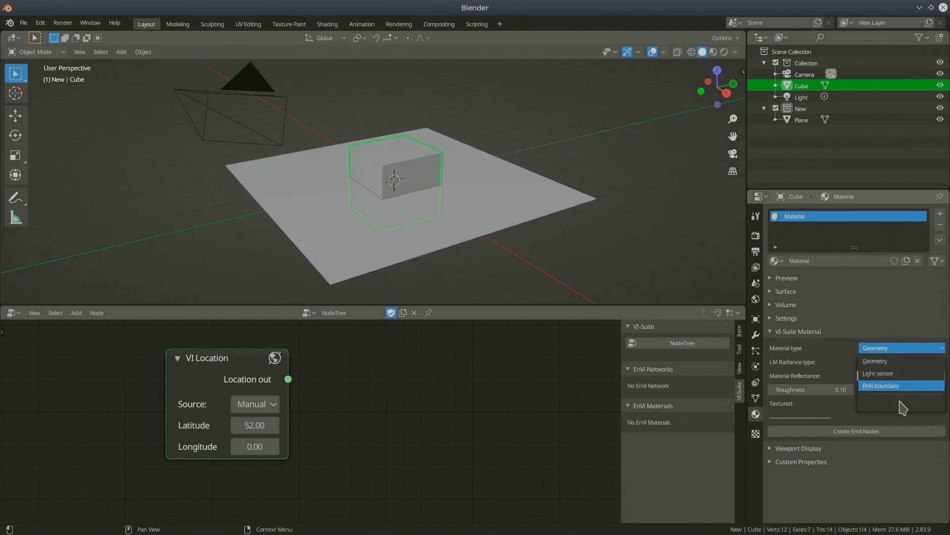
{"action": "mouse_move", "coordinate": [877, 373]}
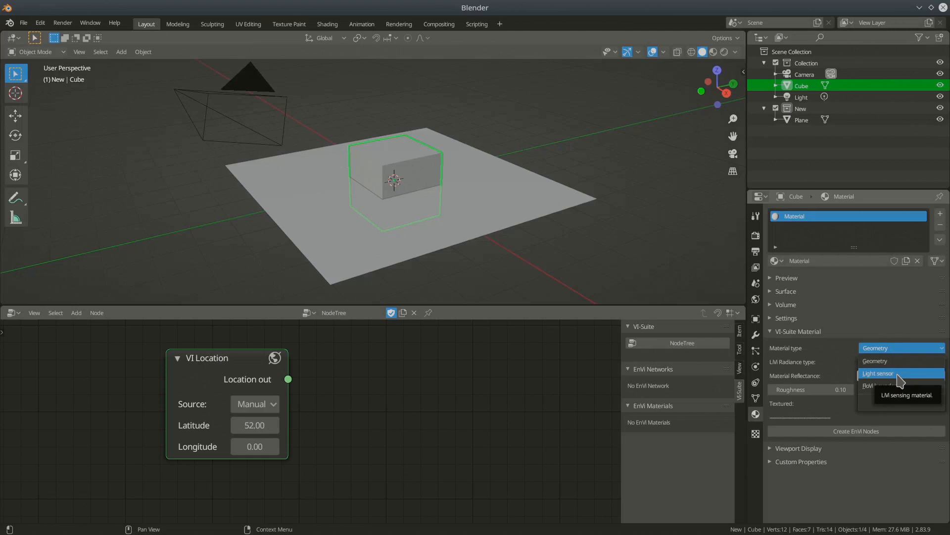
{"action": "mouse_move", "coordinate": [888, 385]}
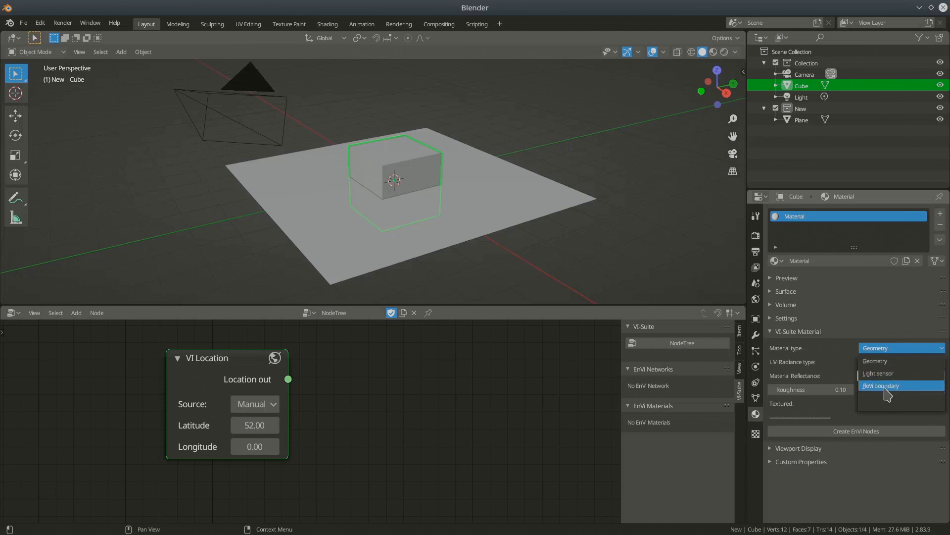
{"action": "mouse_move", "coordinate": [883, 391]}
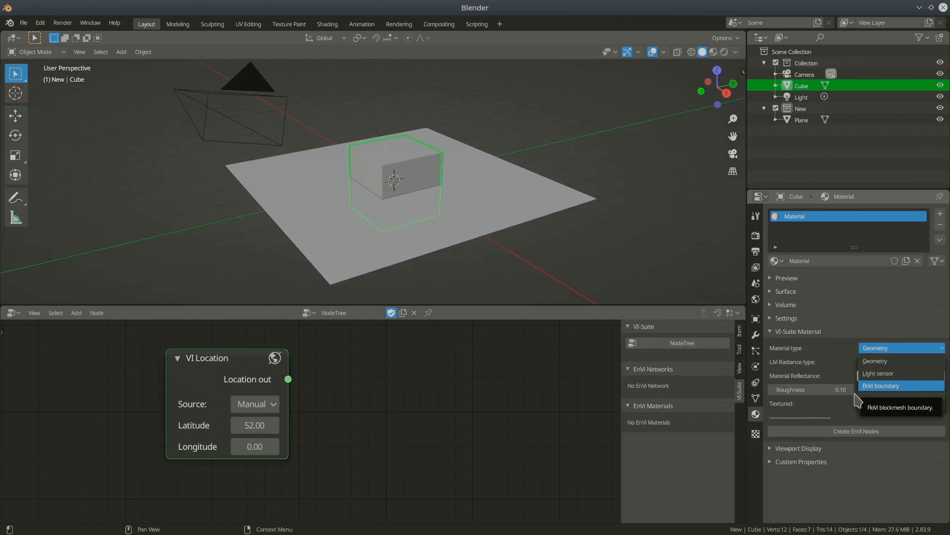
{"action": "left_click", "coordinate": [900, 361]}
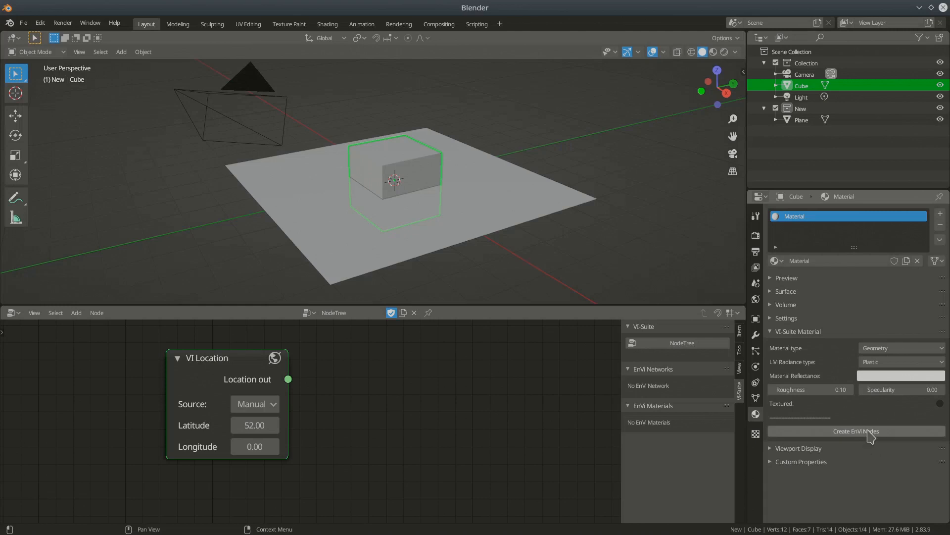
{"action": "mouse_move", "coordinate": [862, 438]}
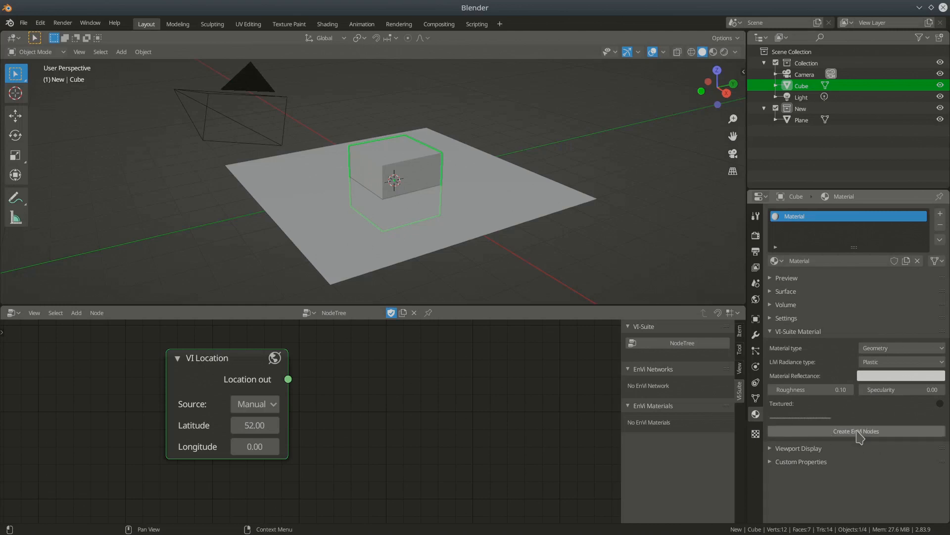
{"action": "mouse_move", "coordinate": [856, 431]}
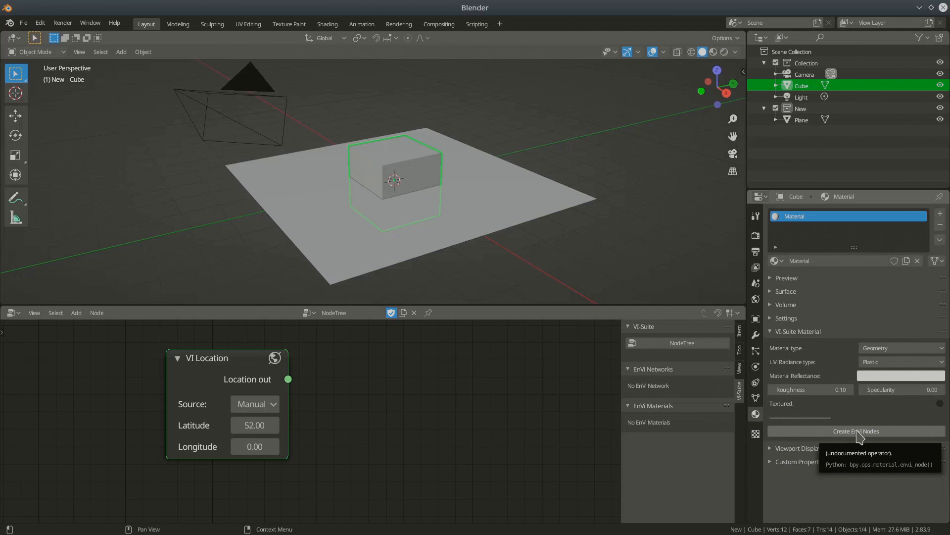
{"action": "mouse_move", "coordinate": [836, 389]}
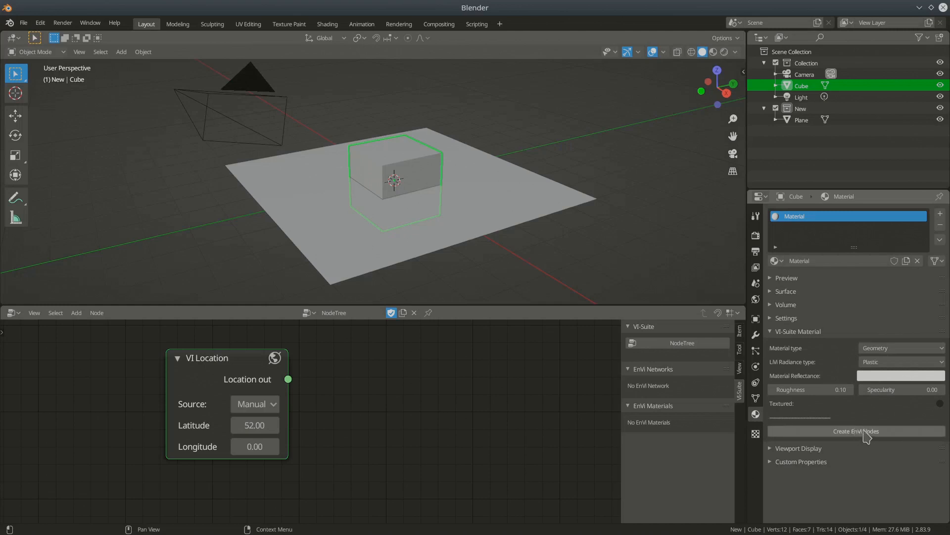
{"action": "mouse_move", "coordinate": [835, 357]}
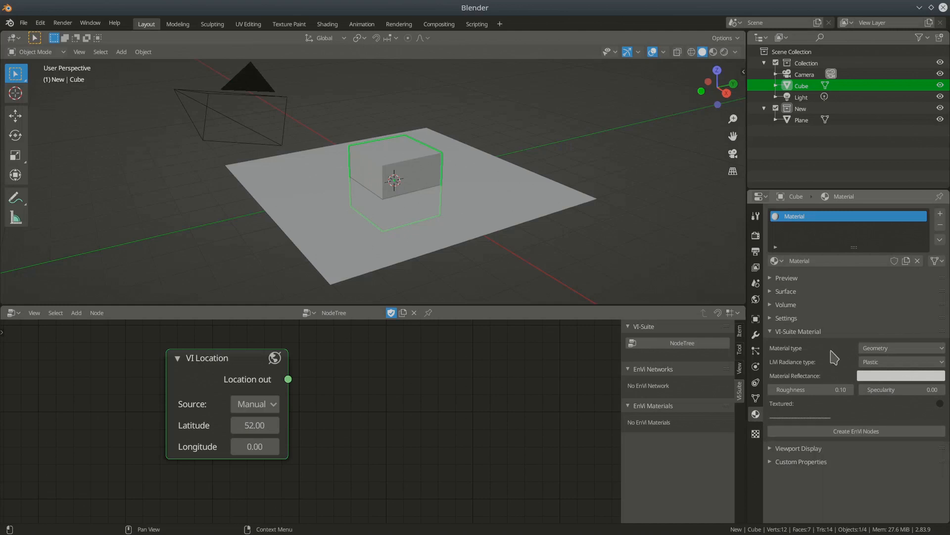
{"action": "mouse_move", "coordinate": [903, 406]}
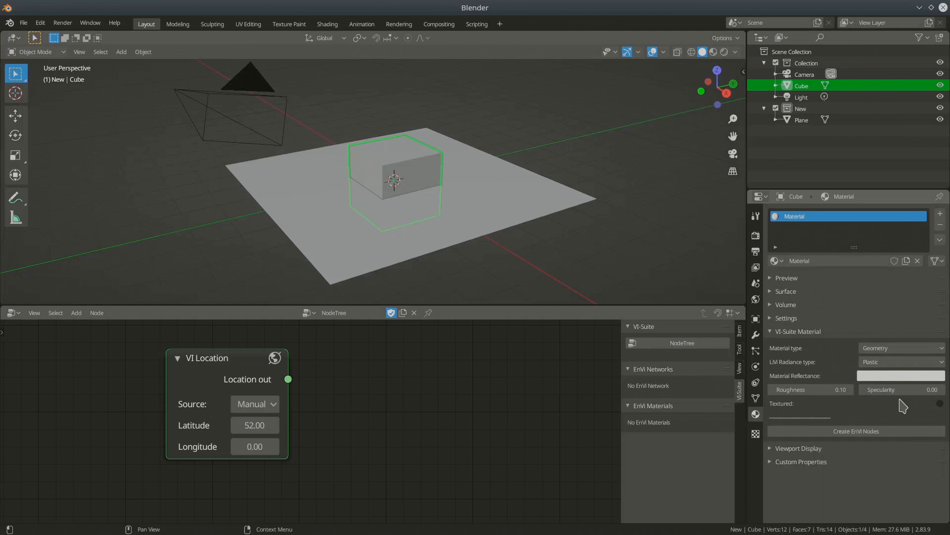
Create EnVi nodes for the cube's Material, then return the node editor to the VI Location NodeTree
{"action": "left_click", "coordinate": [855, 431]}
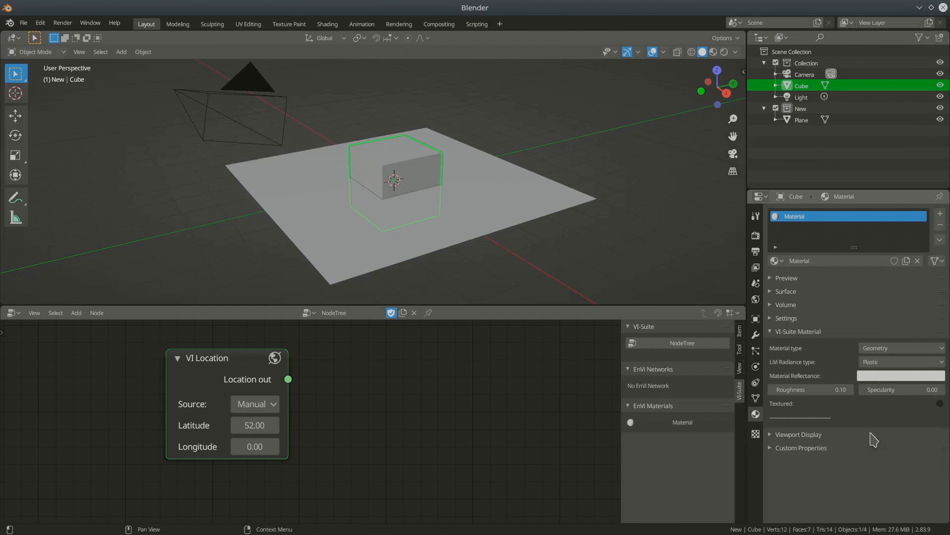
{"action": "mouse_move", "coordinate": [682, 422]}
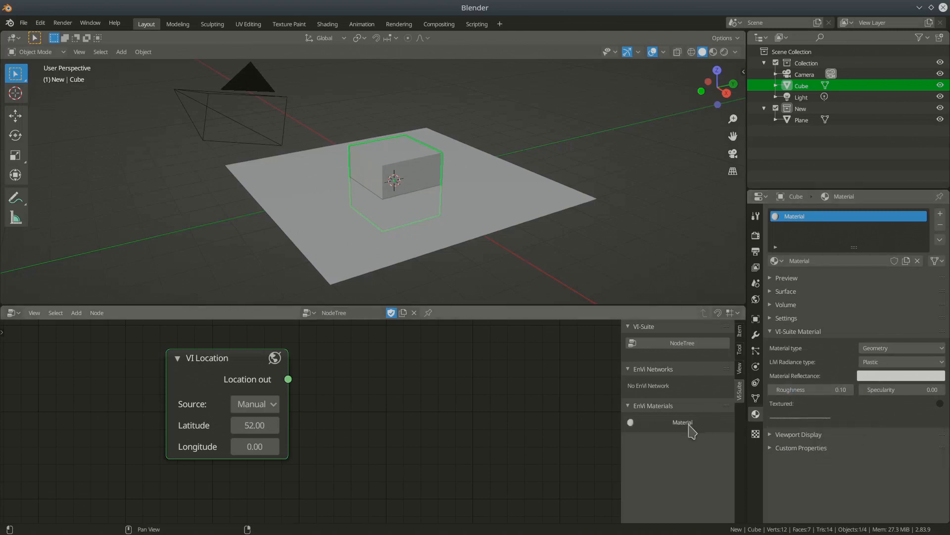
{"action": "mouse_move", "coordinate": [670, 422]}
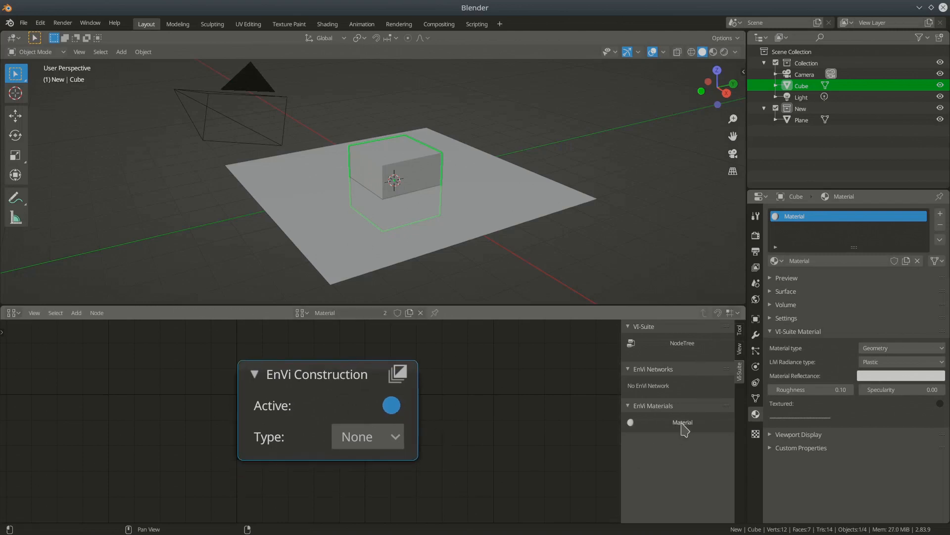
{"action": "mouse_move", "coordinate": [684, 428]}
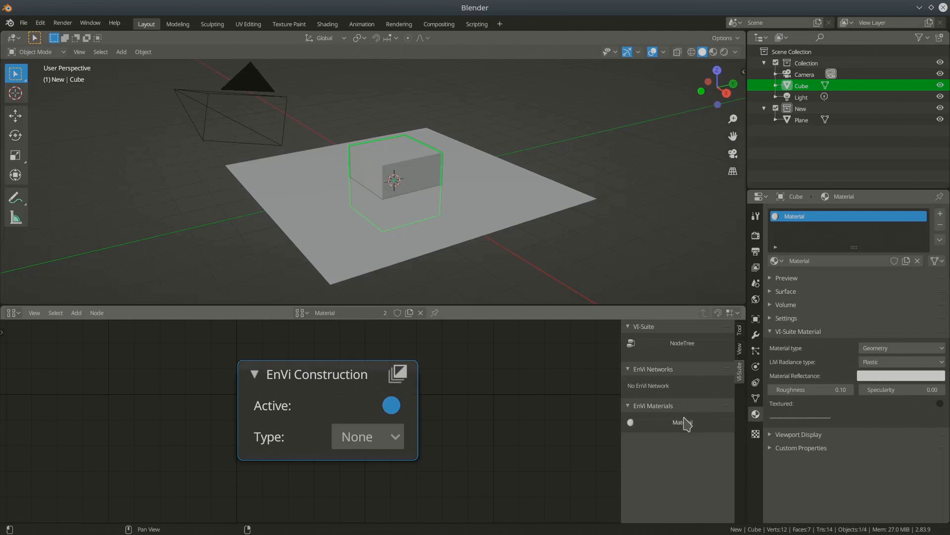
{"action": "mouse_move", "coordinate": [690, 399]}
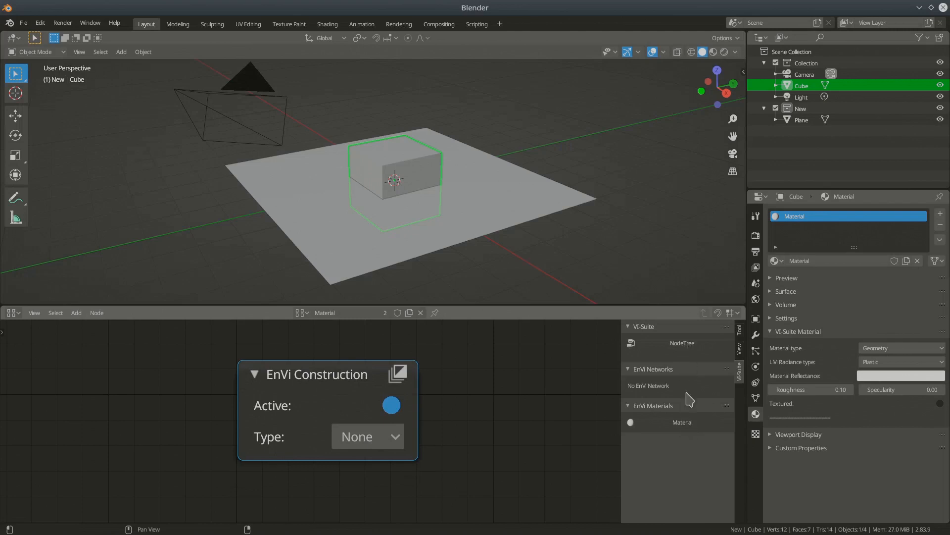
{"action": "mouse_move", "coordinate": [688, 354]}
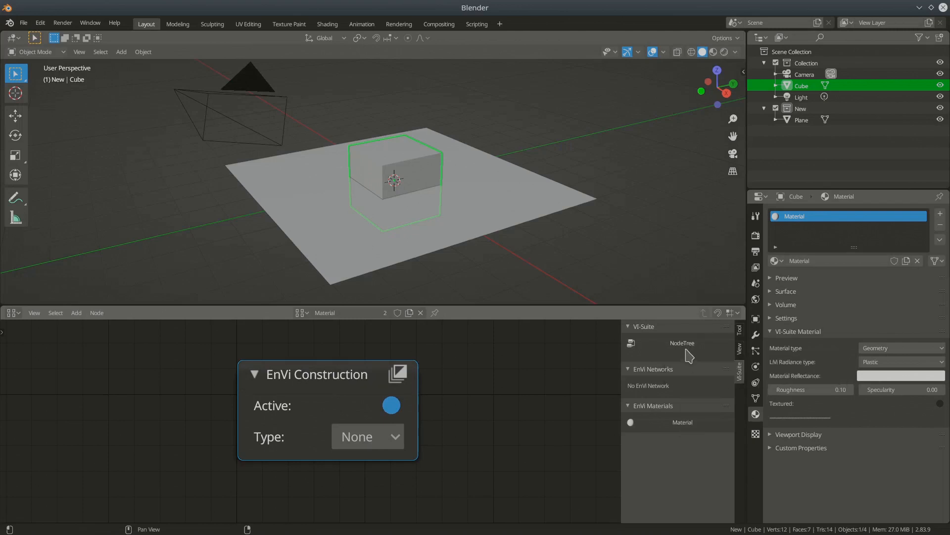
{"action": "left_click", "coordinate": [681, 342]}
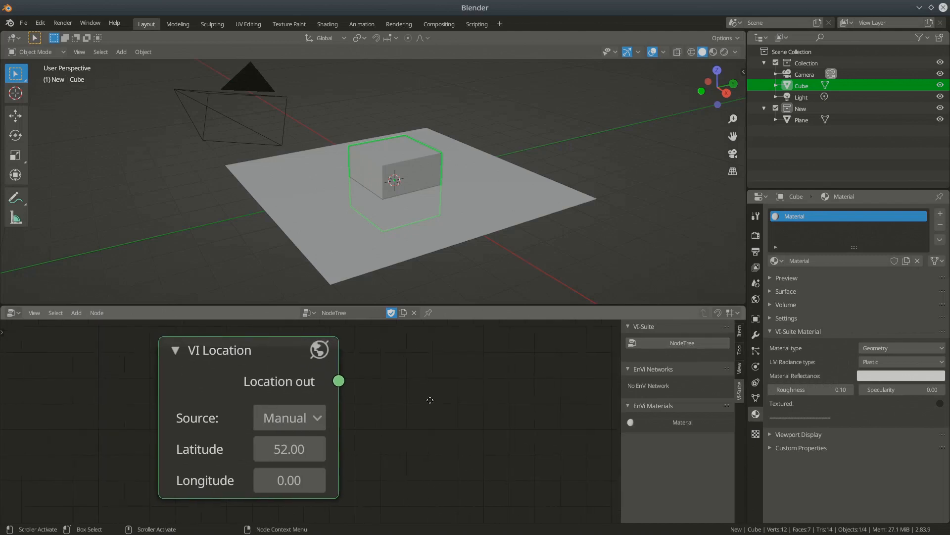